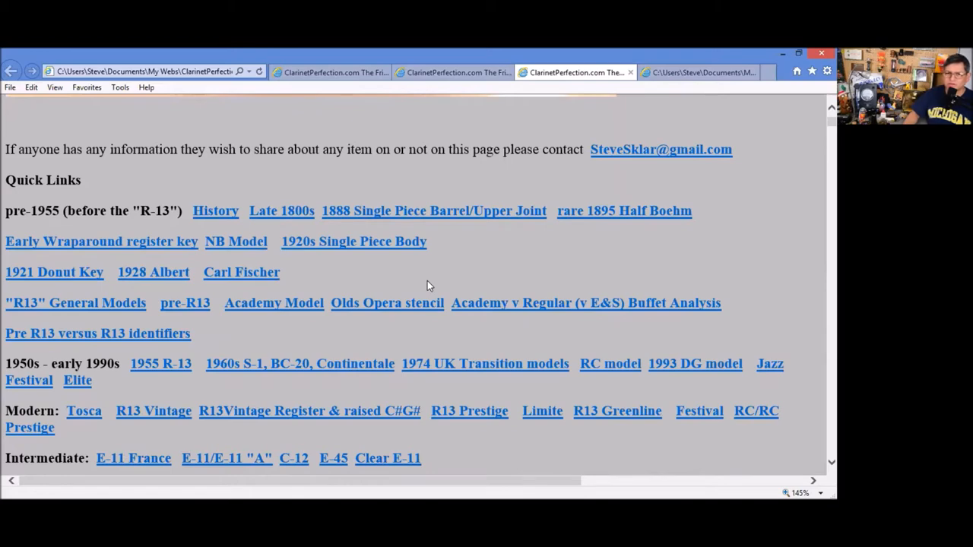
- Read down past the Quick Links and the Buffet history text
scroll("down", 3)
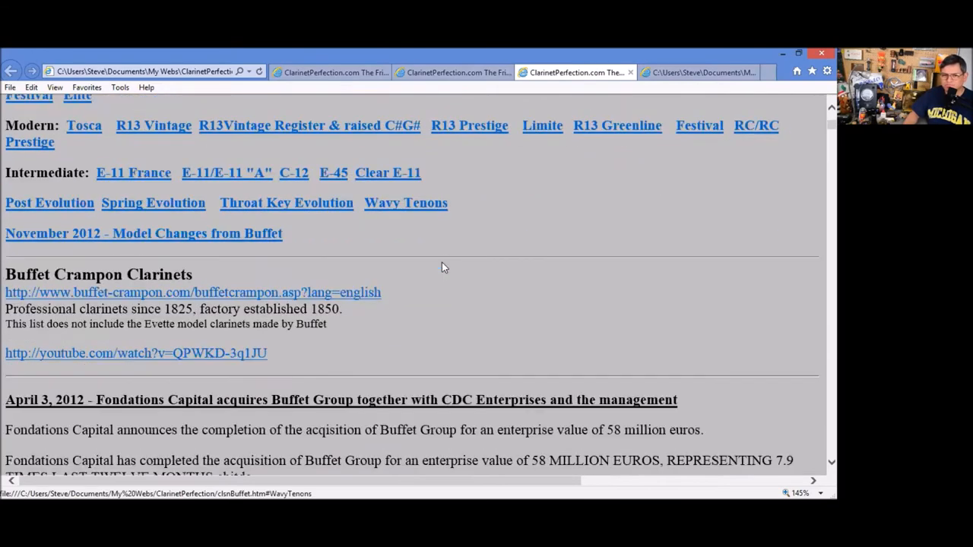
scroll("down", 3)
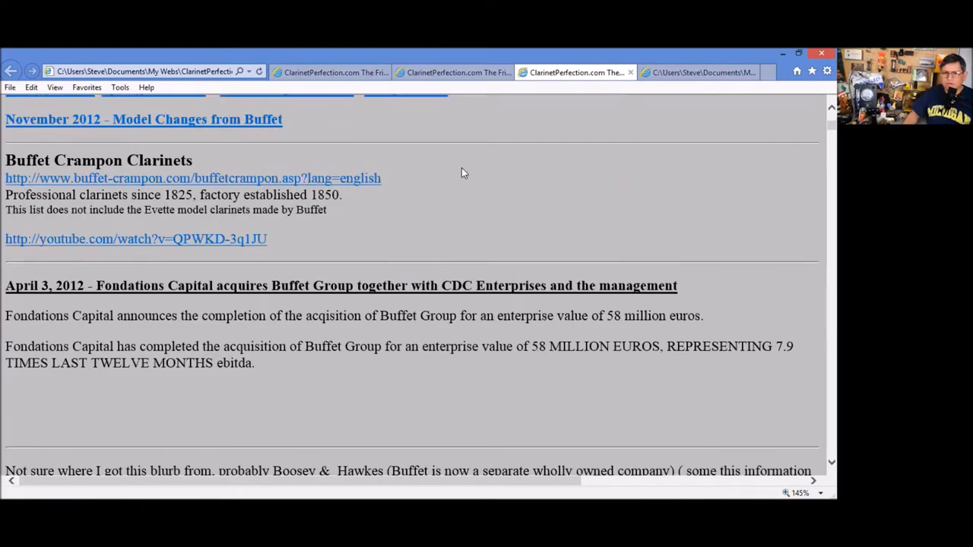
scroll("down", 3)
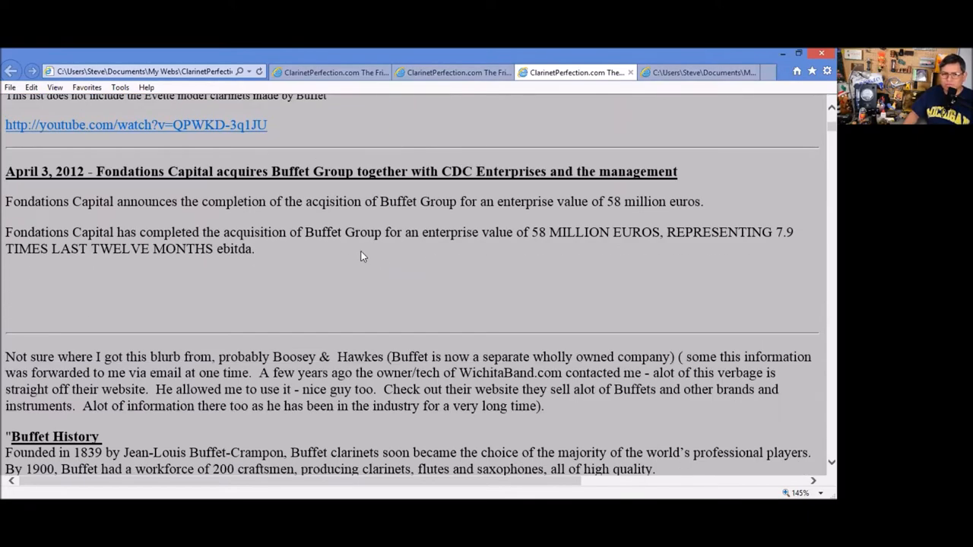
mouse_move(405, 326)
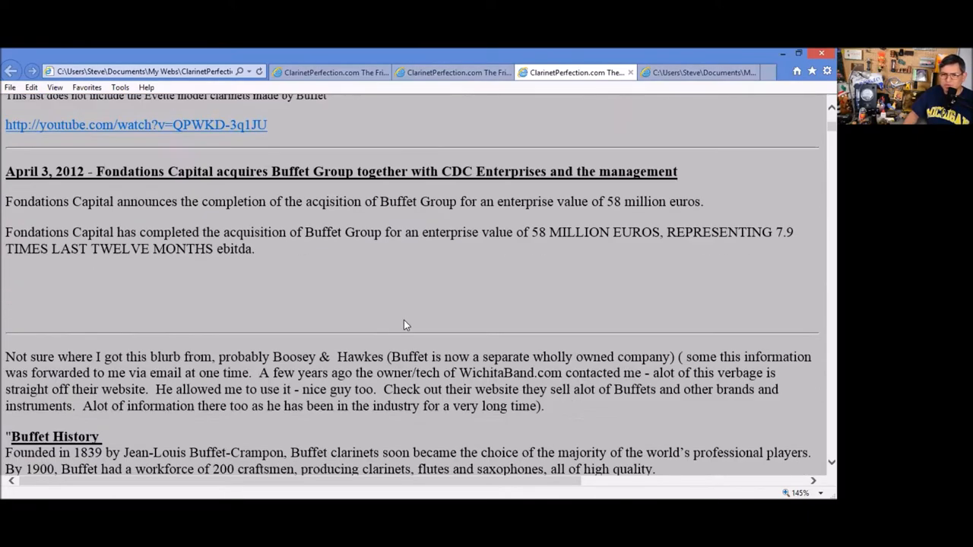
scroll("down", 3)
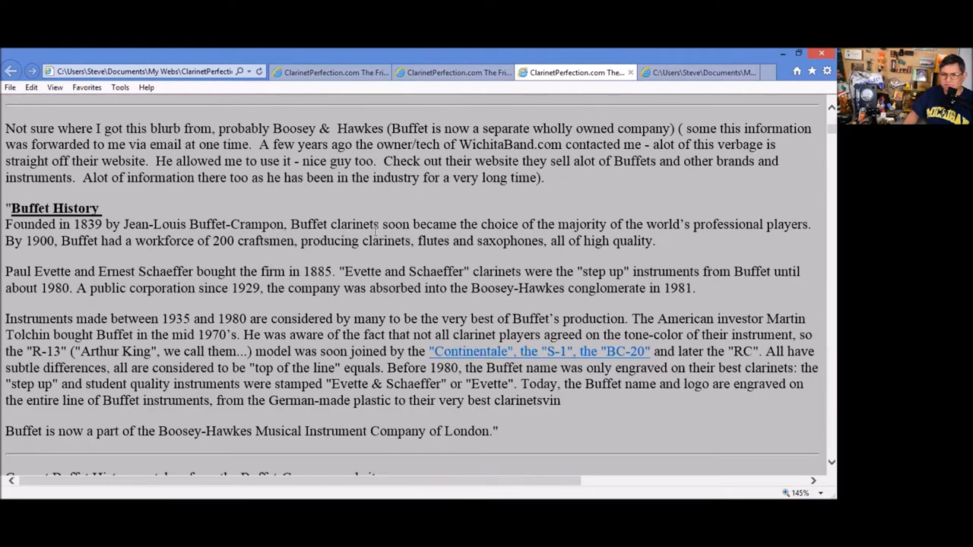
mouse_move(439, 256)
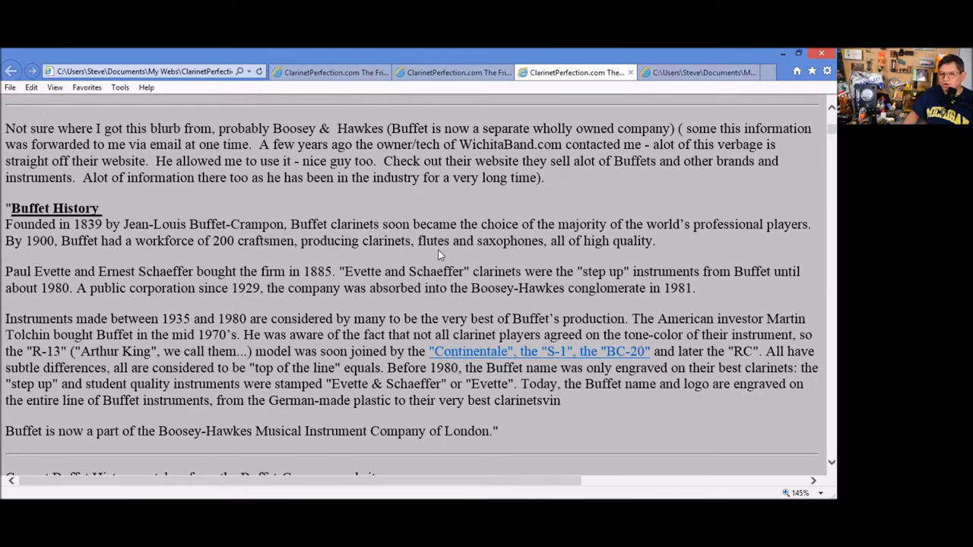
scroll("down", 3)
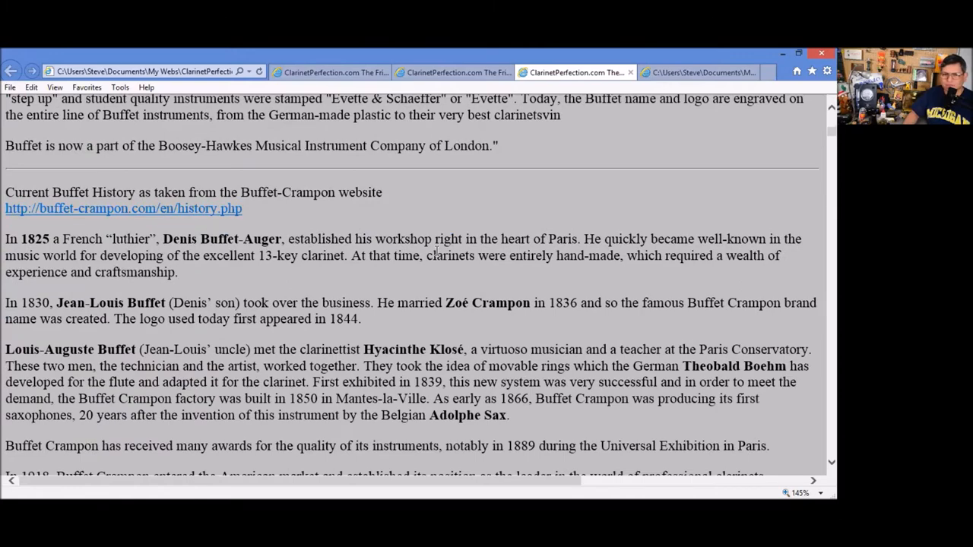
scroll("down", 3)
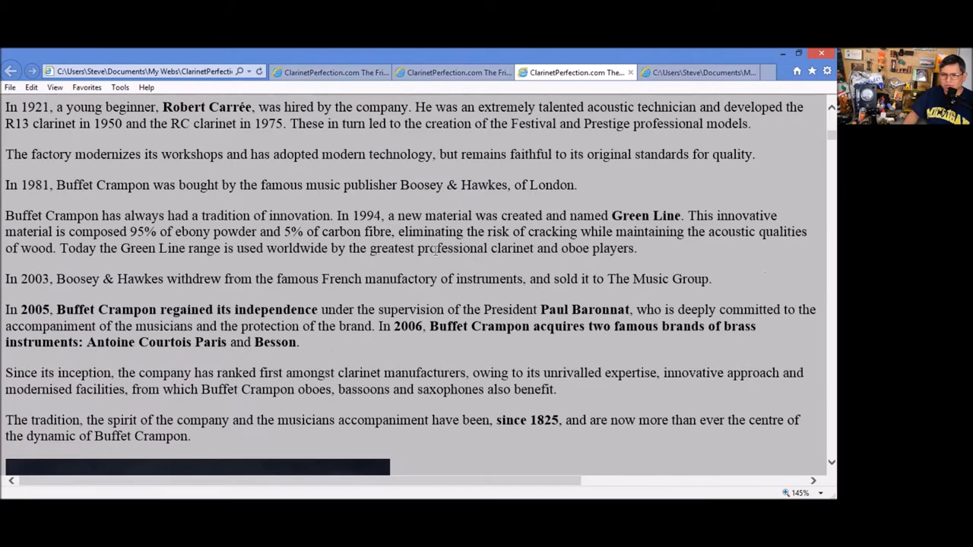
- Continue down the Visual Identification table to the 1888 one-piece barrel and upper joint row
scroll("down", 3)
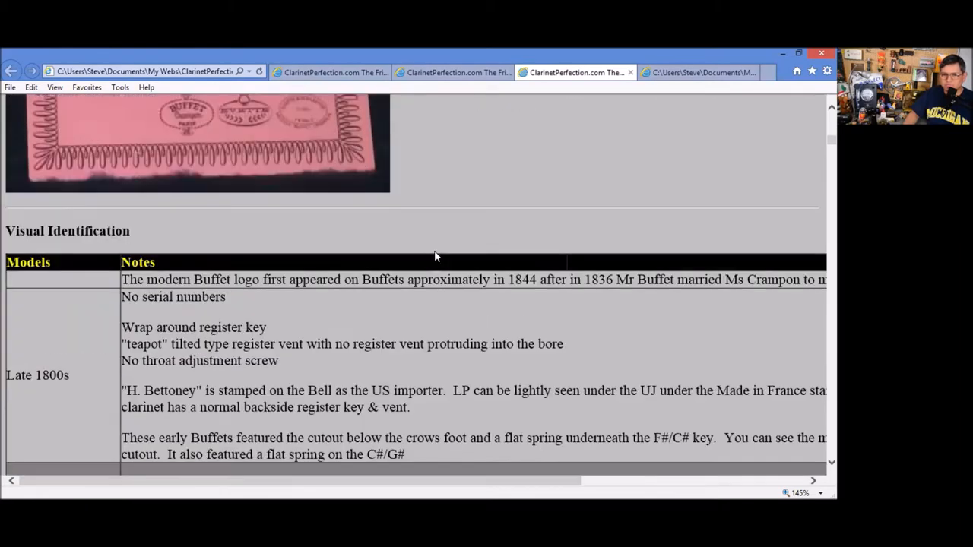
scroll("down", 3)
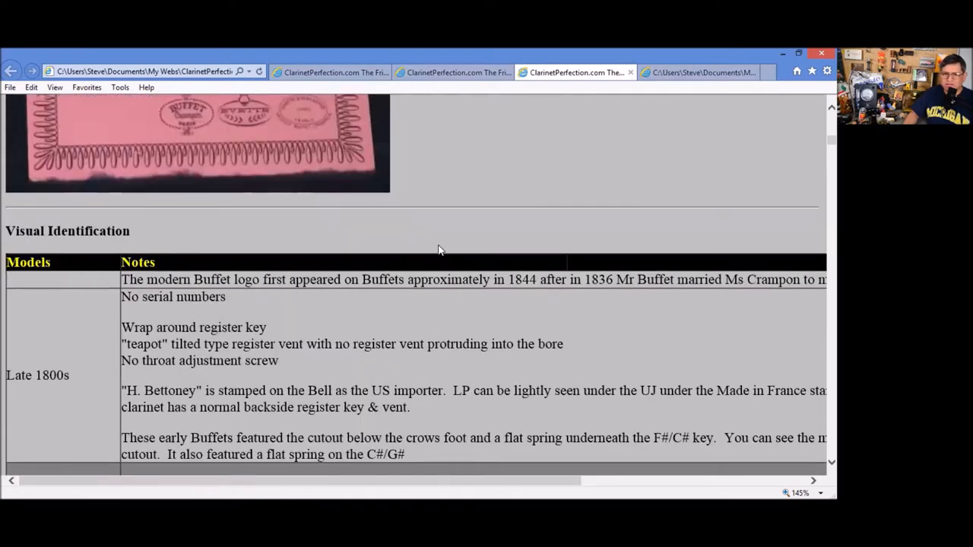
scroll("down", 3)
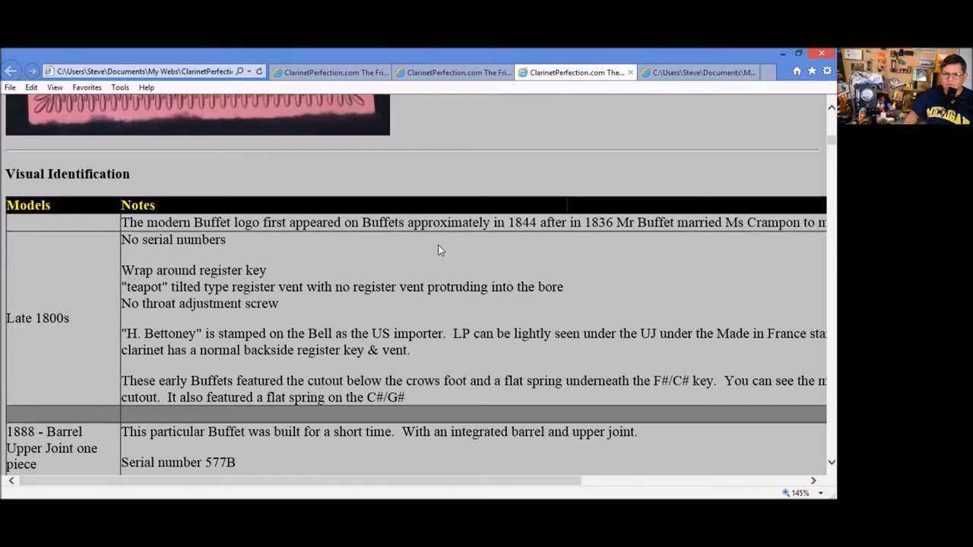
scroll("down", 3)
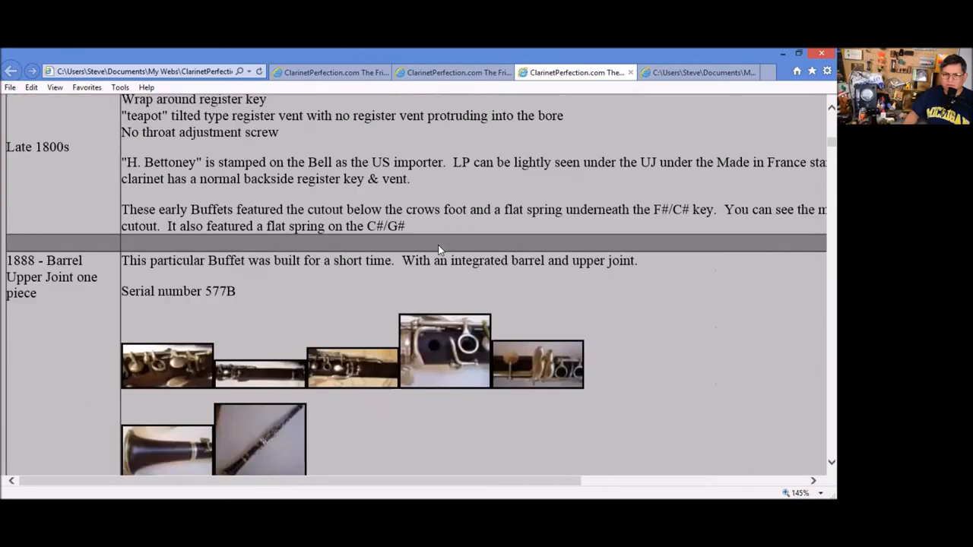
scroll("down", 3)
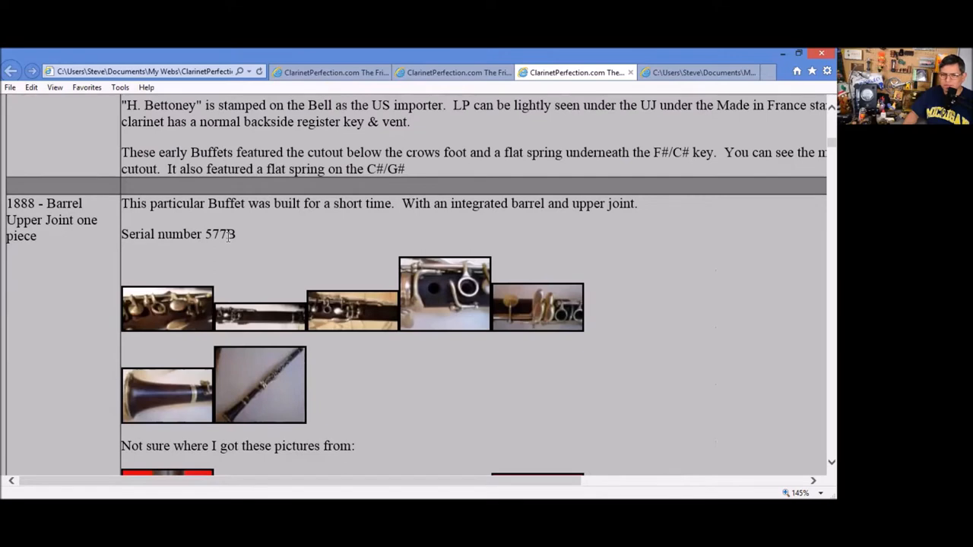
mouse_move(287, 245)
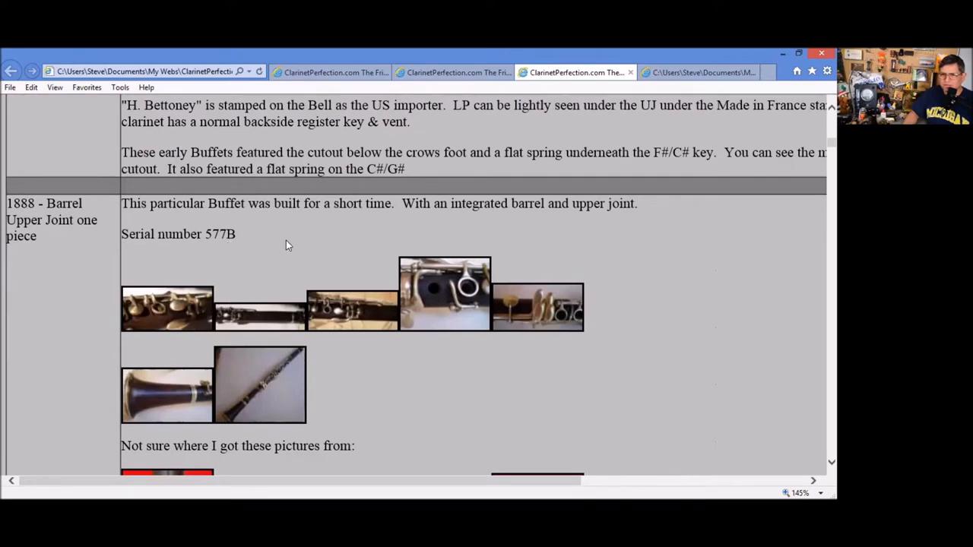
mouse_move(267, 264)
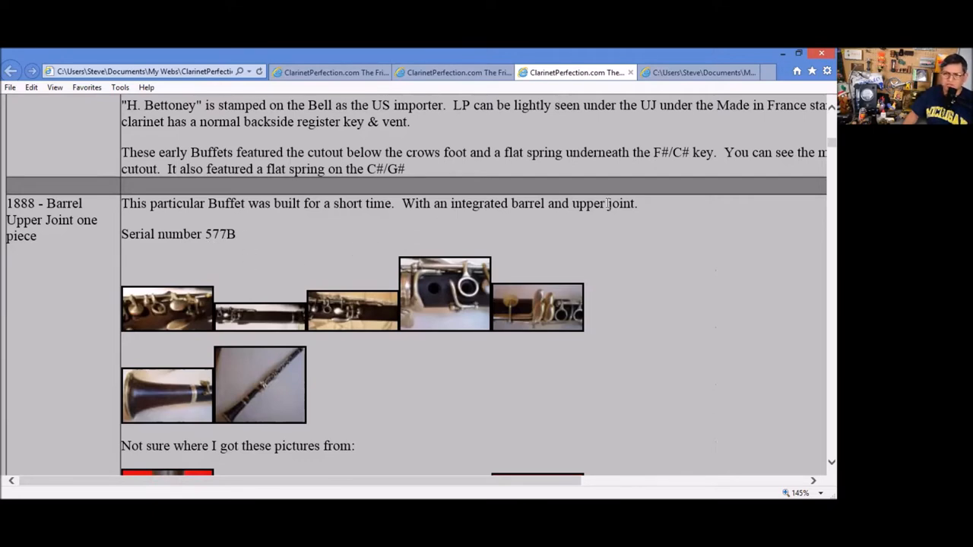
mouse_move(175, 319)
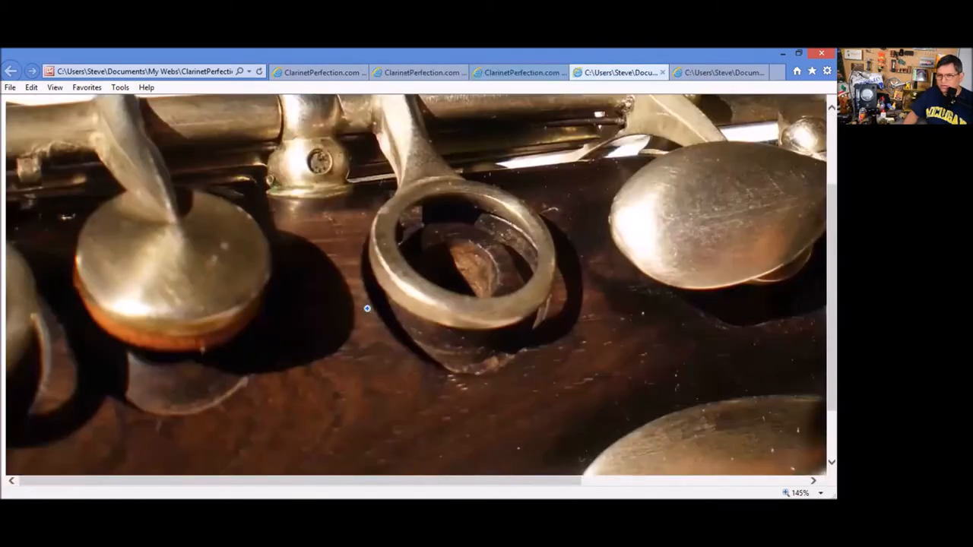
left_click(787, 492)
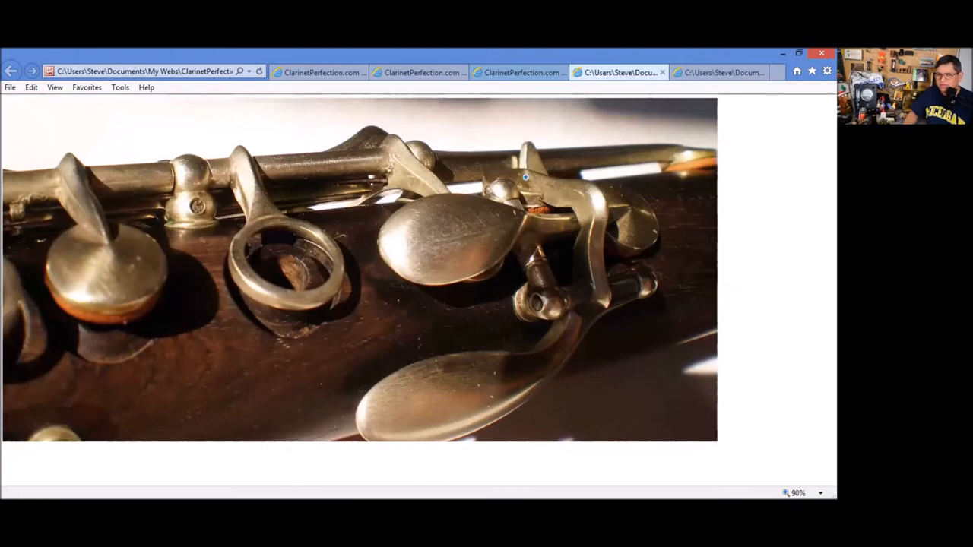
mouse_move(380, 339)
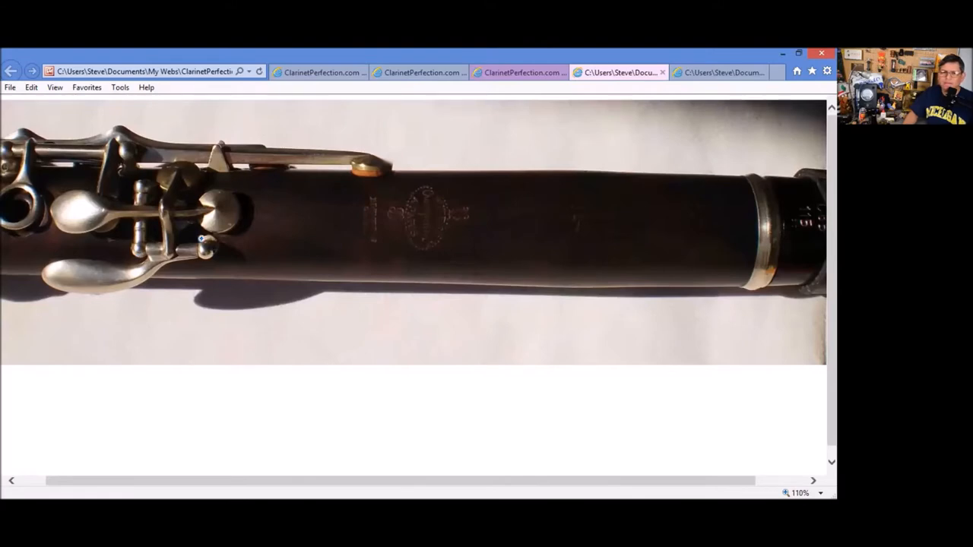
mouse_move(614, 123)
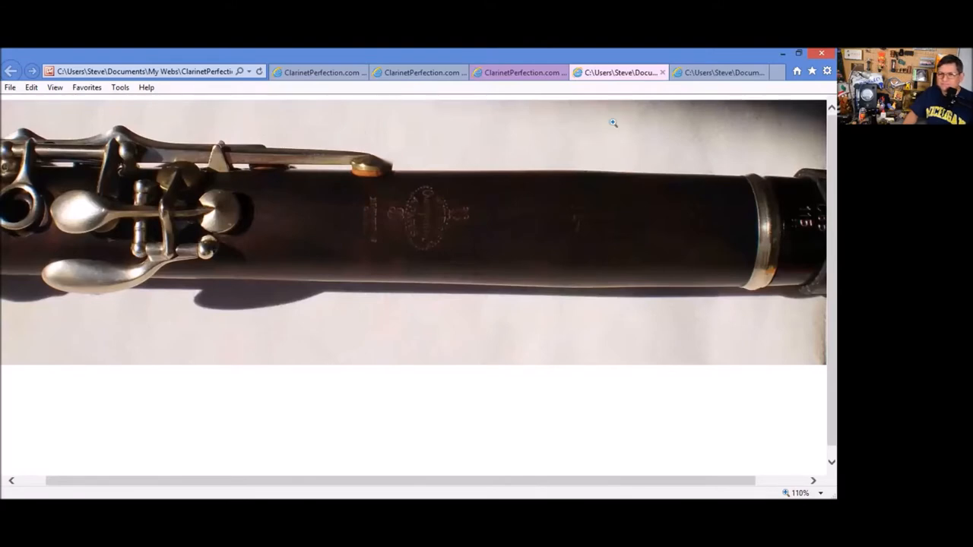
mouse_move(608, 114)
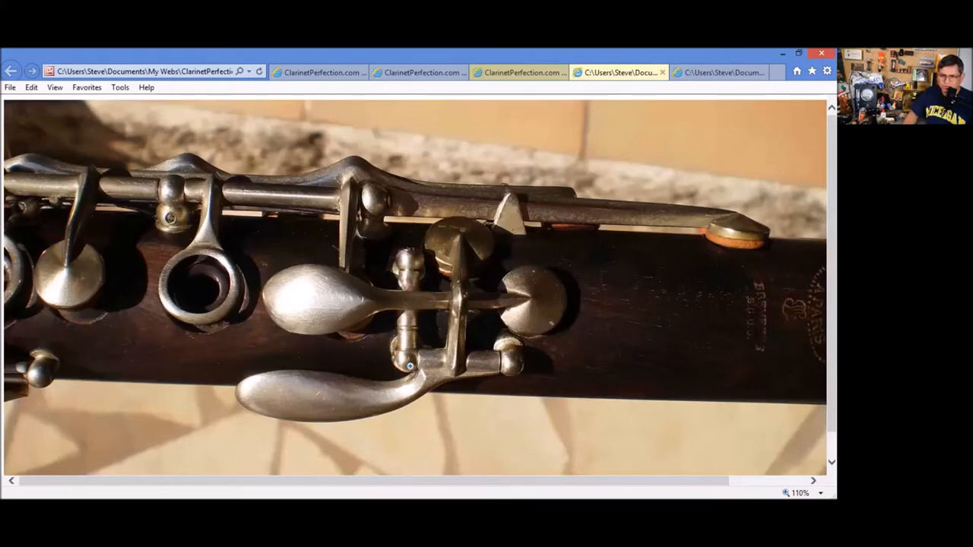
mouse_move(416, 279)
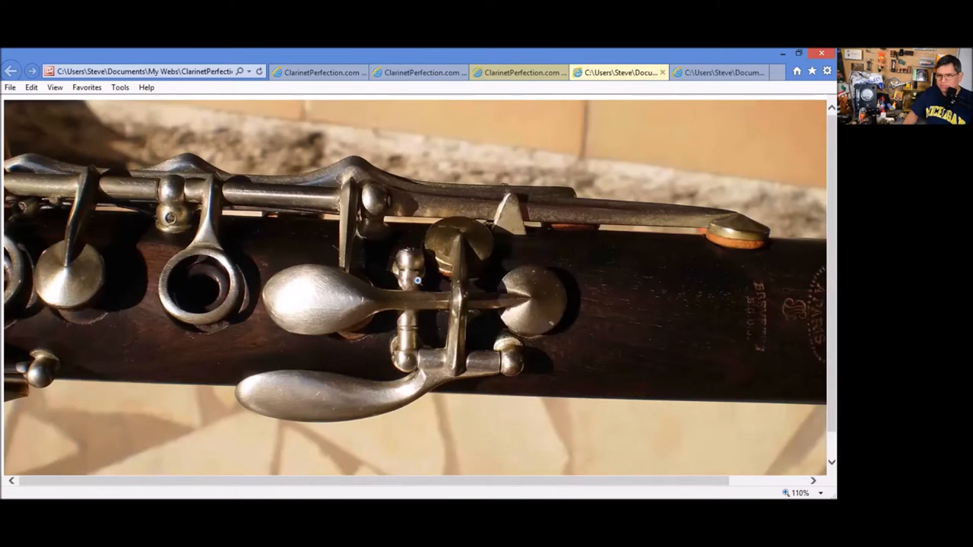
mouse_move(493, 372)
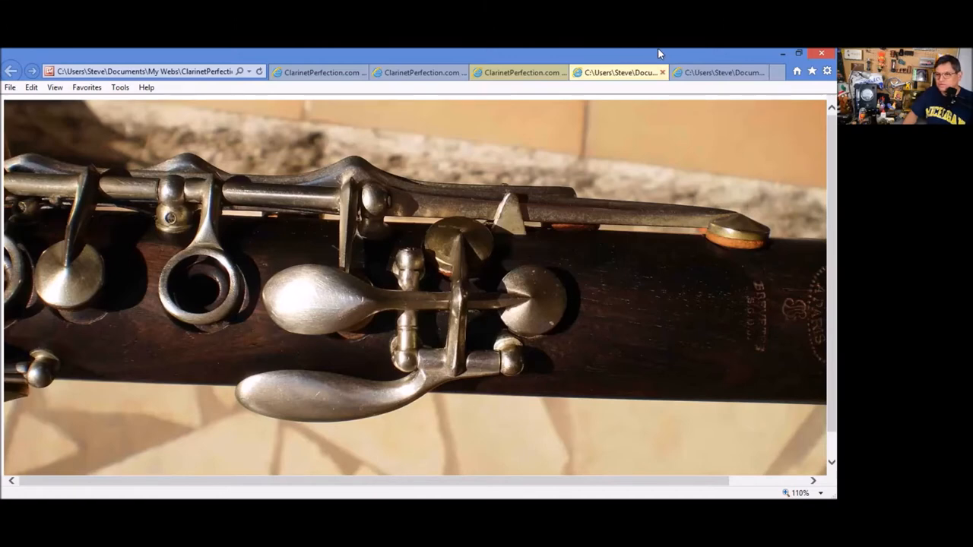
left_click(576, 73)
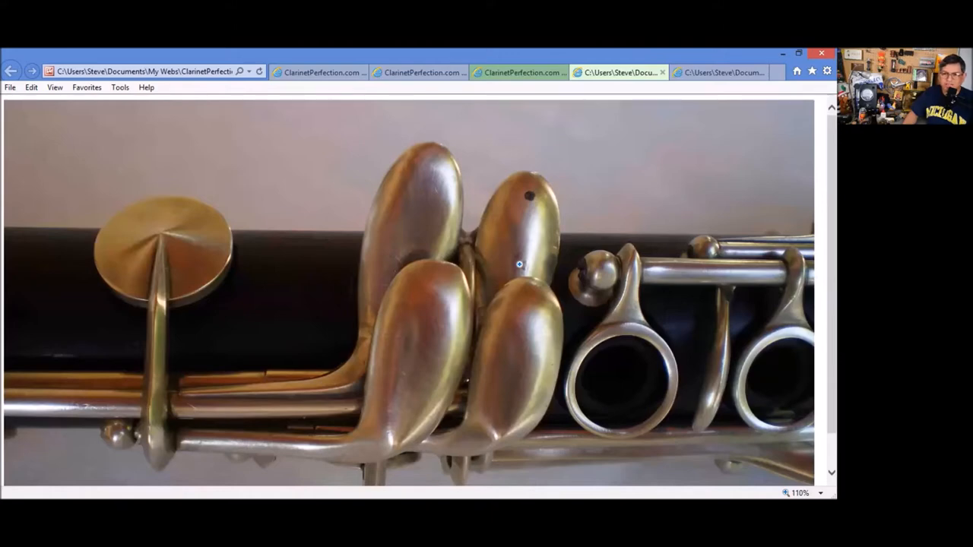
mouse_move(526, 259)
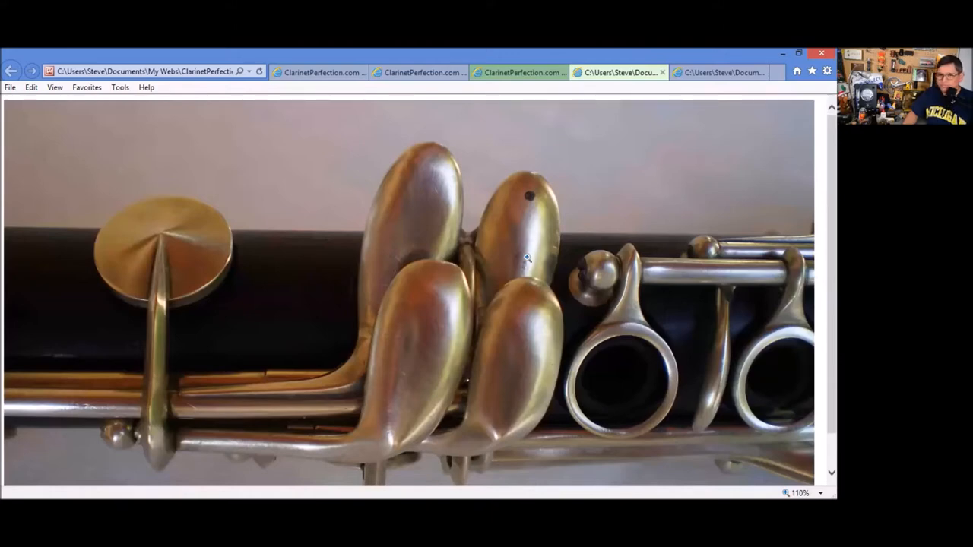
mouse_move(663, 73)
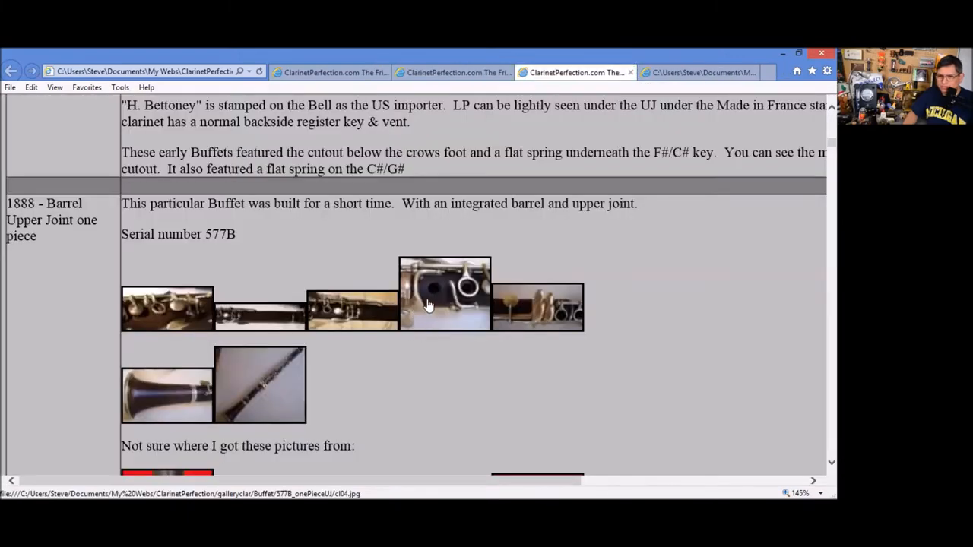
- View the ring-key and clarinet-body photos, then the first red-background photo near the 1895 Half Boehm entry
left_click(444, 295)
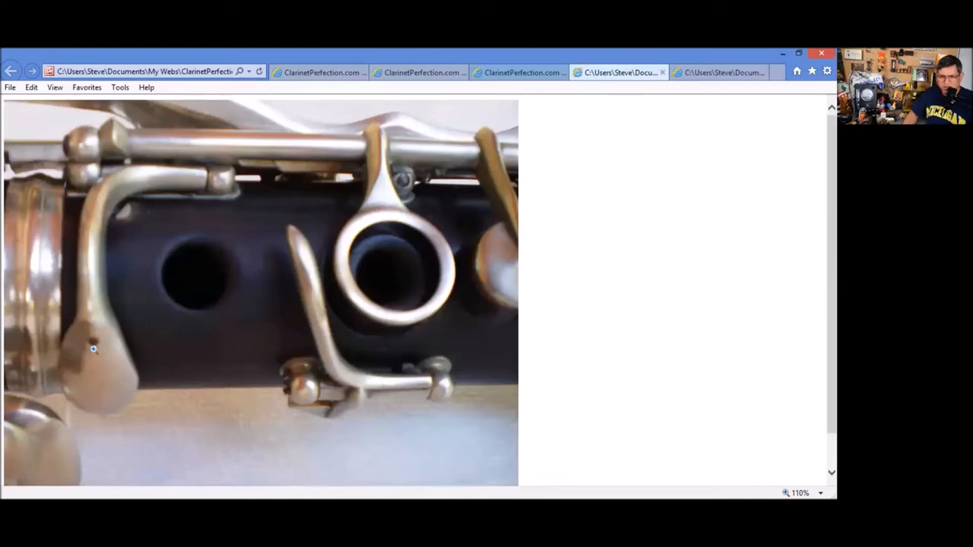
mouse_move(222, 416)
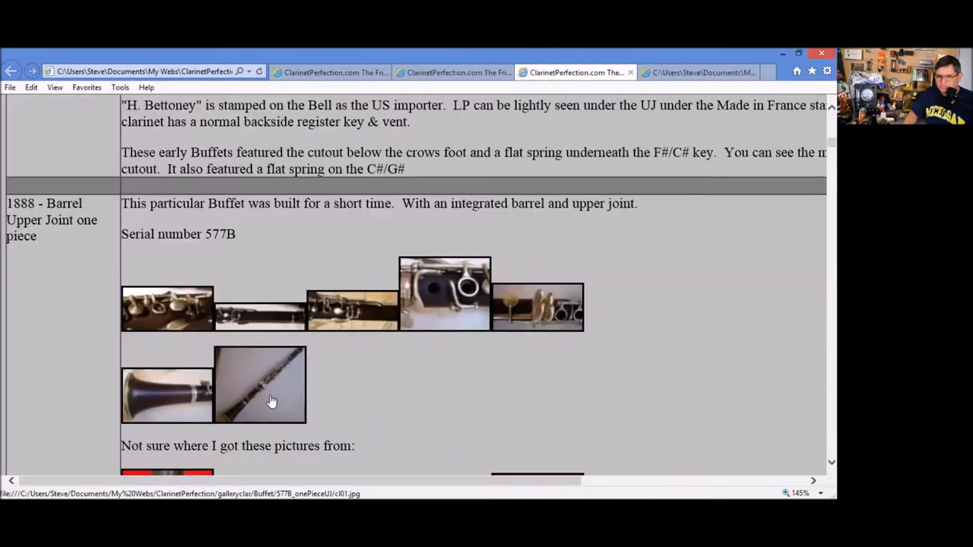
left_click(260, 383)
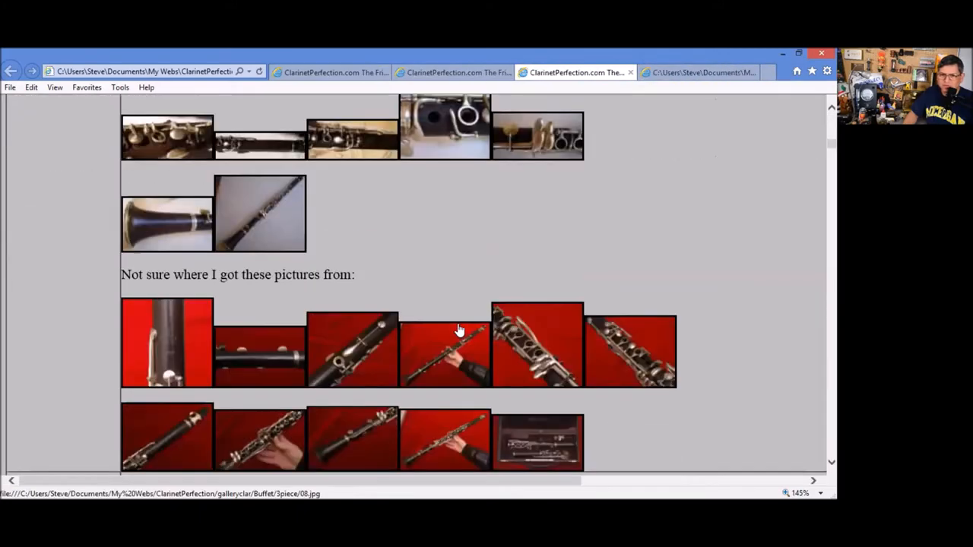
scroll("down", 3)
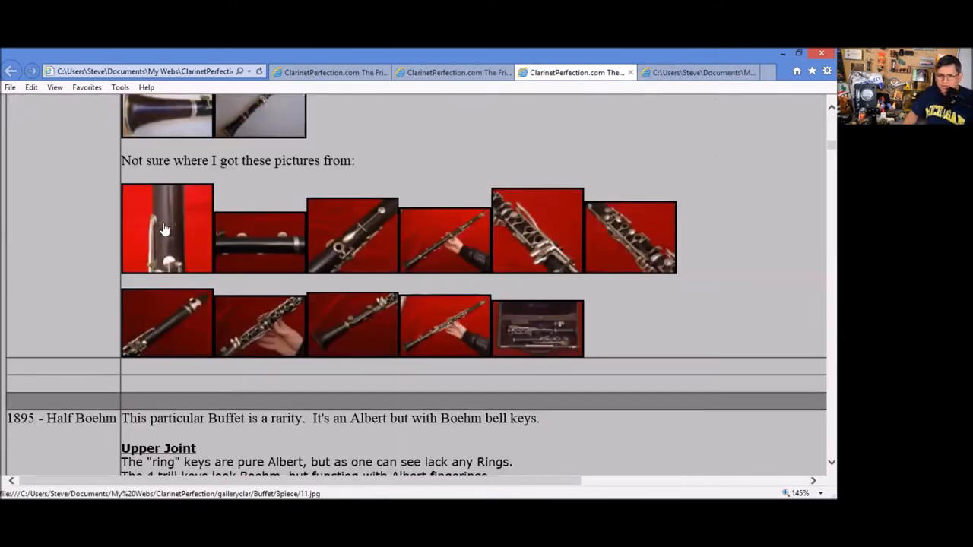
left_click(166, 228)
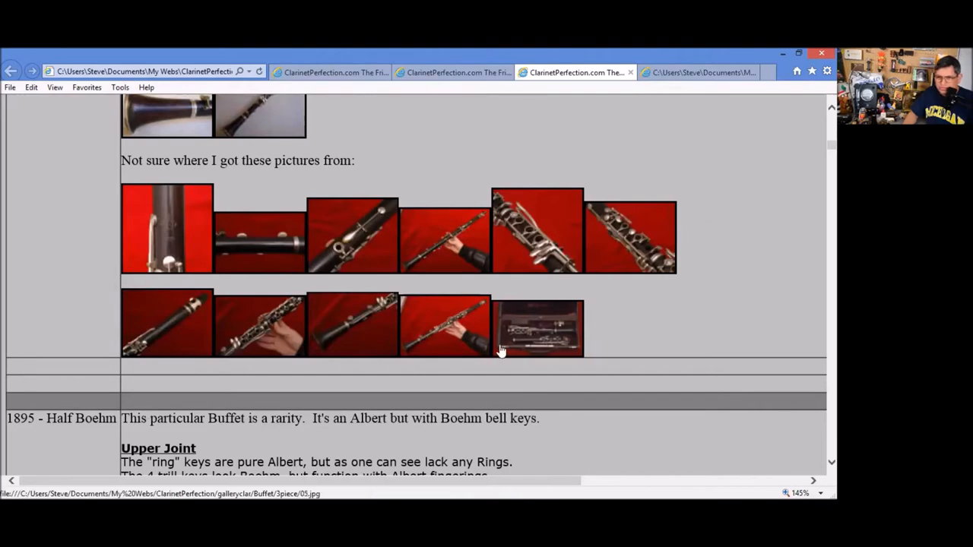
- Reach the early Buffet teapot register vent entry, view the register key close-up, and return to the gallery
scroll("down", 3)
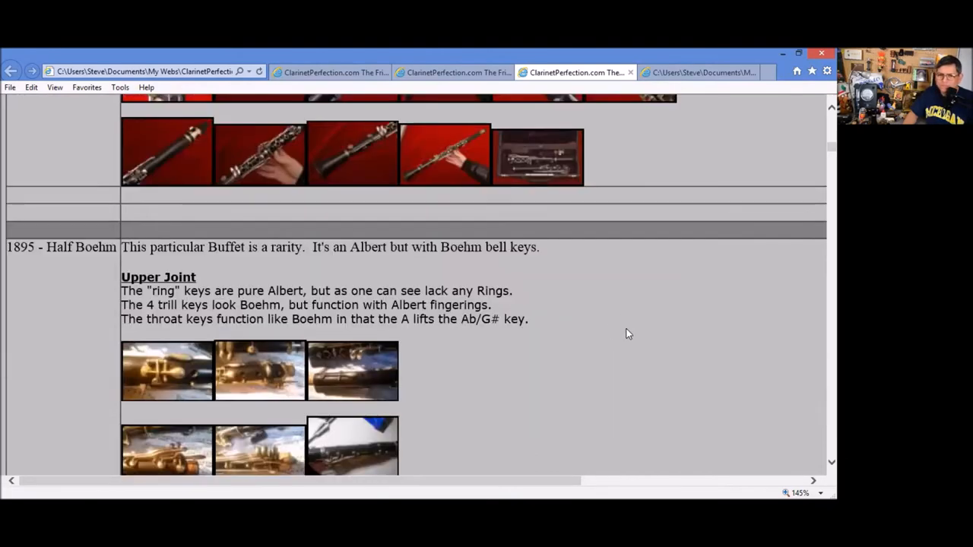
scroll("down", 3)
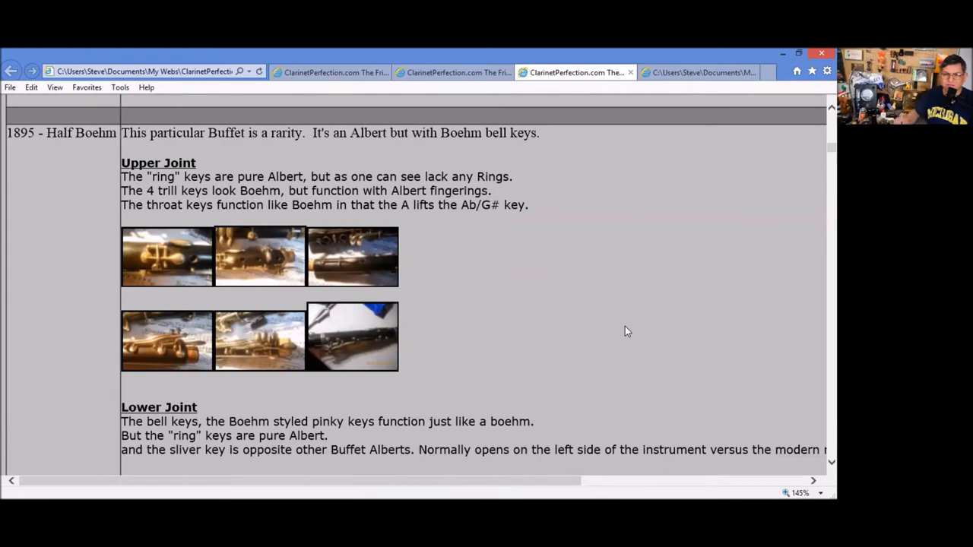
mouse_move(592, 343)
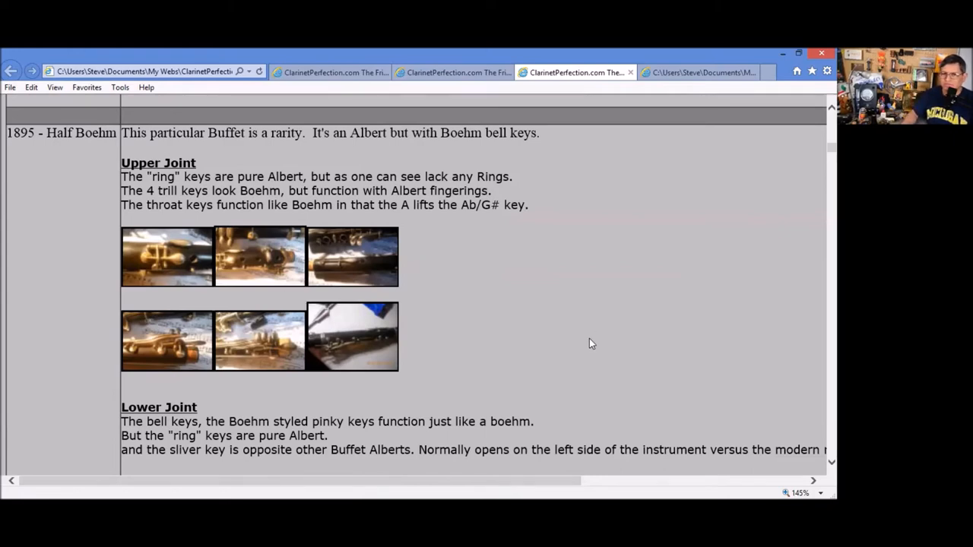
scroll("down", 3)
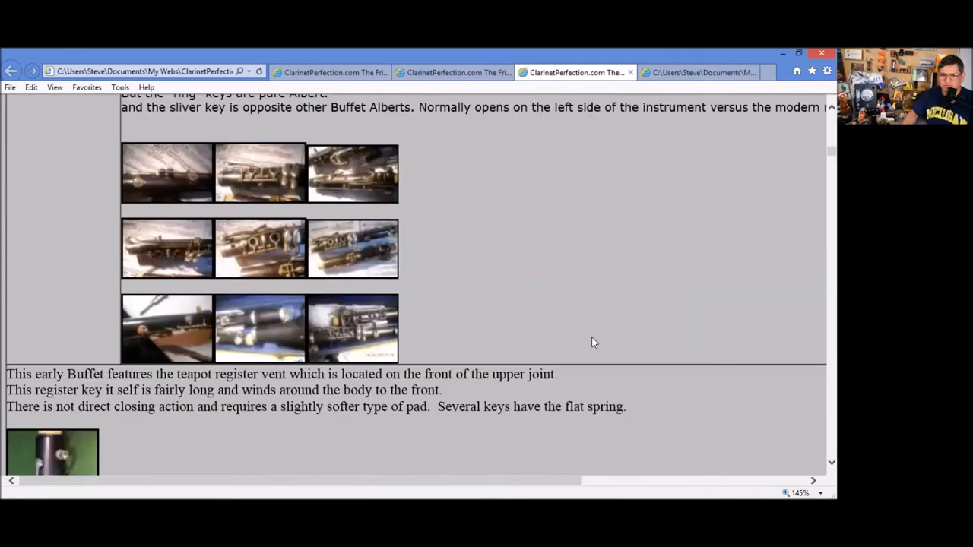
scroll("down", 3)
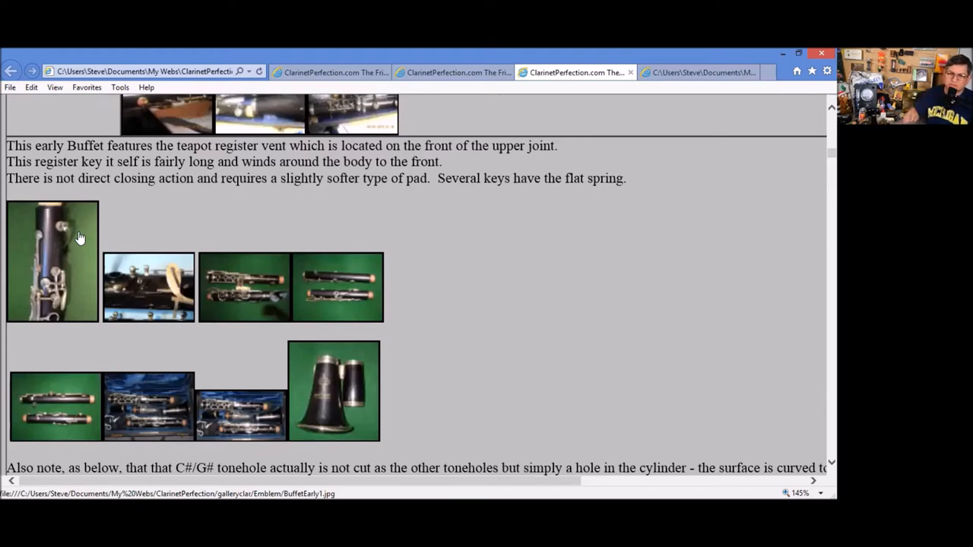
mouse_move(67, 257)
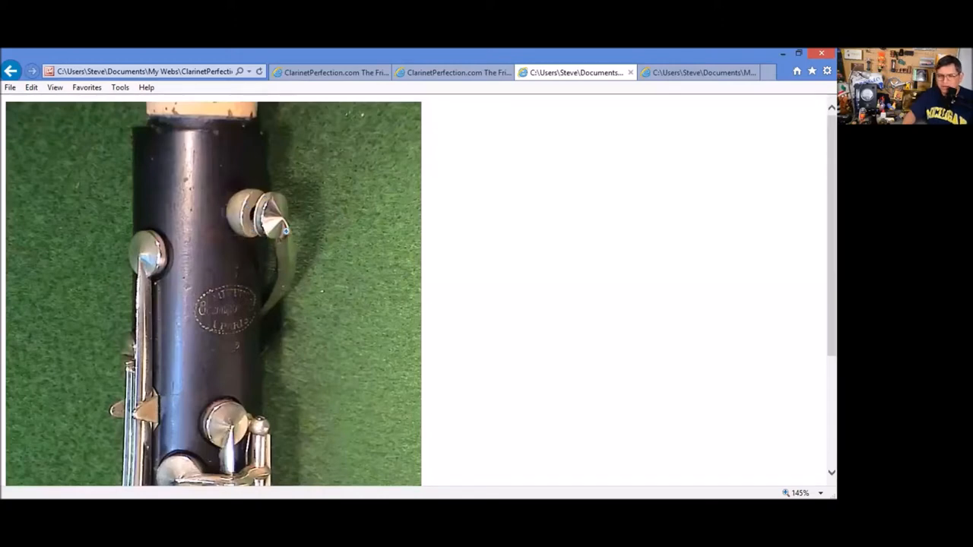
mouse_move(307, 284)
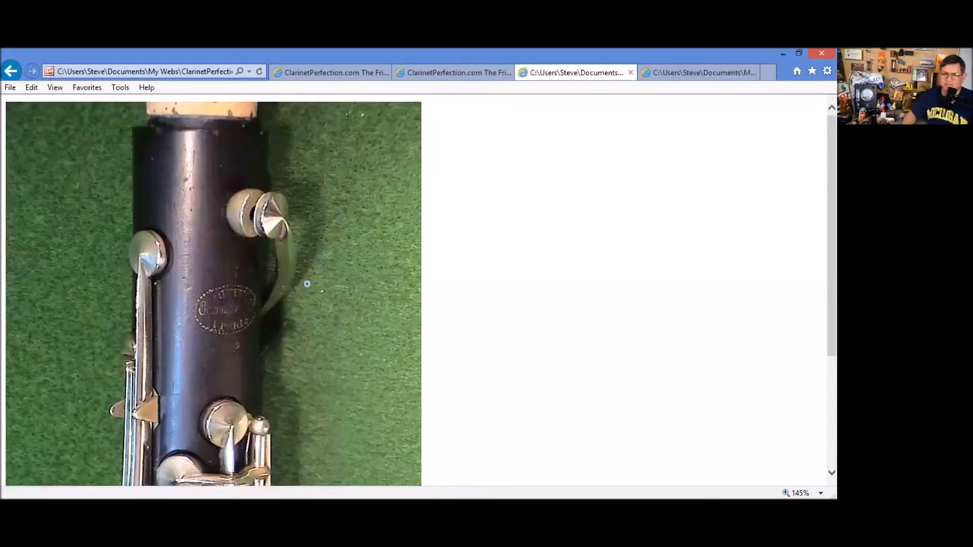
mouse_move(323, 276)
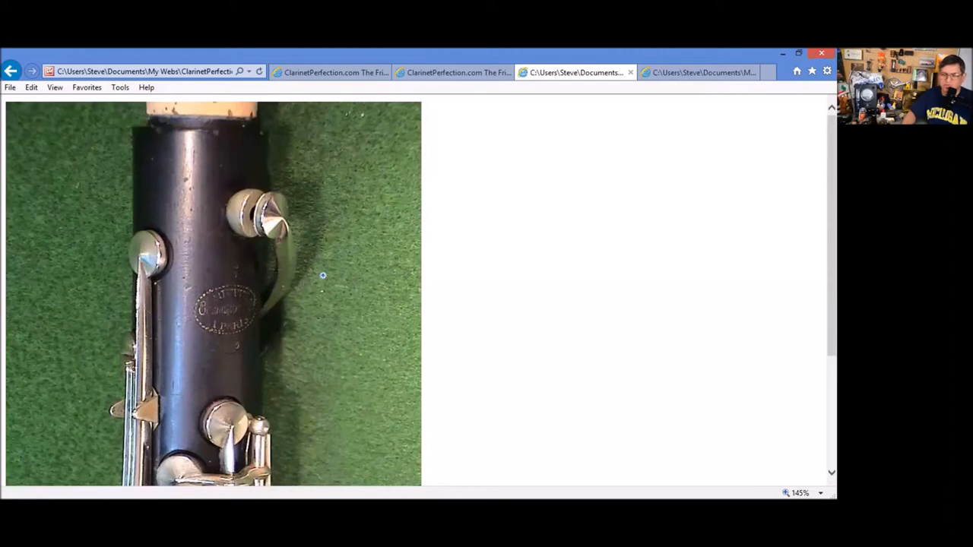
mouse_move(332, 269)
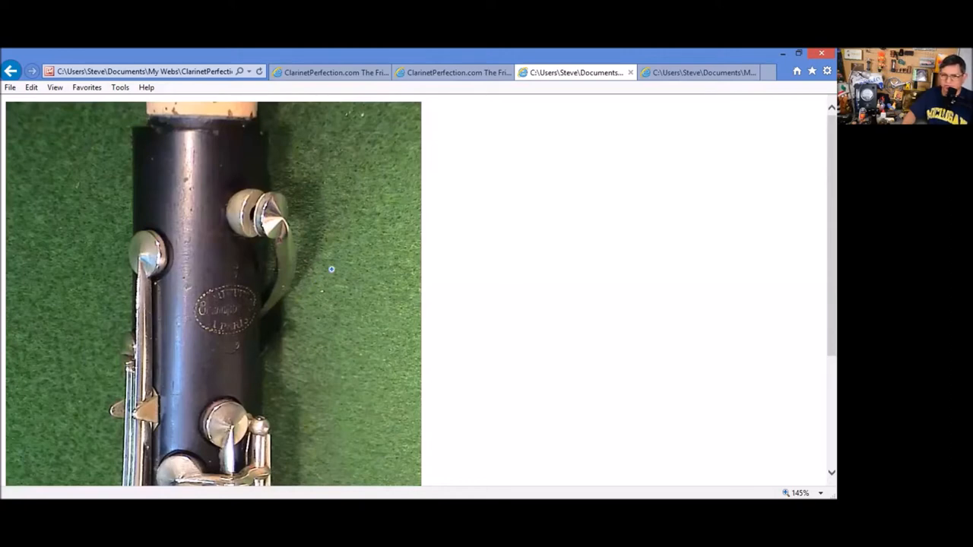
mouse_move(553, 122)
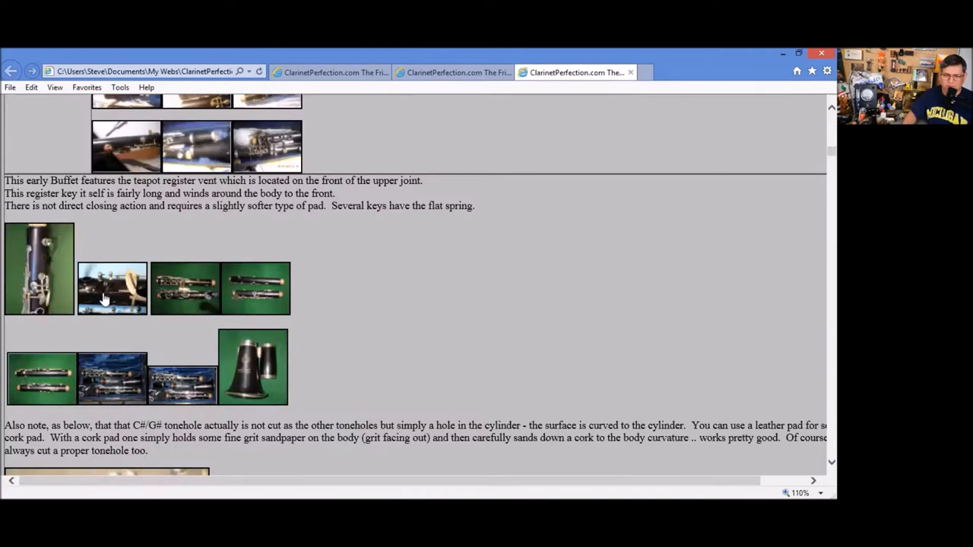
mouse_move(119, 289)
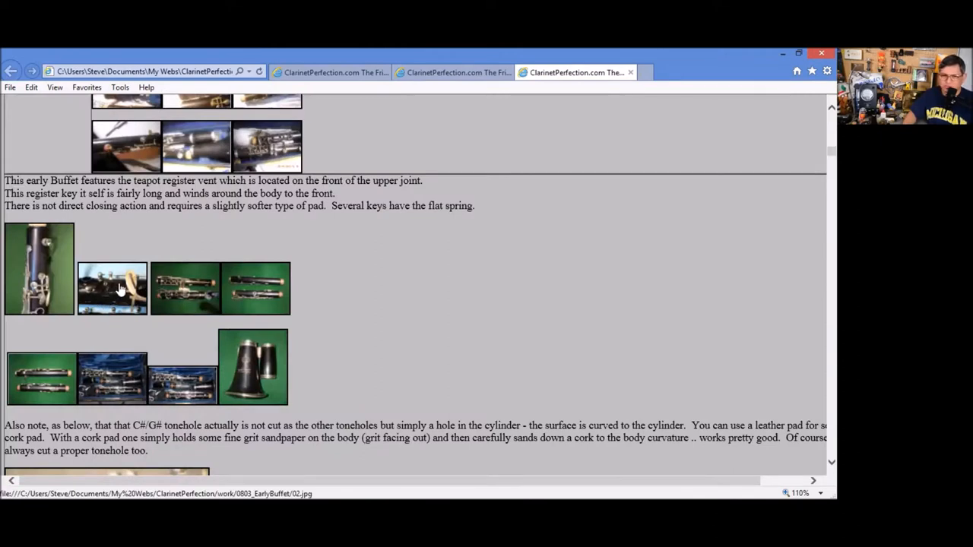
left_click(112, 288)
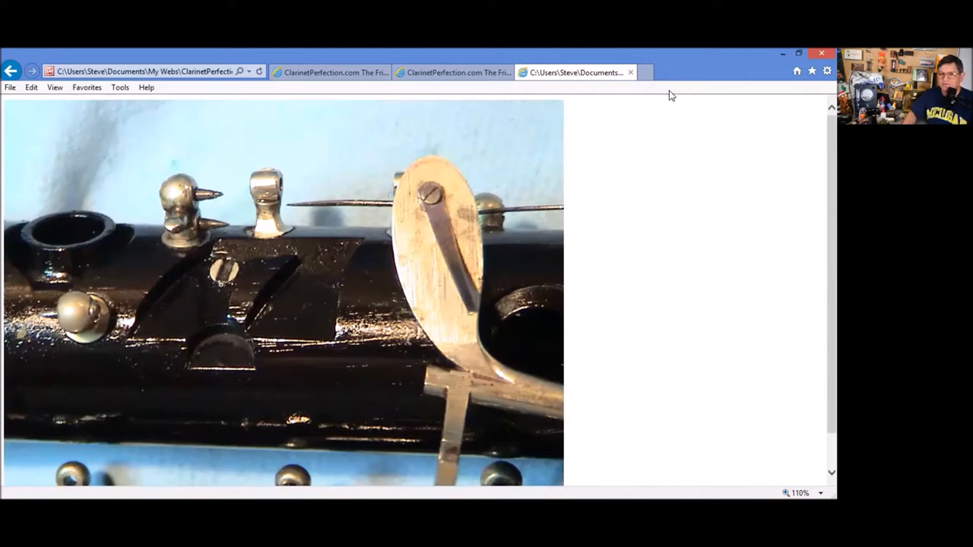
mouse_move(13, 71)
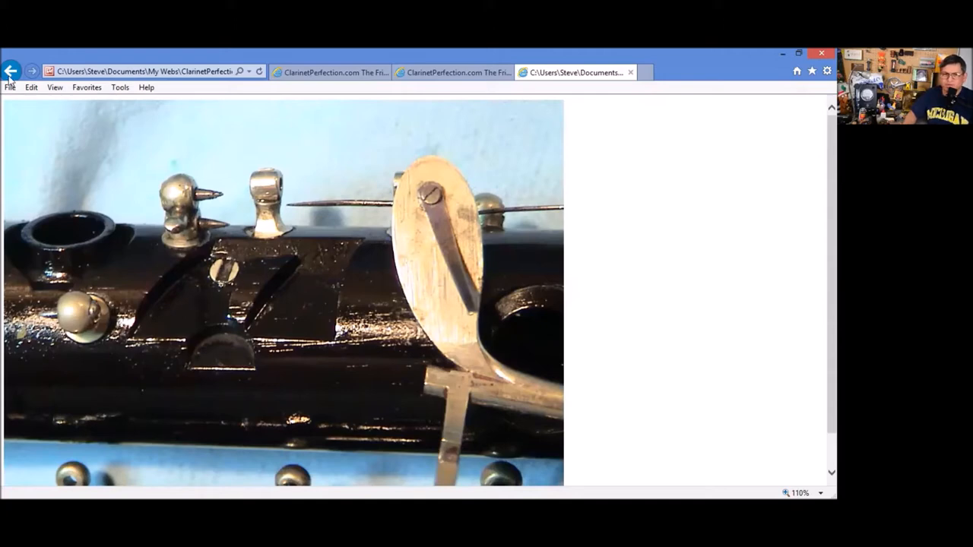
mouse_move(10, 71)
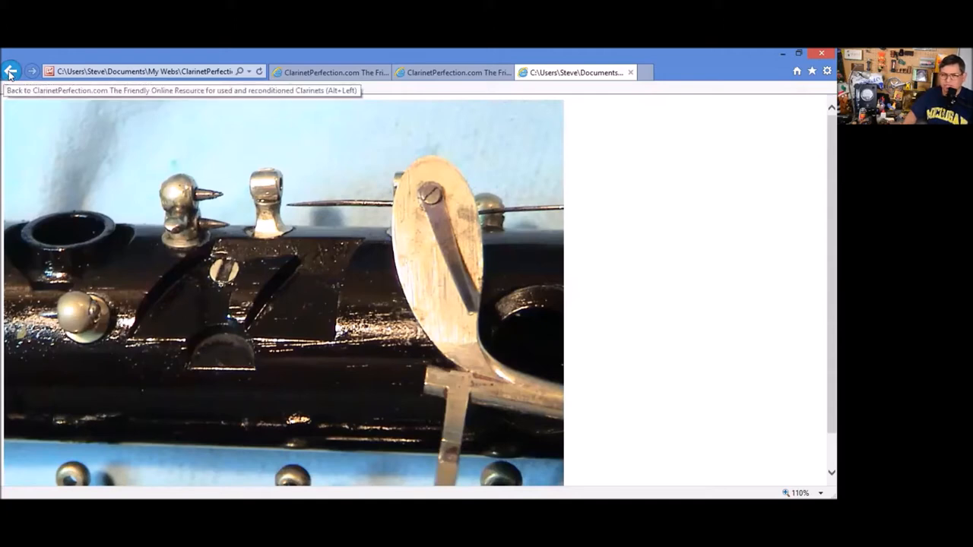
left_click(11, 72)
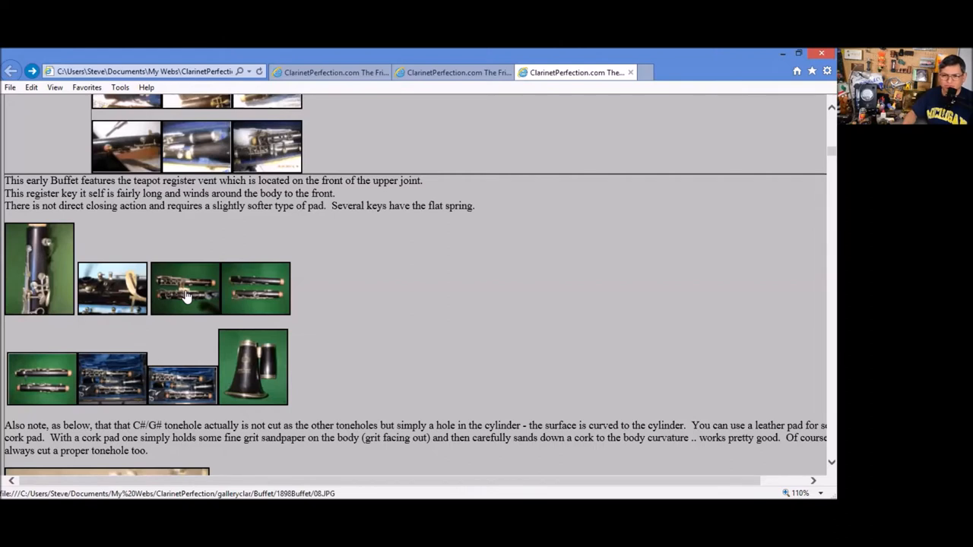
left_click(186, 289)
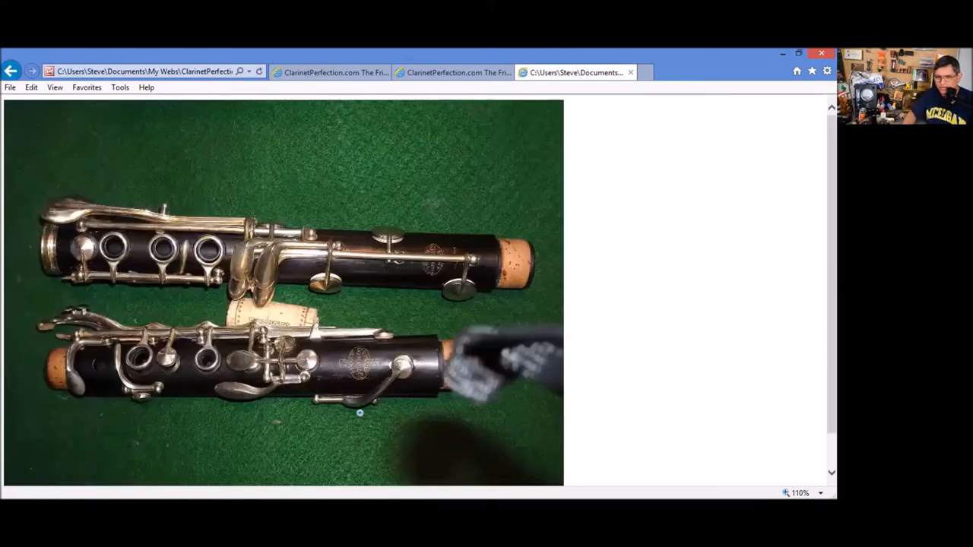
mouse_move(184, 380)
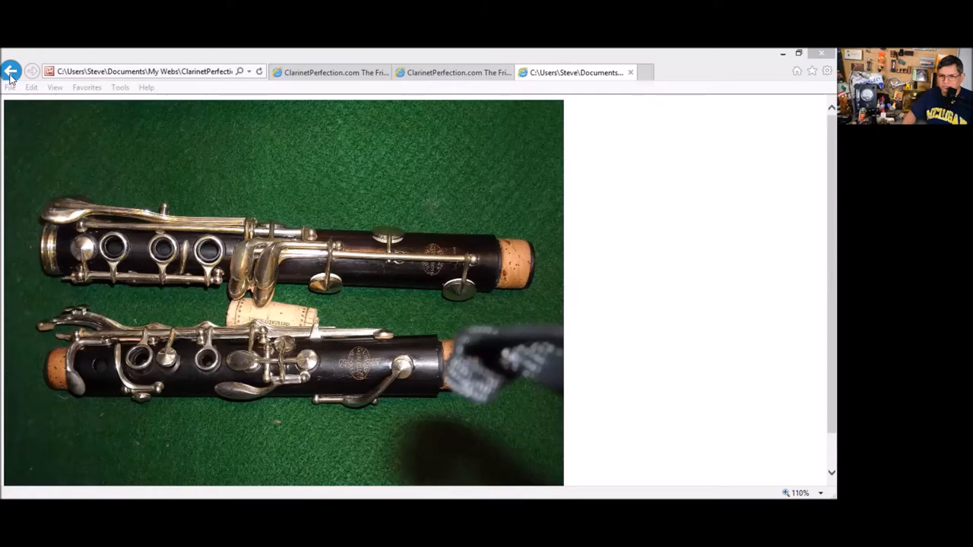
left_click(12, 72)
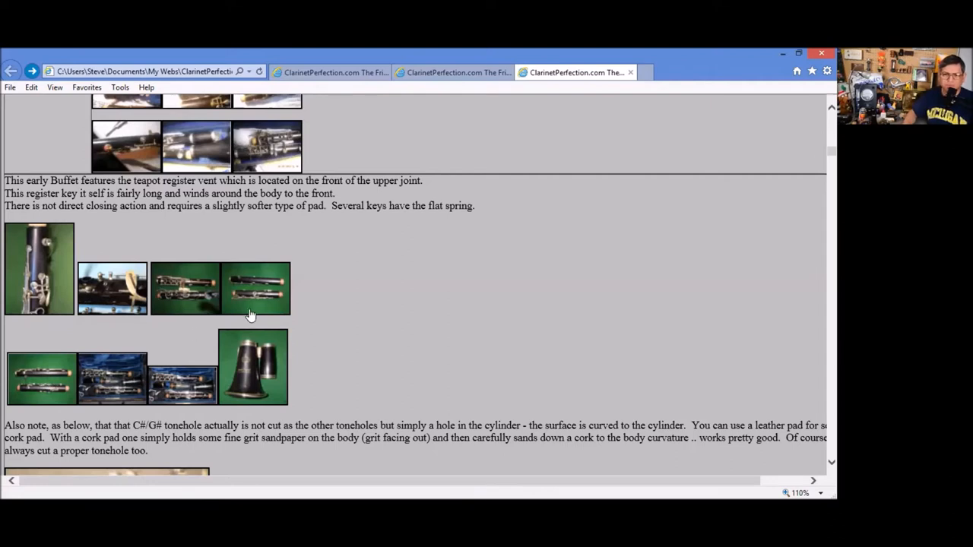
left_click(251, 287)
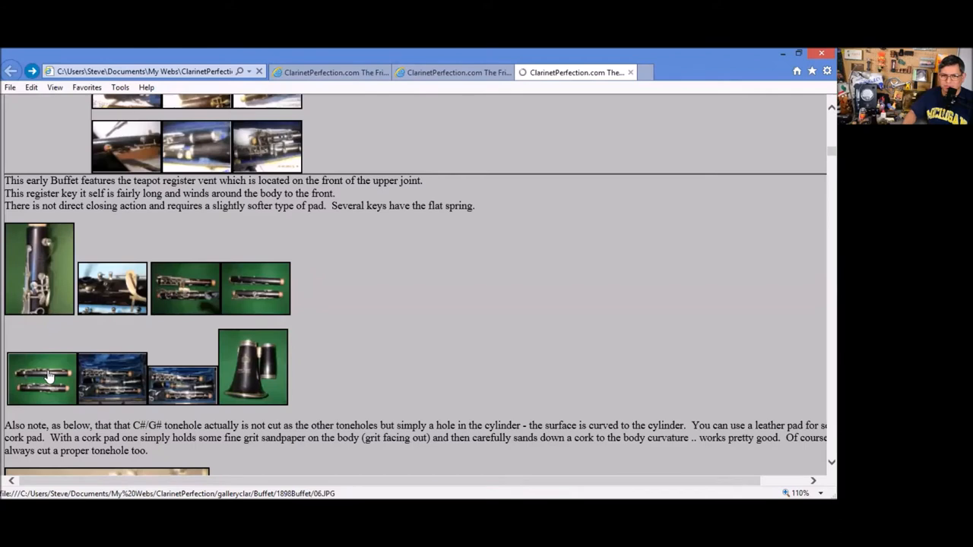
left_click(43, 376)
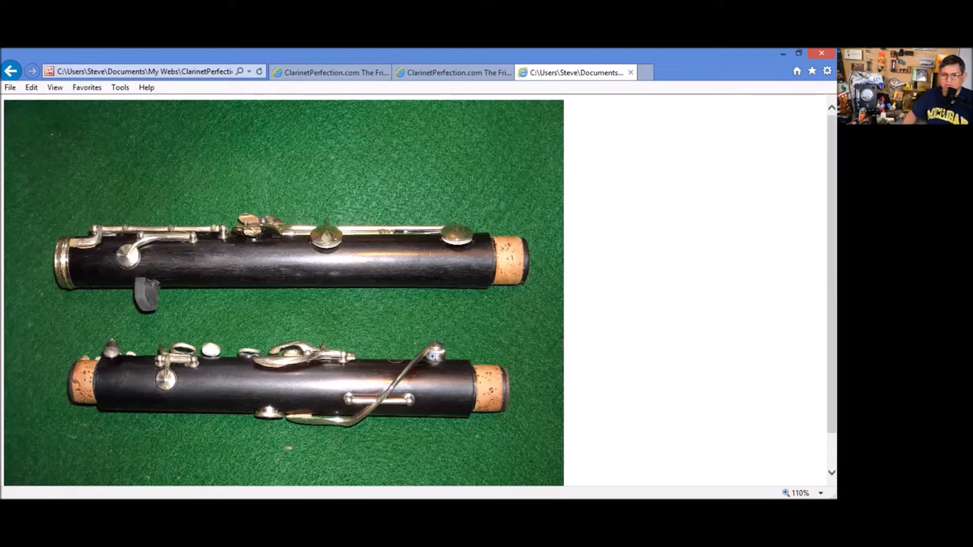
mouse_move(448, 351)
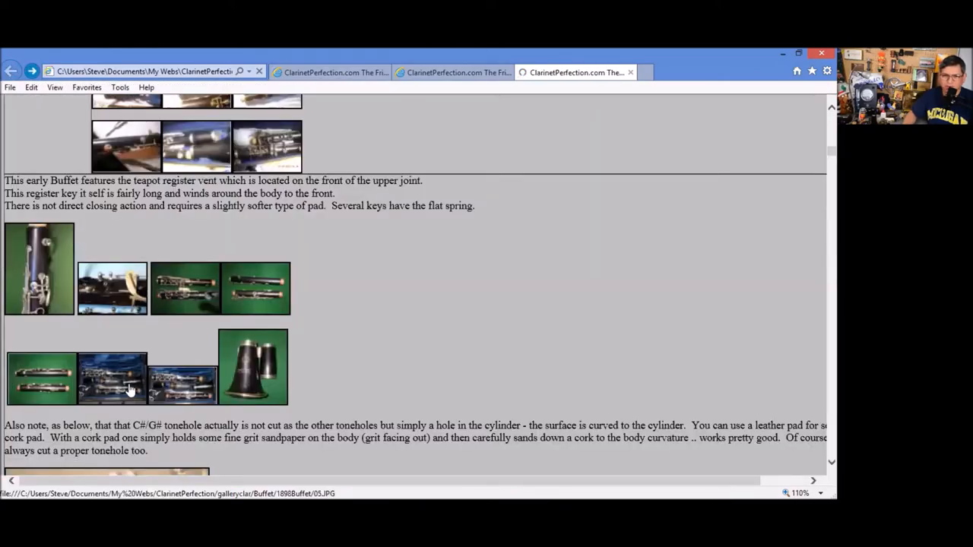
left_click(111, 378)
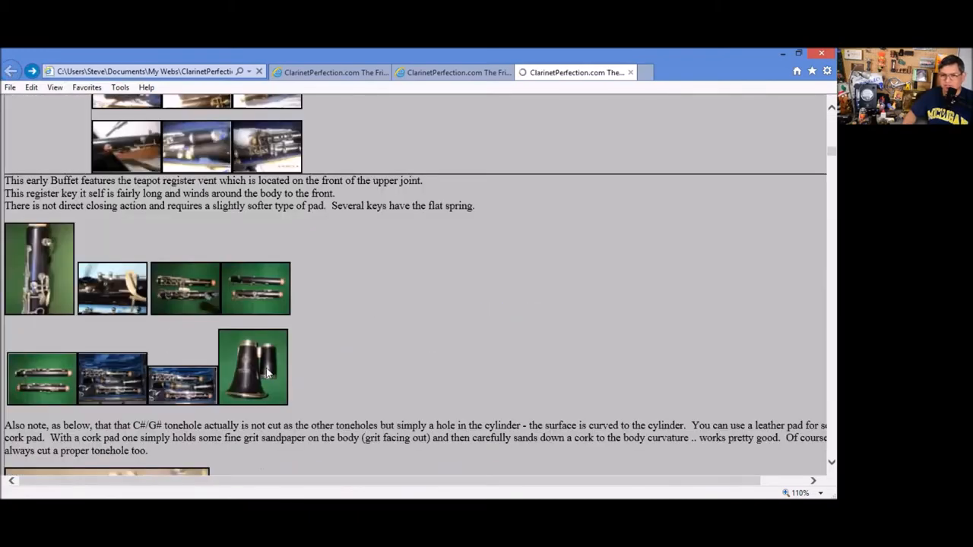
left_click(252, 366)
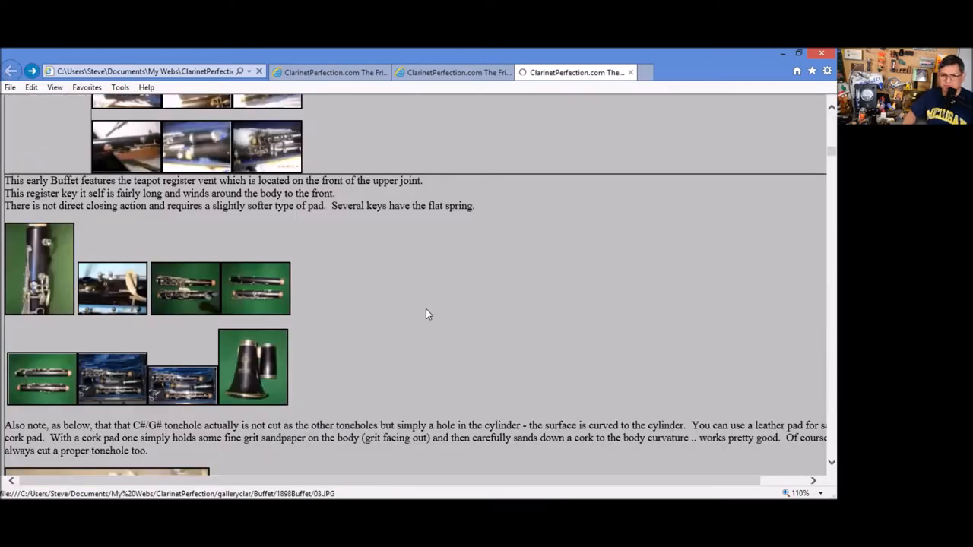
- Reach the C#/G# tonehole note and view its tonehole close-up in a new tab
scroll("down", 3)
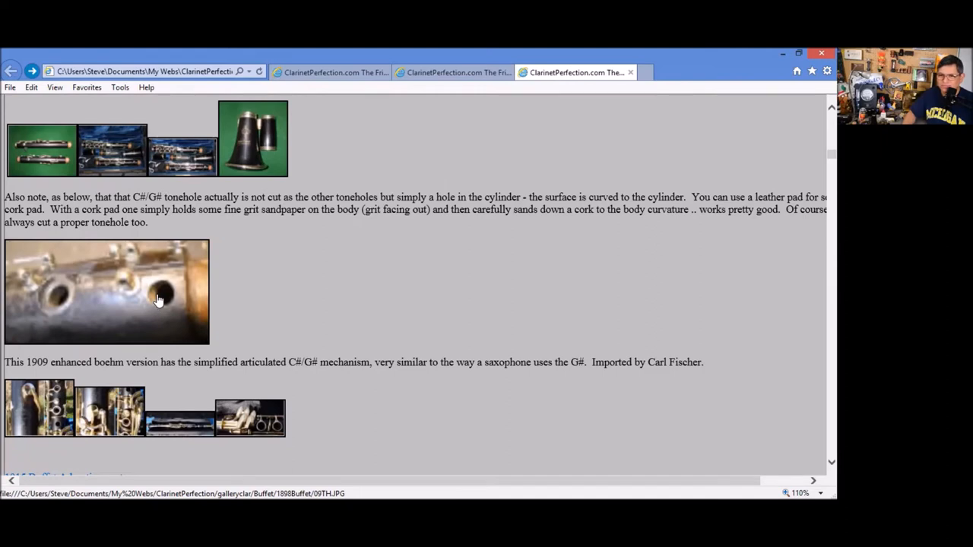
scroll("down", 3)
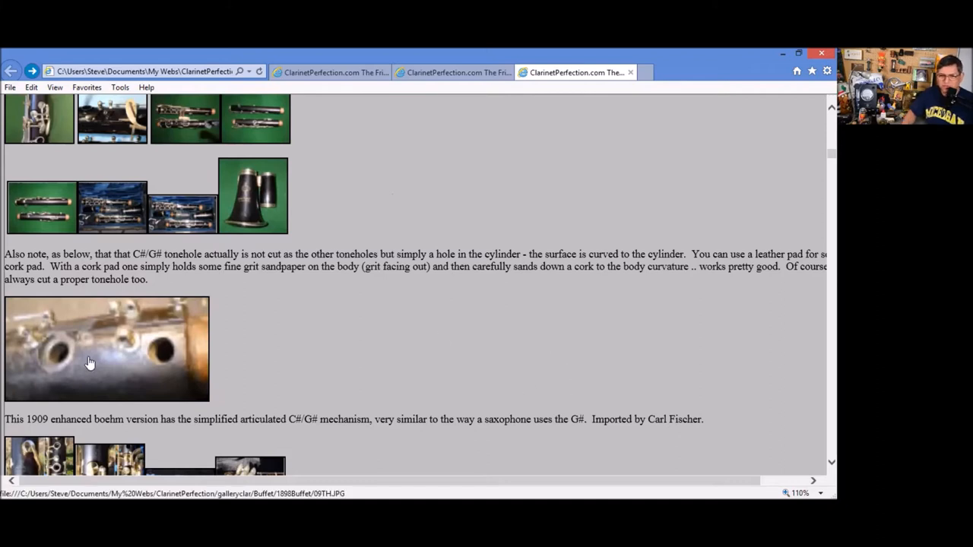
left_click(107, 348)
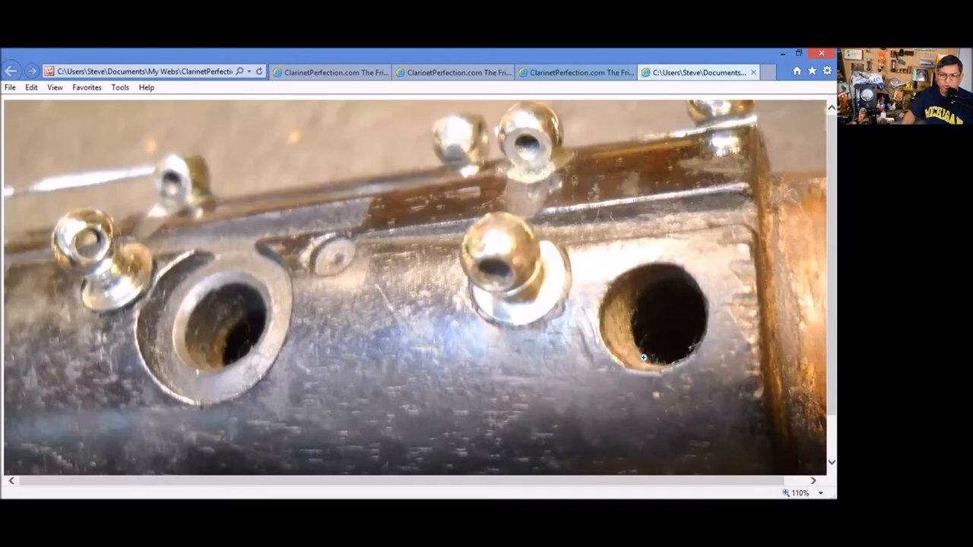
mouse_move(605, 122)
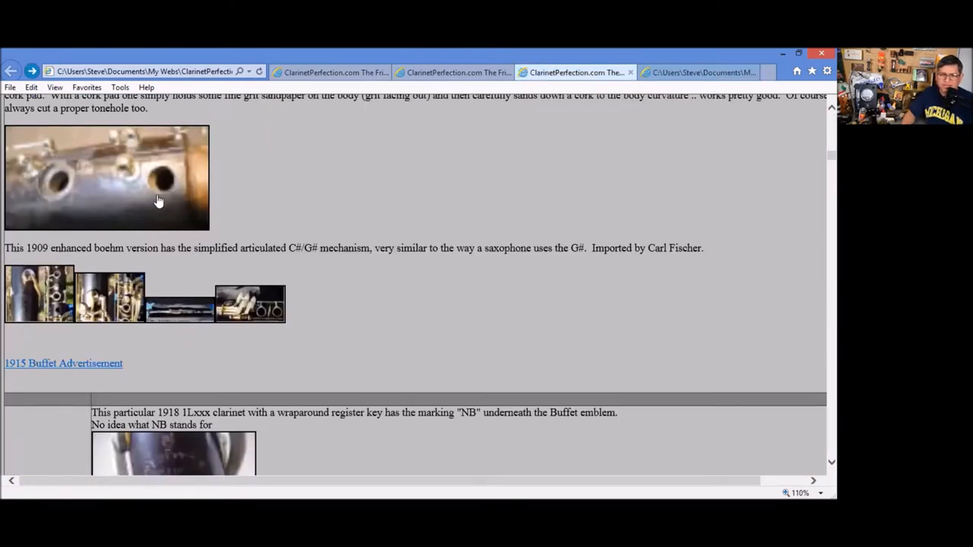
mouse_move(31, 301)
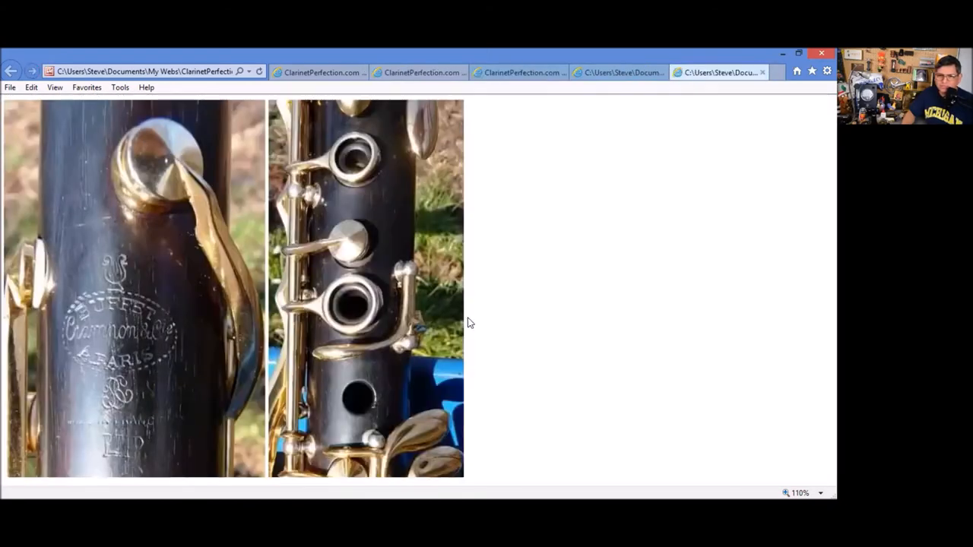
mouse_move(449, 307)
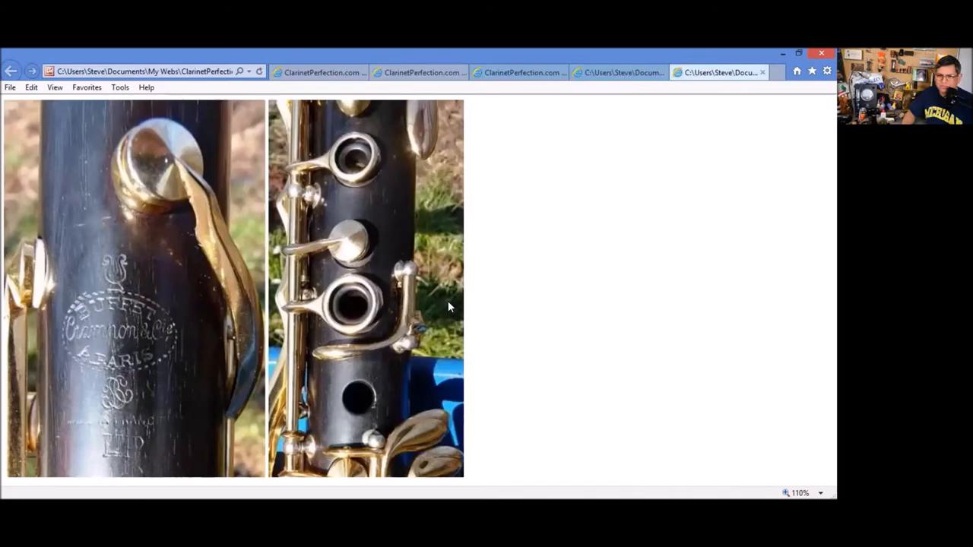
mouse_move(397, 312)
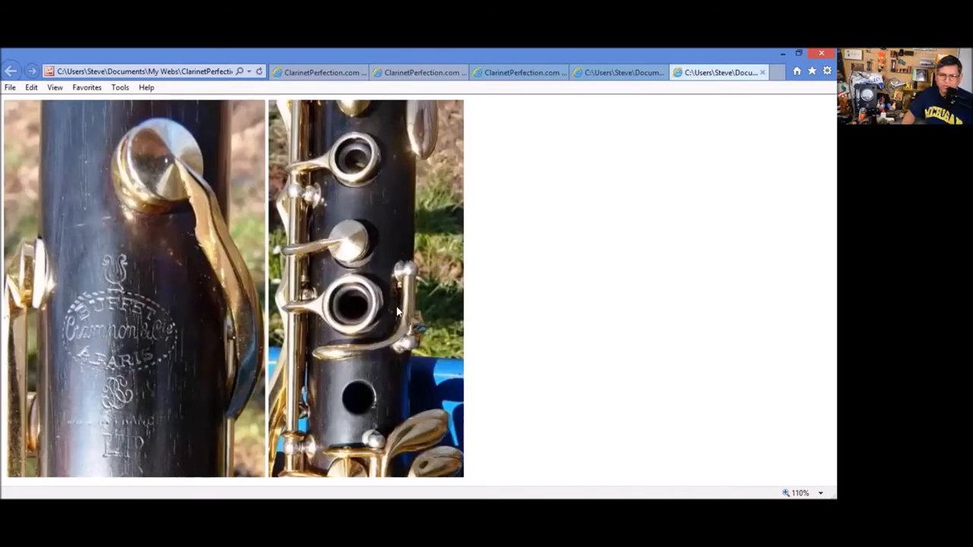
mouse_move(144, 459)
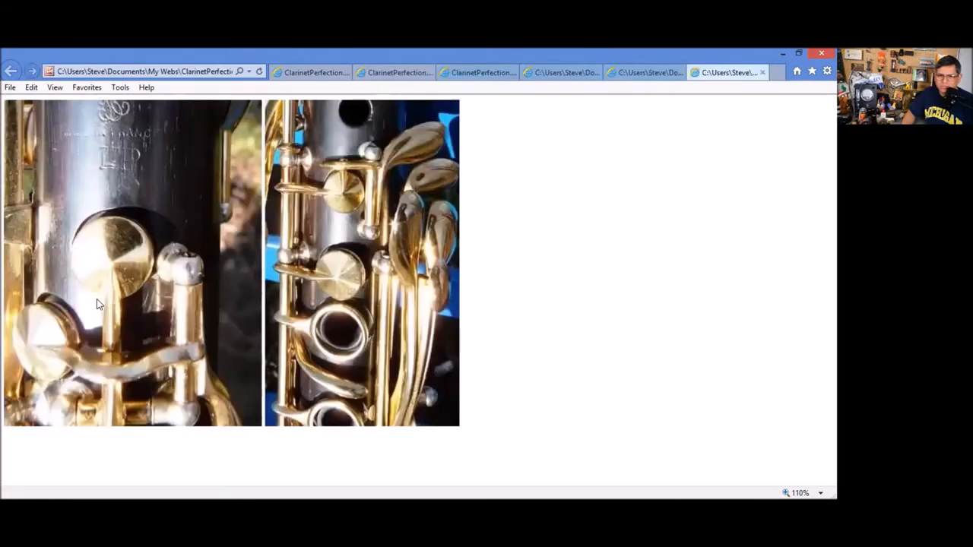
mouse_move(88, 362)
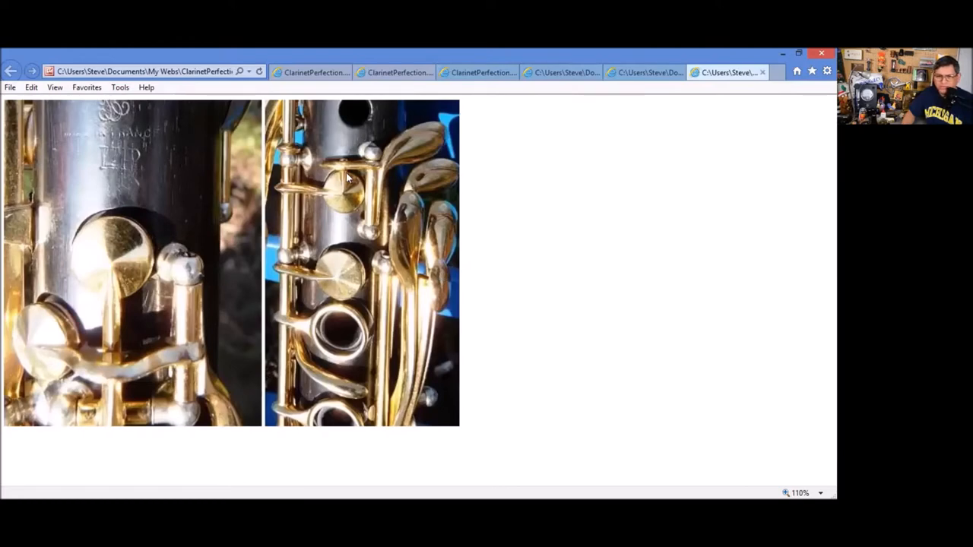
mouse_move(363, 170)
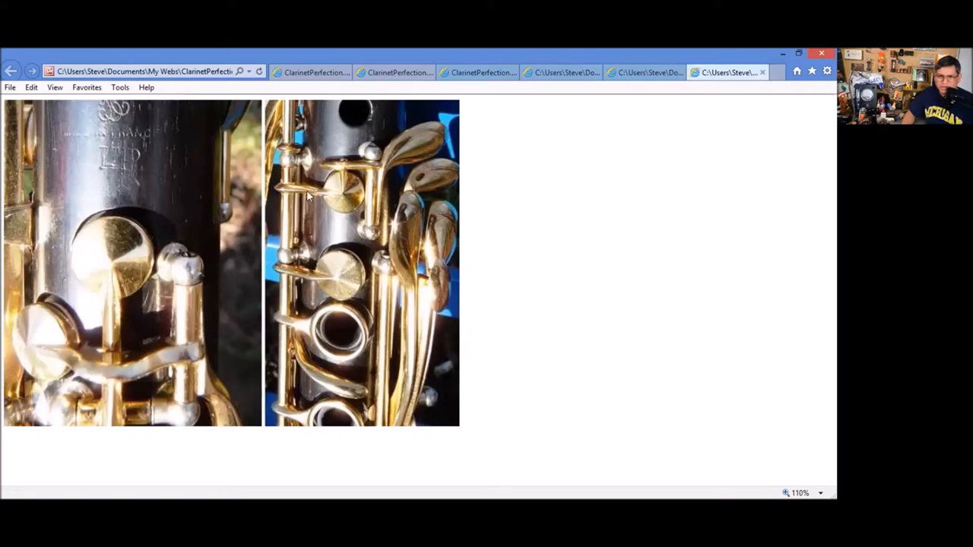
mouse_move(374, 168)
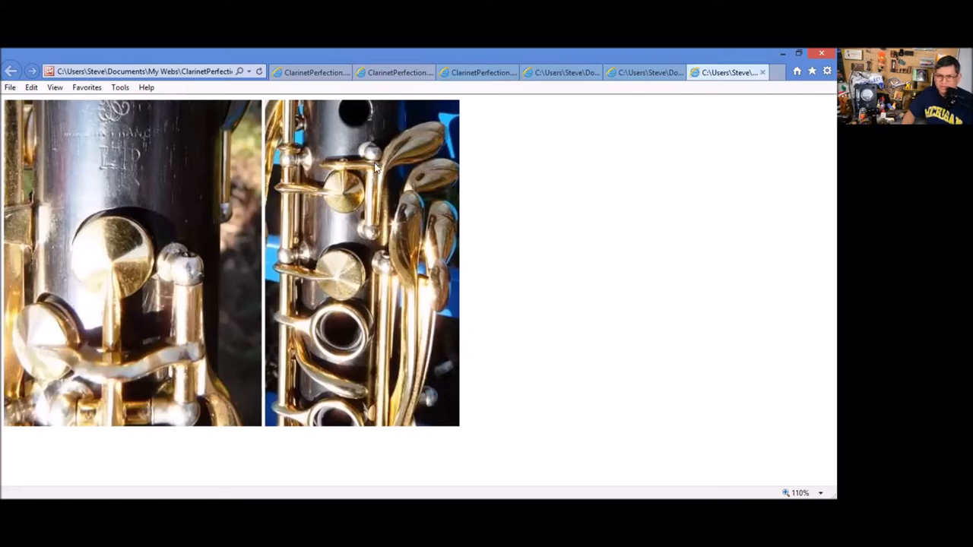
mouse_move(356, 158)
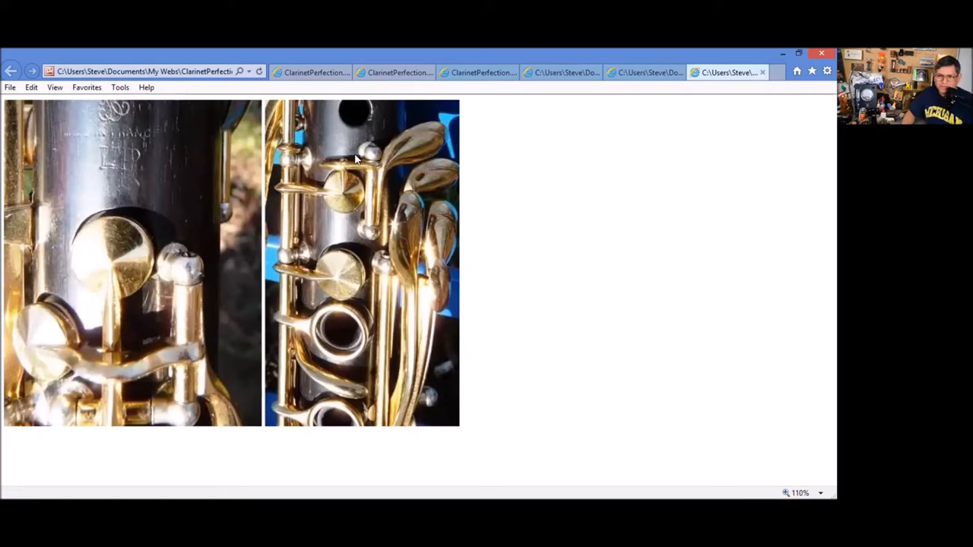
mouse_move(435, 191)
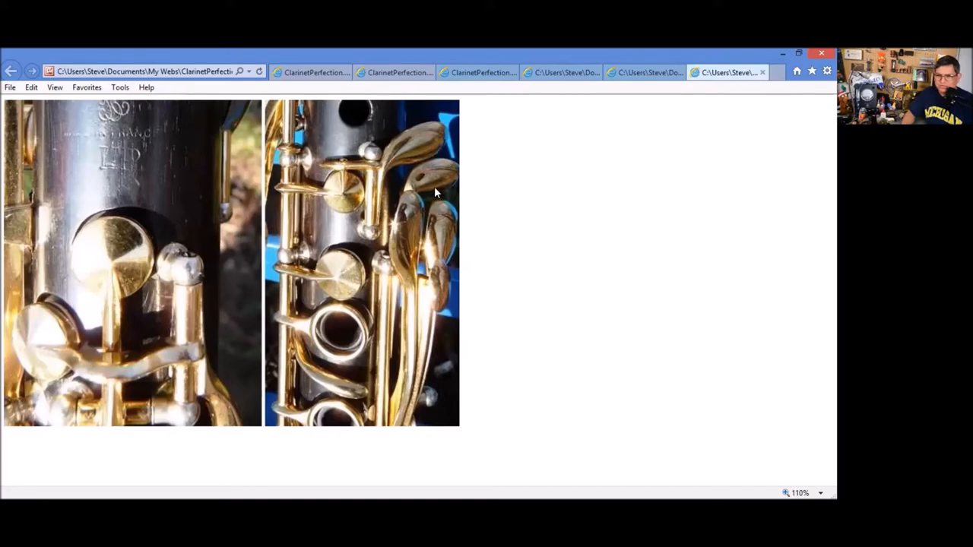
mouse_move(12, 71)
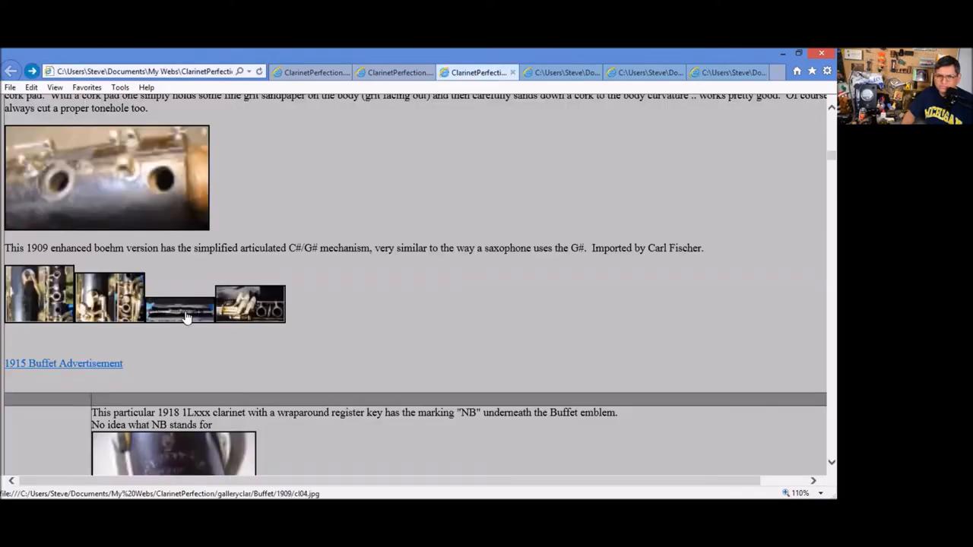
- View the full-length 1909 clarinet case photo, then the brass keywork close-up
left_click(179, 307)
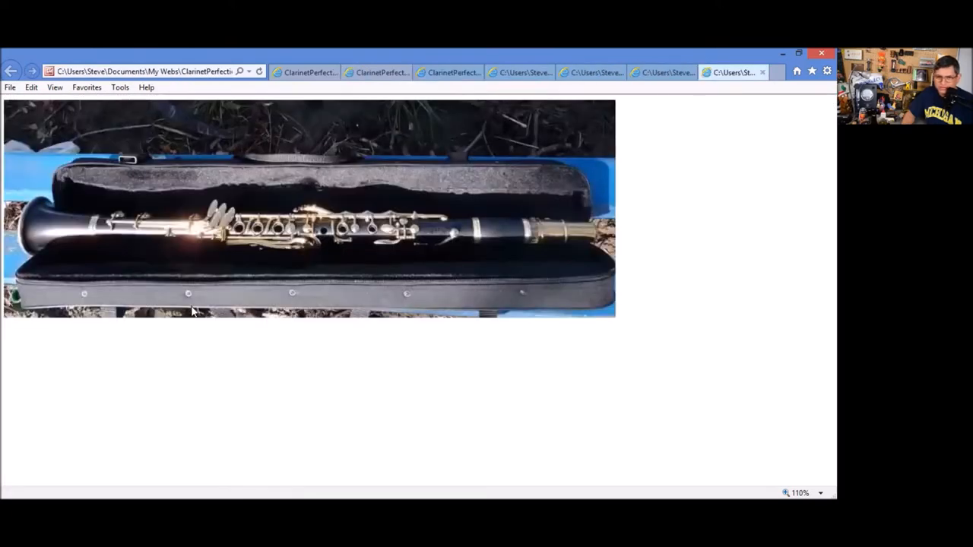
mouse_move(221, 236)
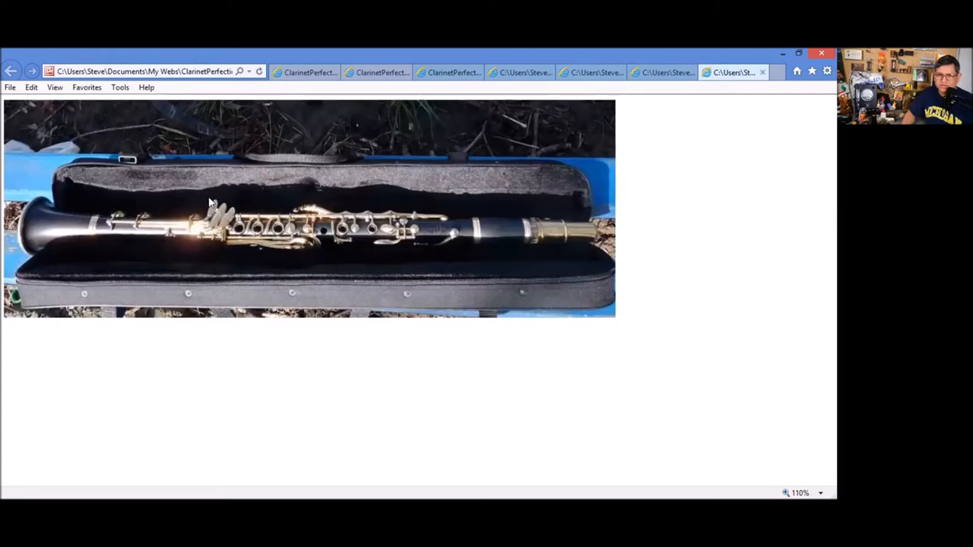
mouse_move(372, 256)
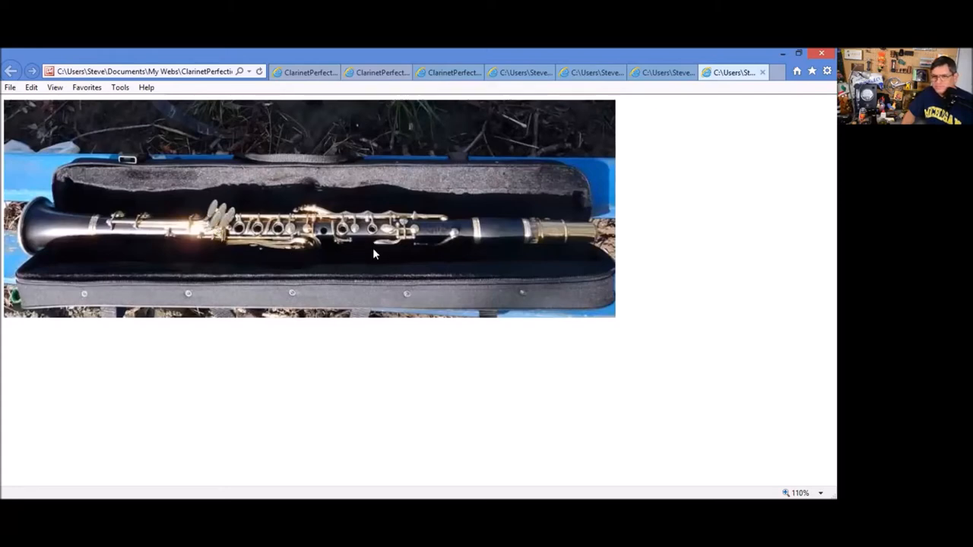
mouse_move(319, 231)
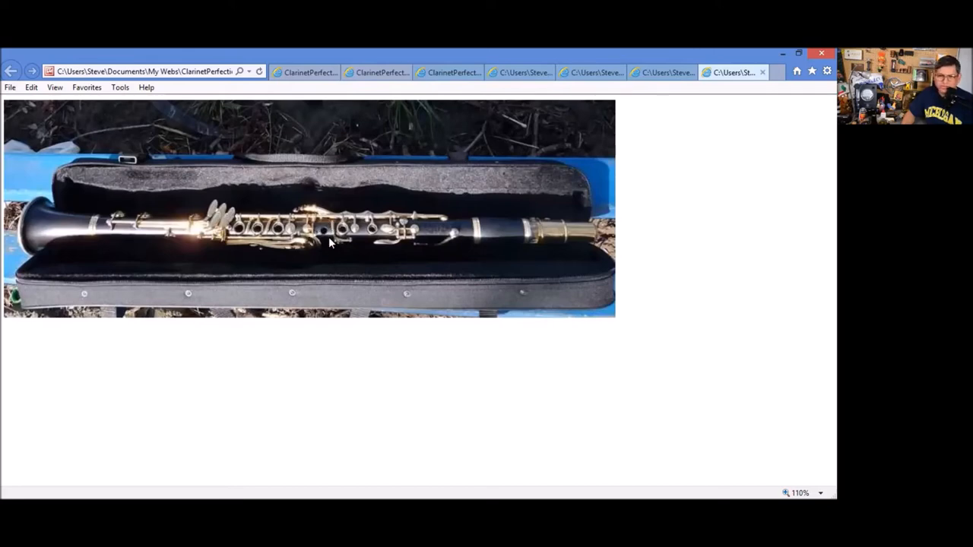
mouse_move(214, 152)
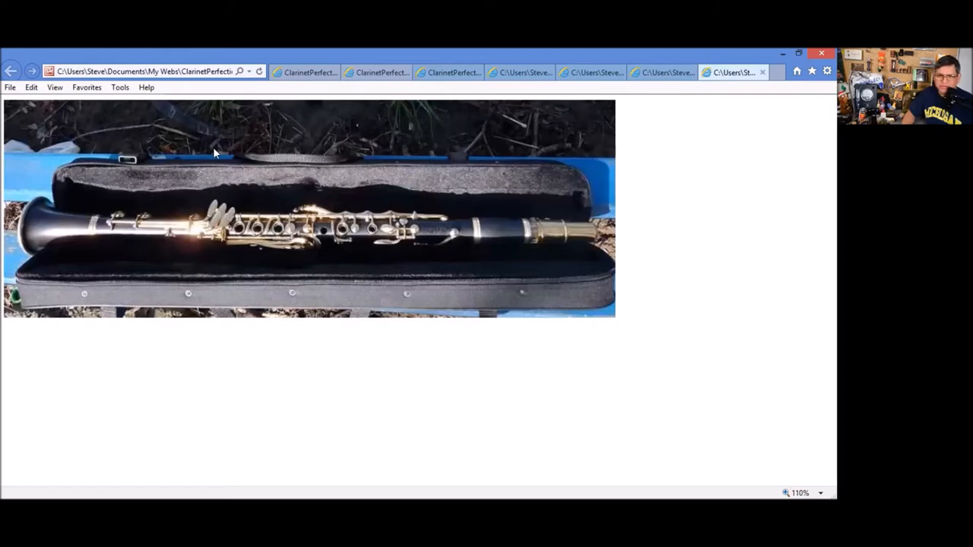
left_click(520, 71)
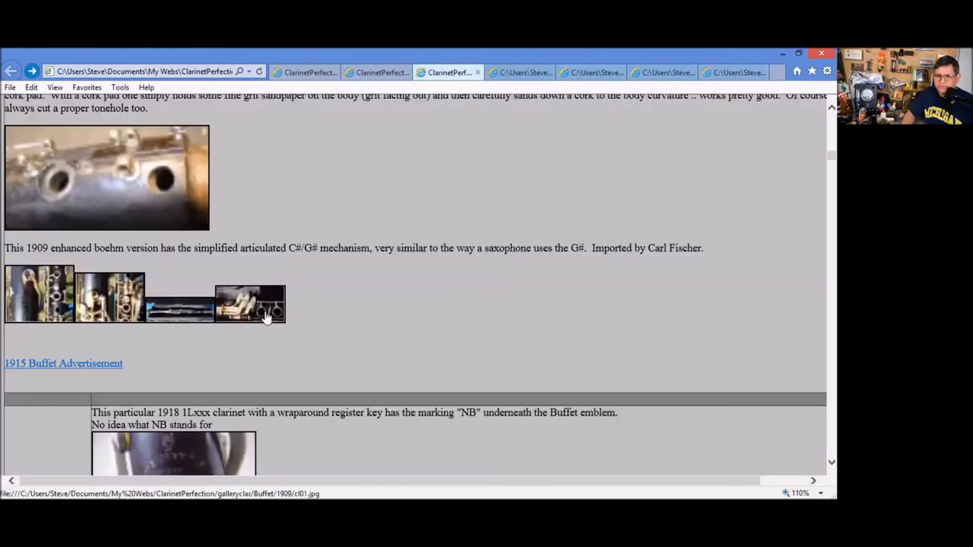
left_click(249, 304)
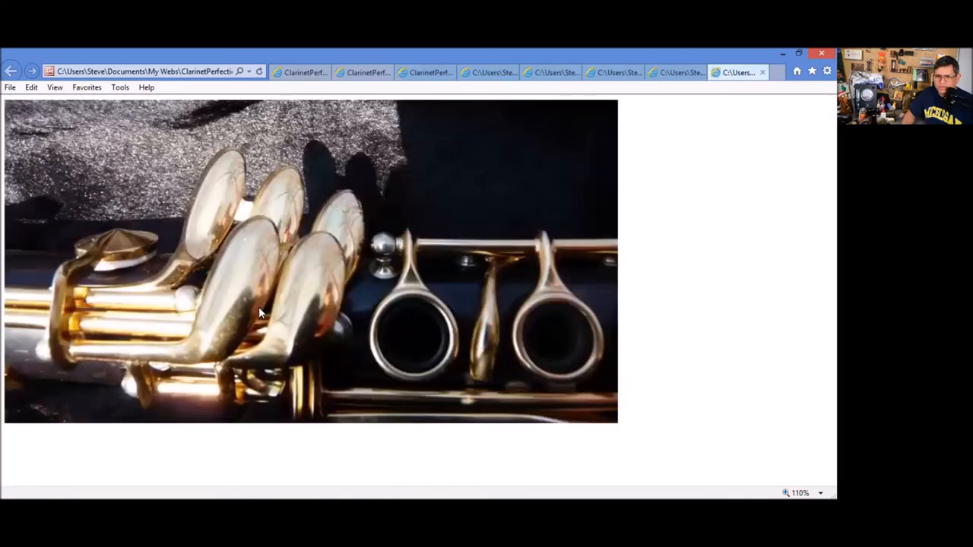
mouse_move(310, 363)
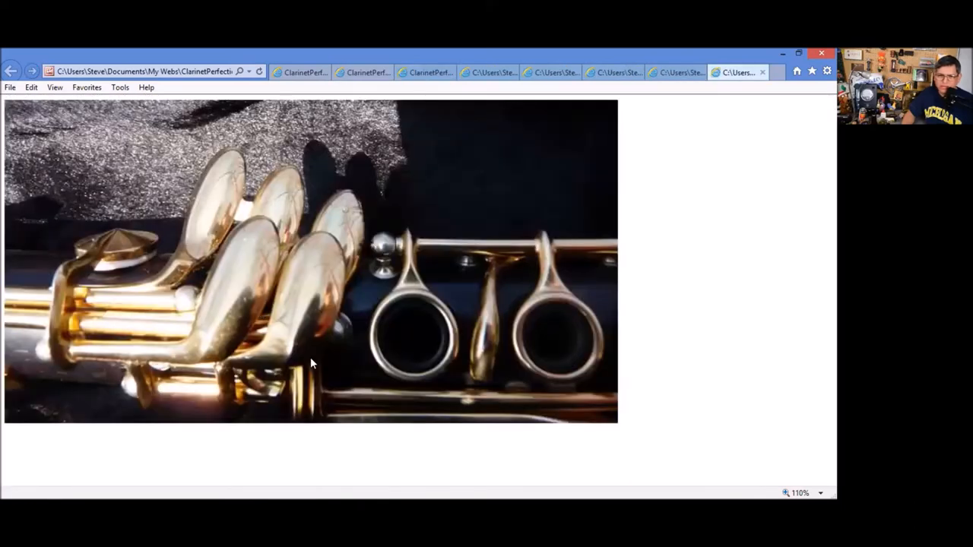
mouse_move(529, 205)
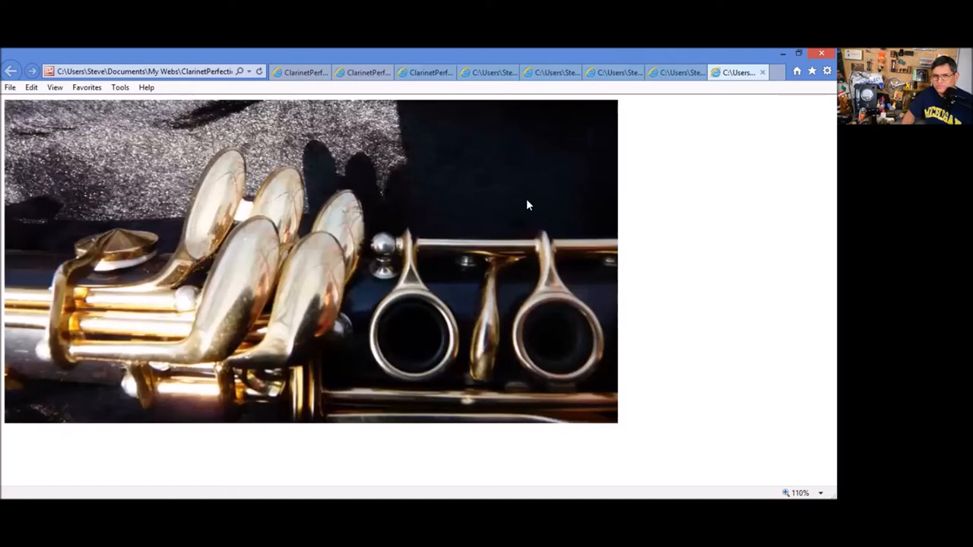
mouse_move(576, 133)
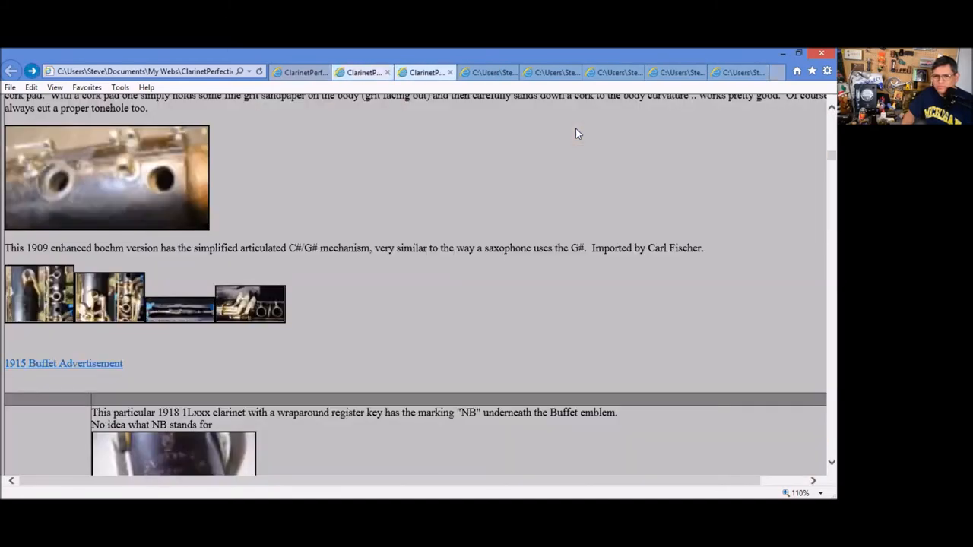
- Find and load the 1915 Buffet Advertisement from the gallery page
scroll("down", 3)
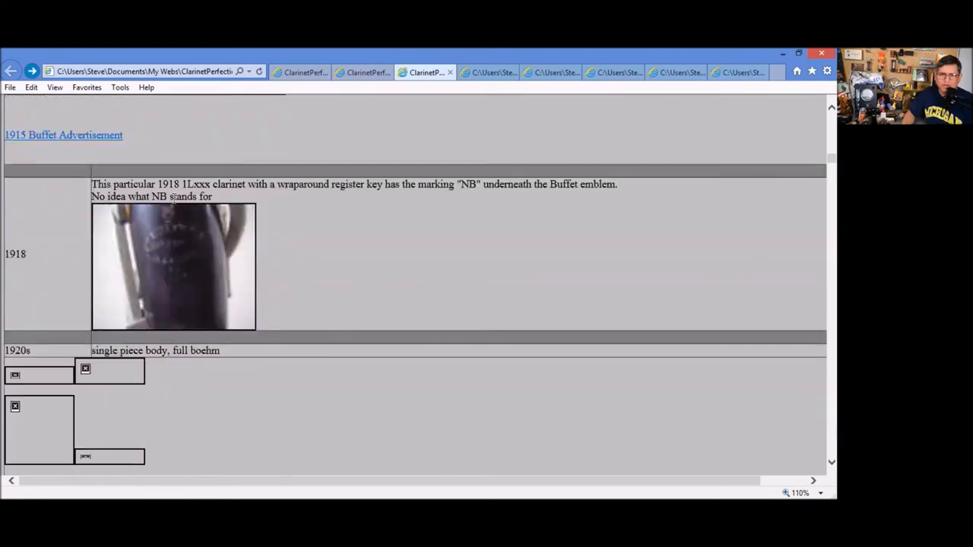
scroll("up", 3)
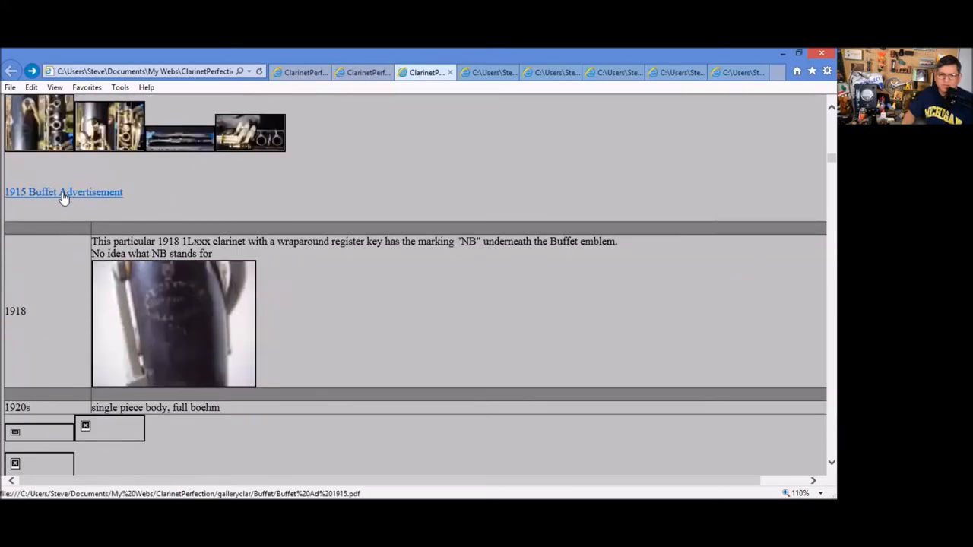
left_click(64, 192)
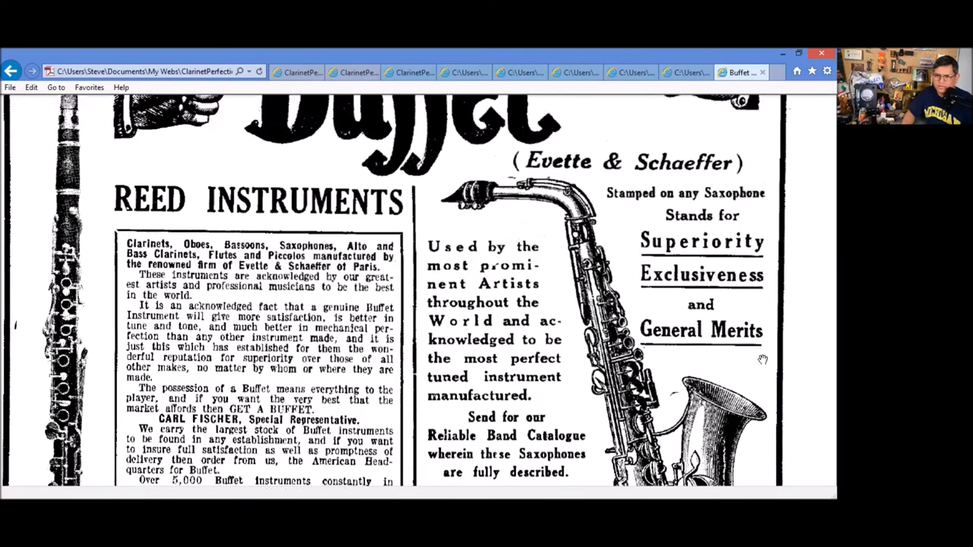
- Read the advertisement down to the Carl Fischer, Cooper Square section
scroll("down", 3)
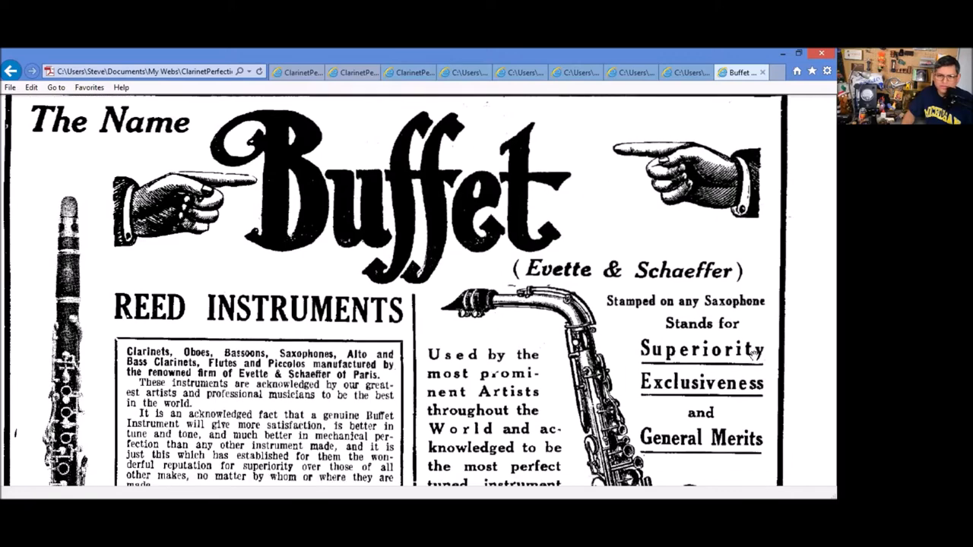
scroll("down", 3)
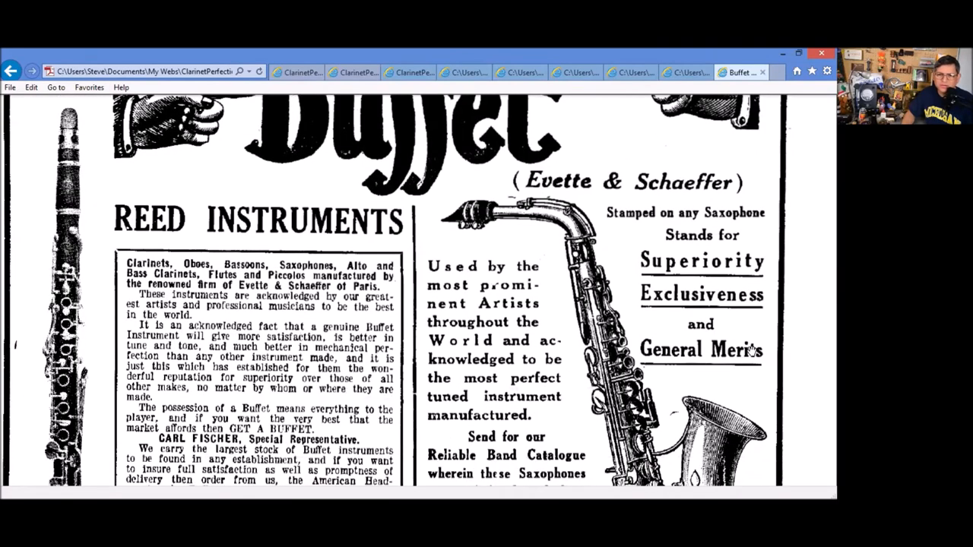
scroll("down", 3)
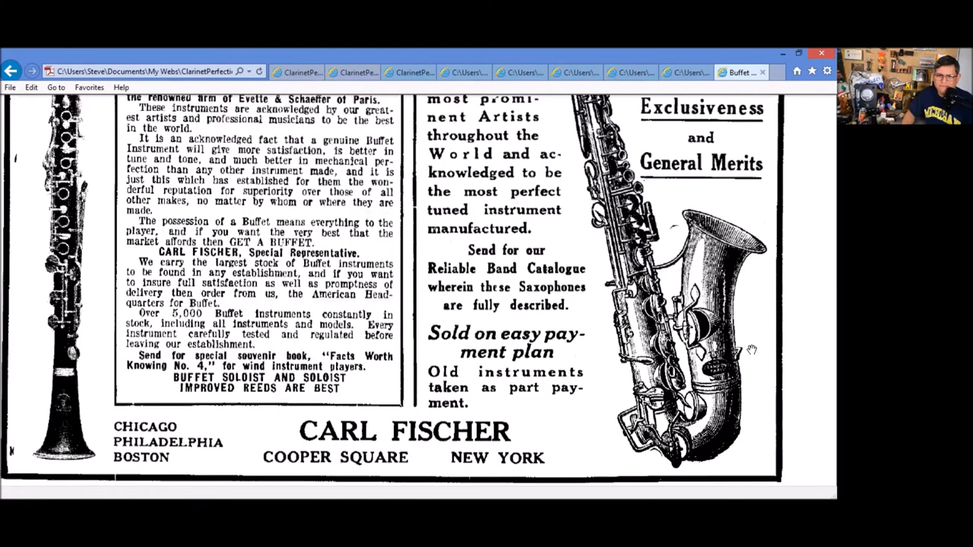
scroll("down", 3)
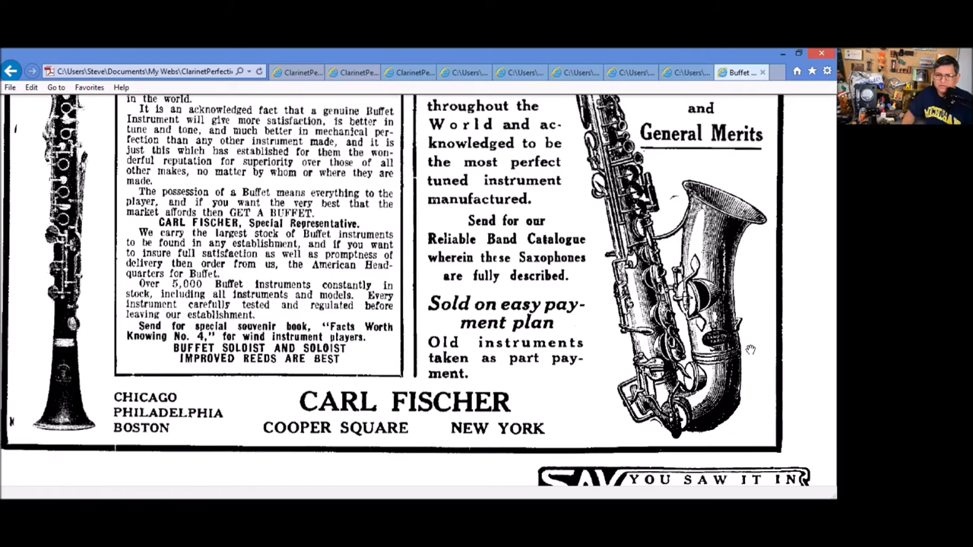
scroll("down", 3)
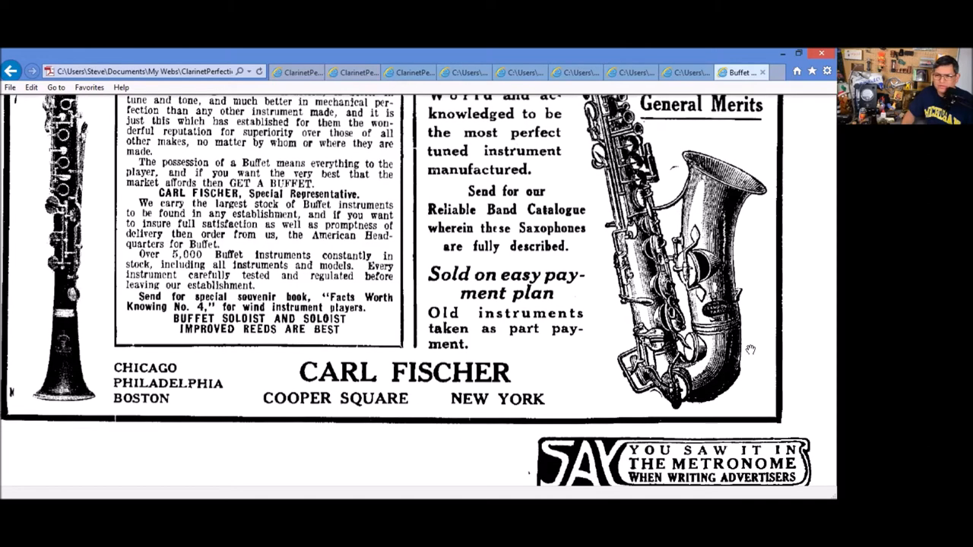
scroll("down", 3)
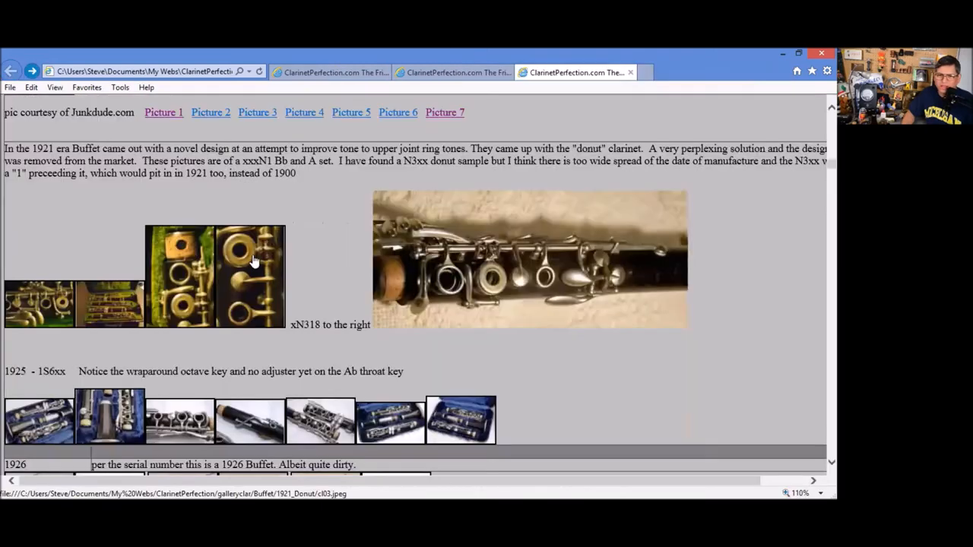
mouse_move(280, 288)
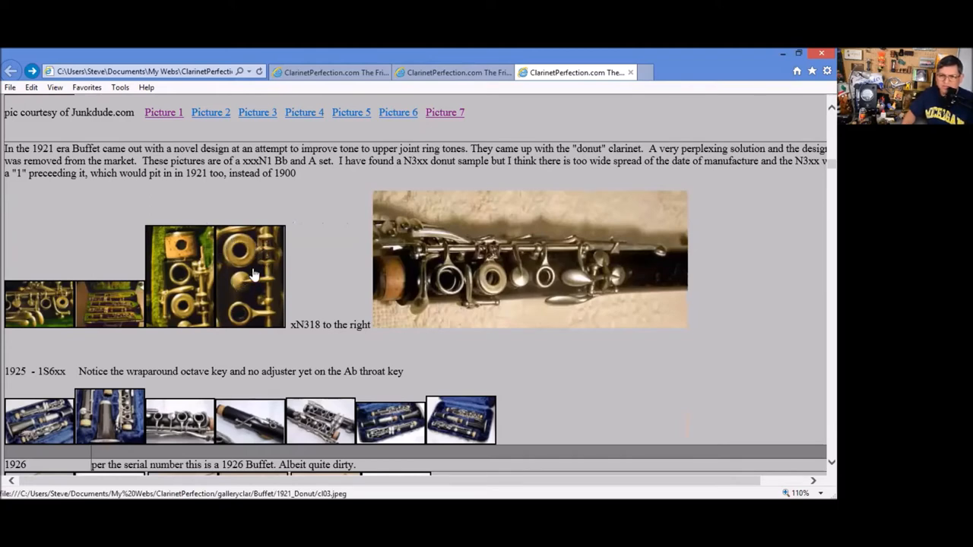
mouse_move(234, 261)
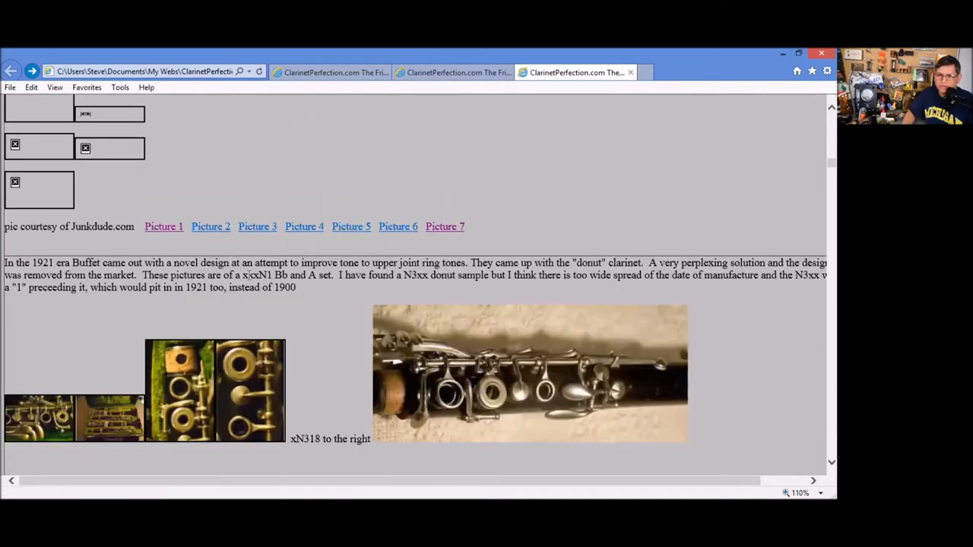
- Move down the history page to the 1921 donut clarinet section
scroll("down", 3)
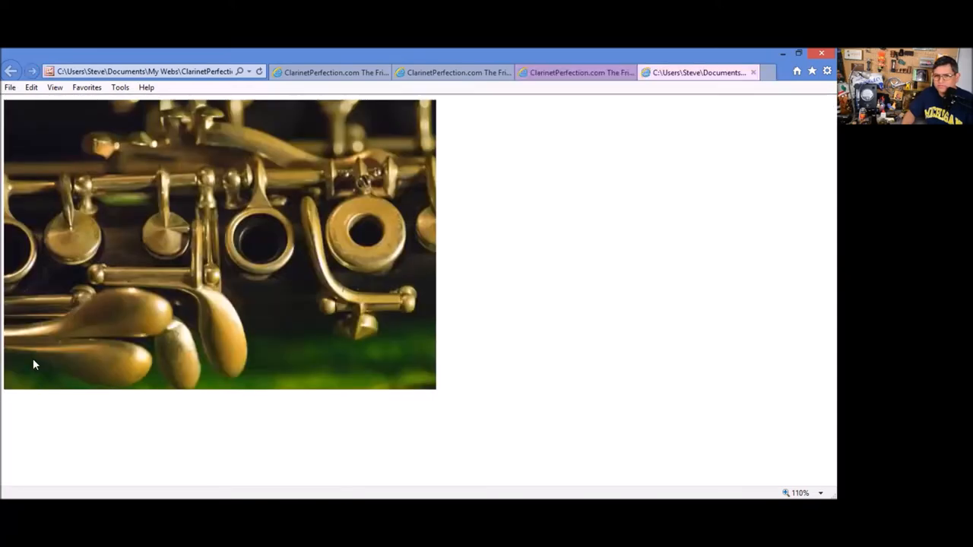
mouse_move(490, 295)
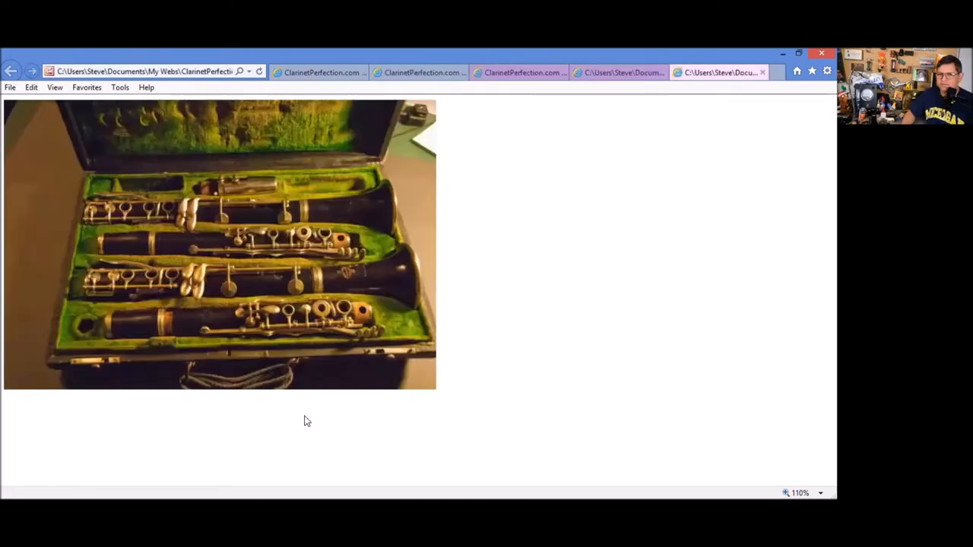
mouse_move(352, 353)
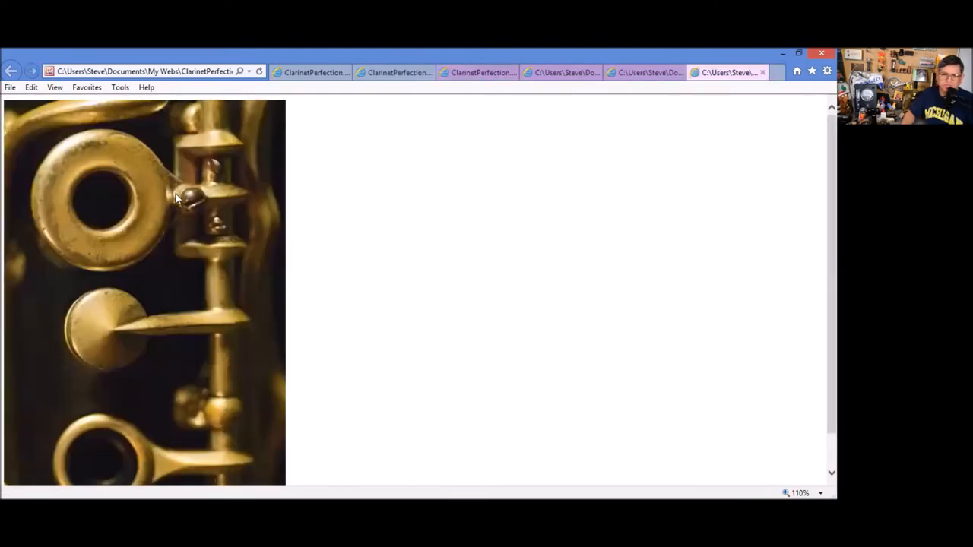
mouse_move(614, 118)
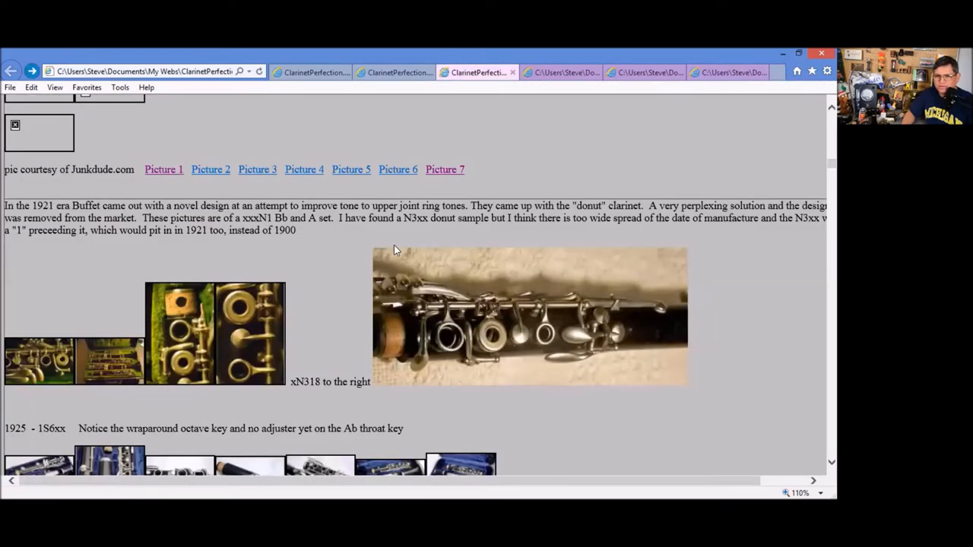
mouse_move(526, 353)
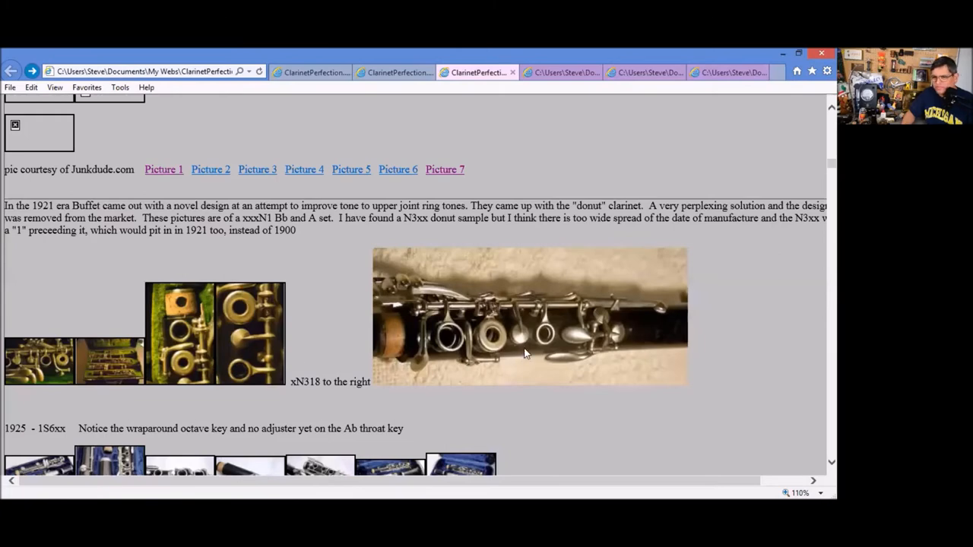
- Step through the blue-lined case clarinet photo and close-ups of its silver keywork
scroll("down", 3)
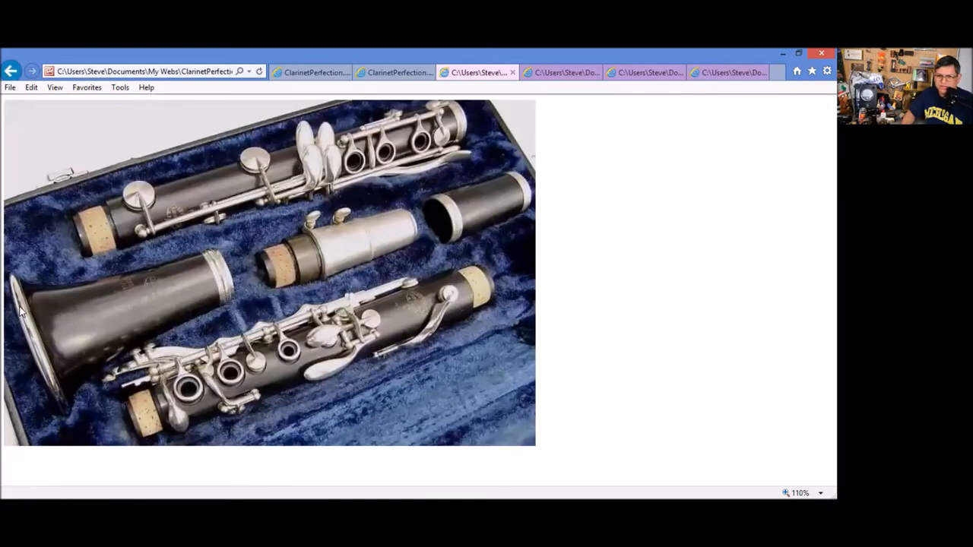
mouse_move(351, 344)
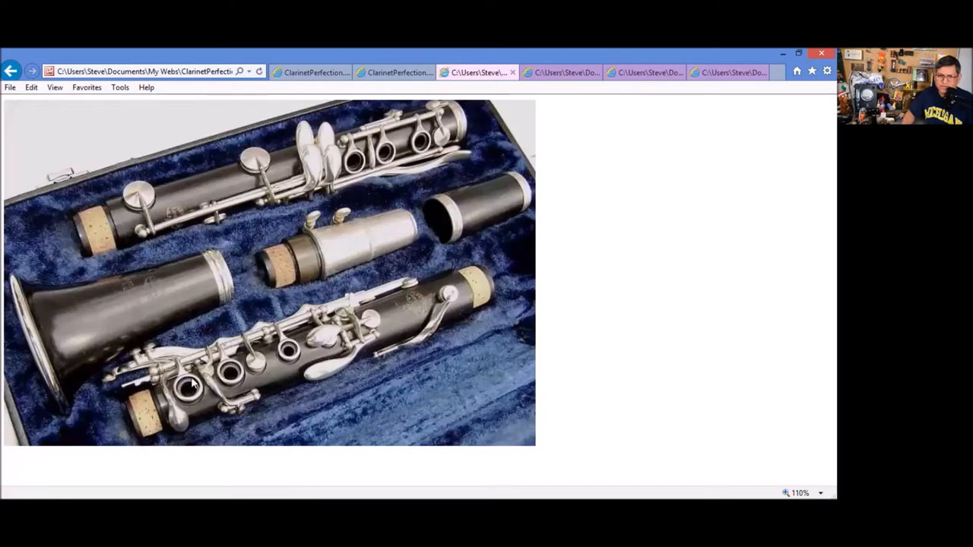
mouse_move(209, 377)
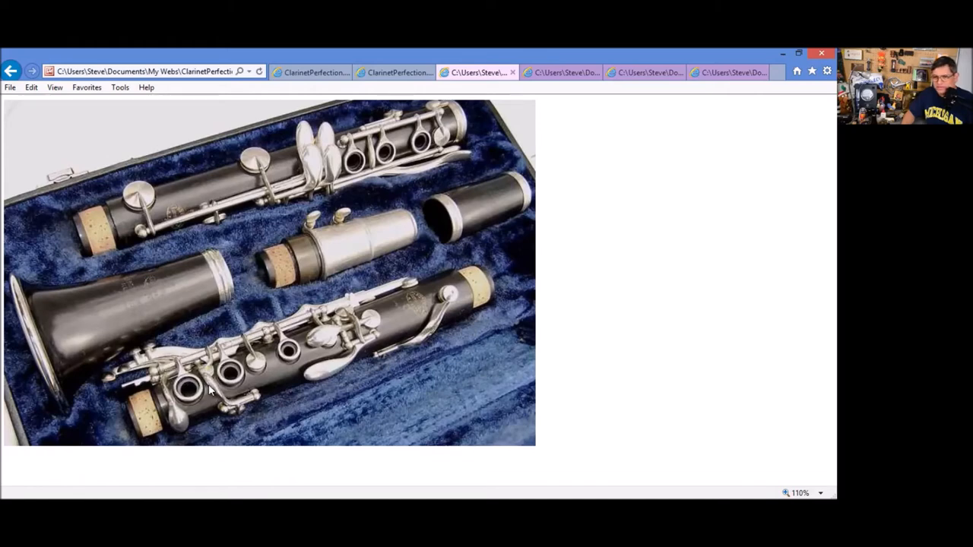
mouse_move(350, 219)
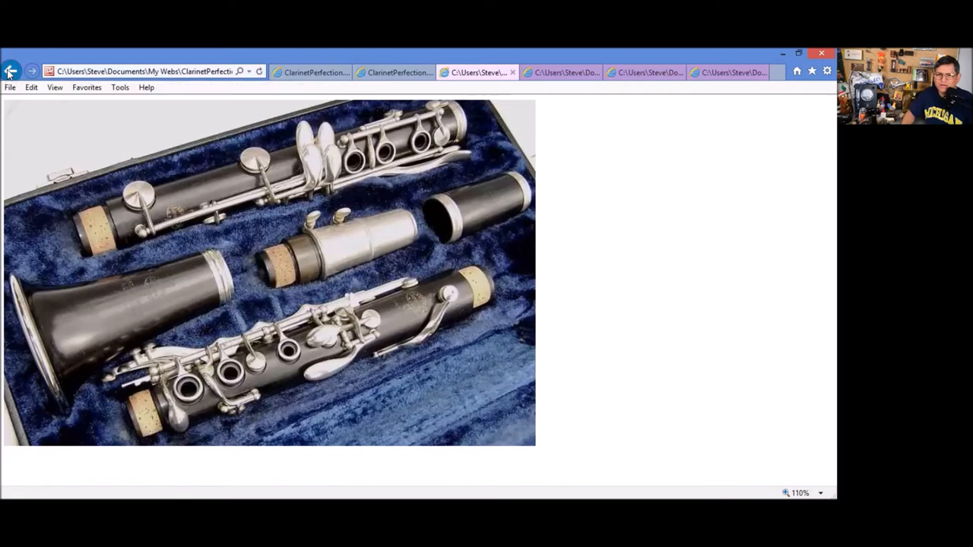
left_click(13, 72)
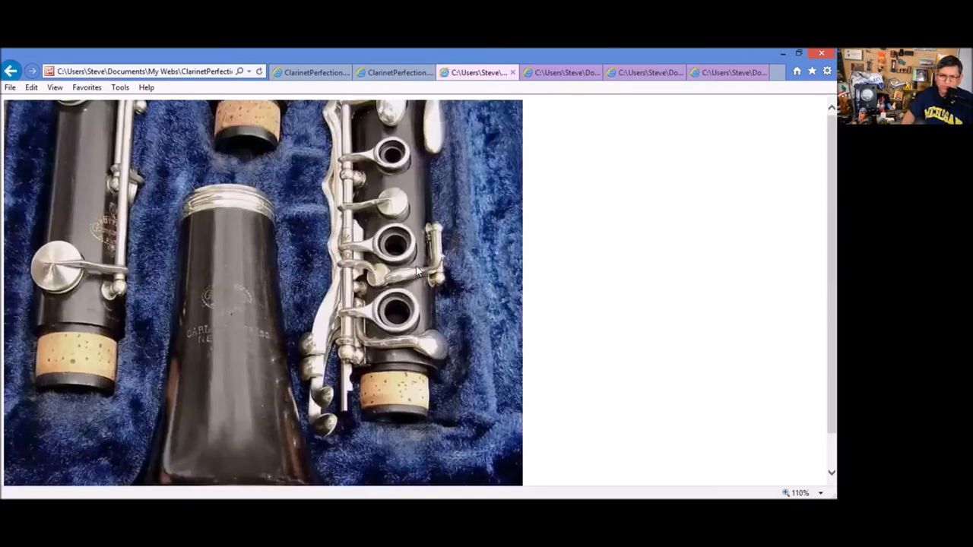
mouse_move(228, 340)
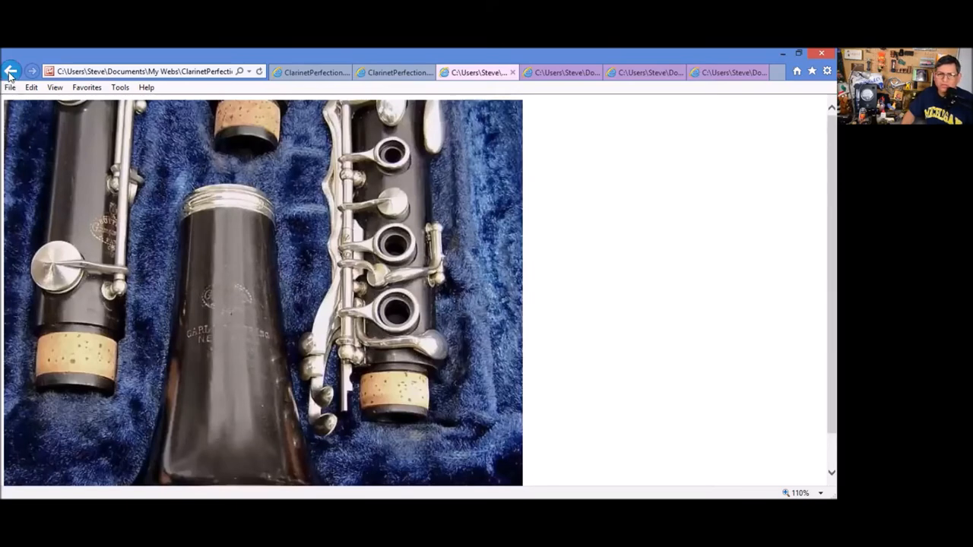
left_click(11, 71)
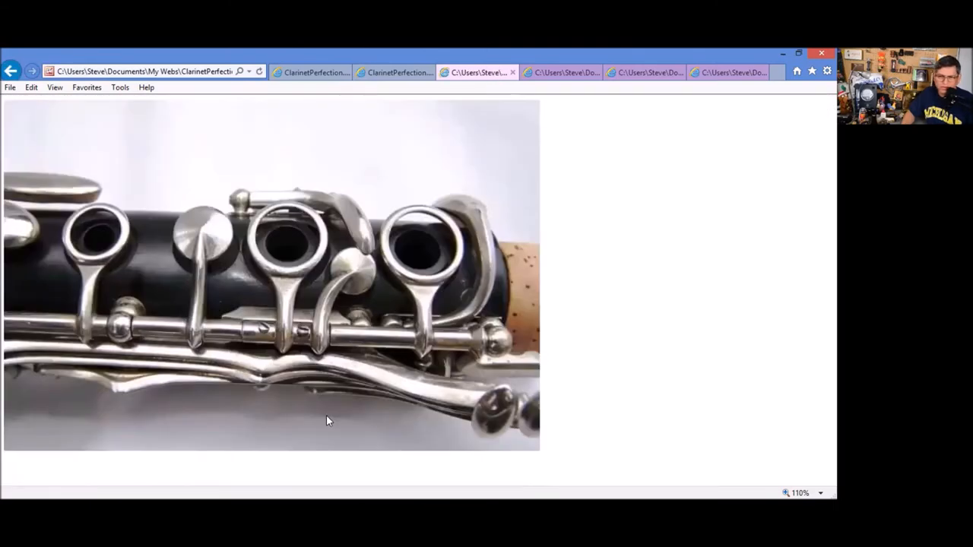
mouse_move(301, 342)
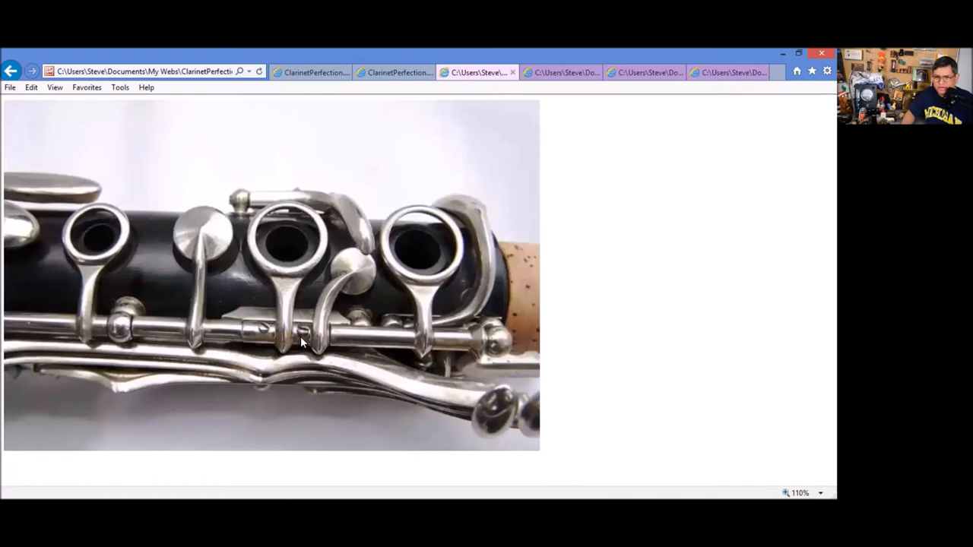
mouse_move(258, 334)
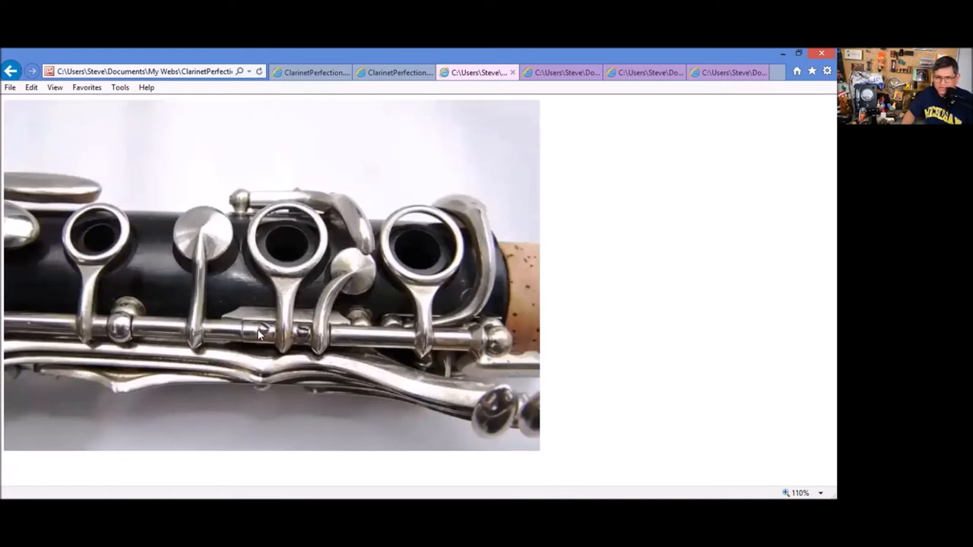
mouse_move(253, 331)
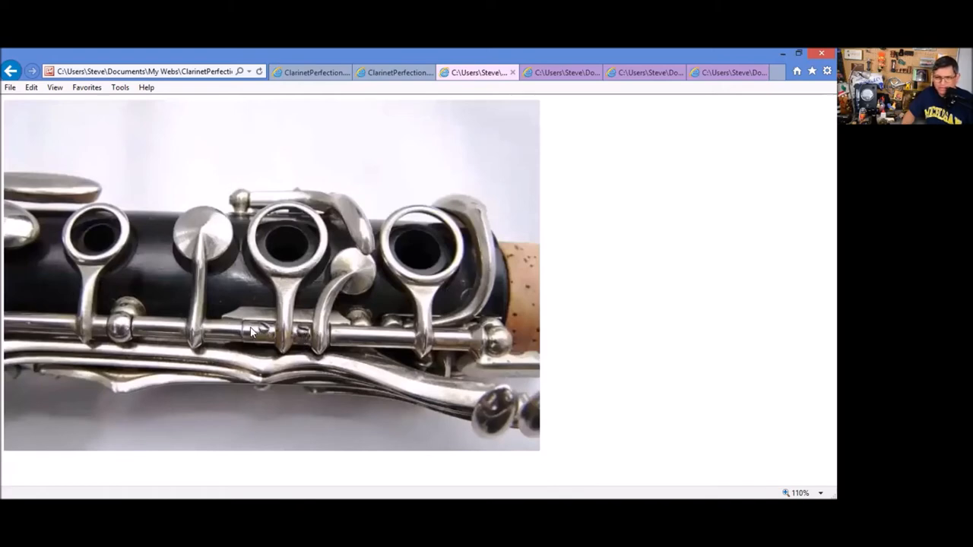
mouse_move(58, 49)
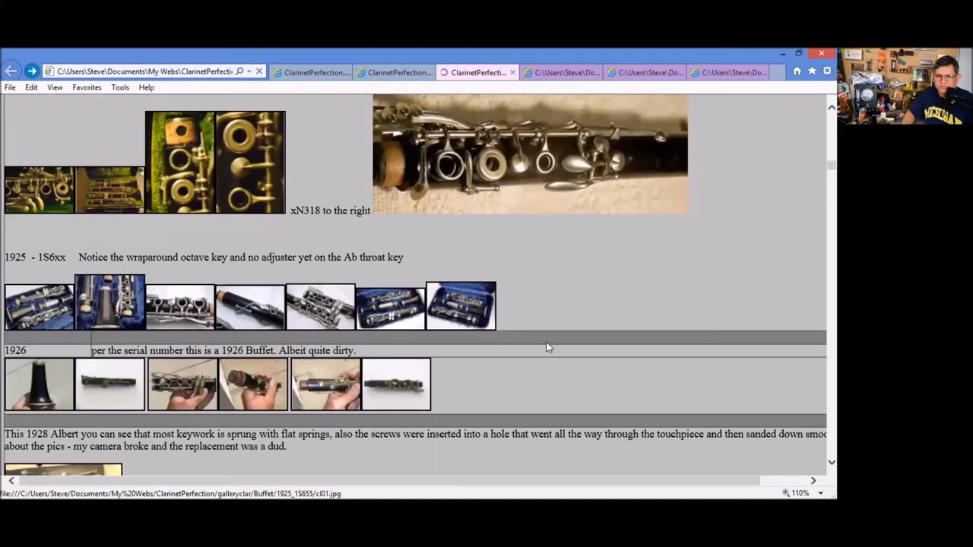
- View two full-size photos of the dirty 1926 Buffet clarinet, ending on the brass keywork close-up
scroll("down", 3)
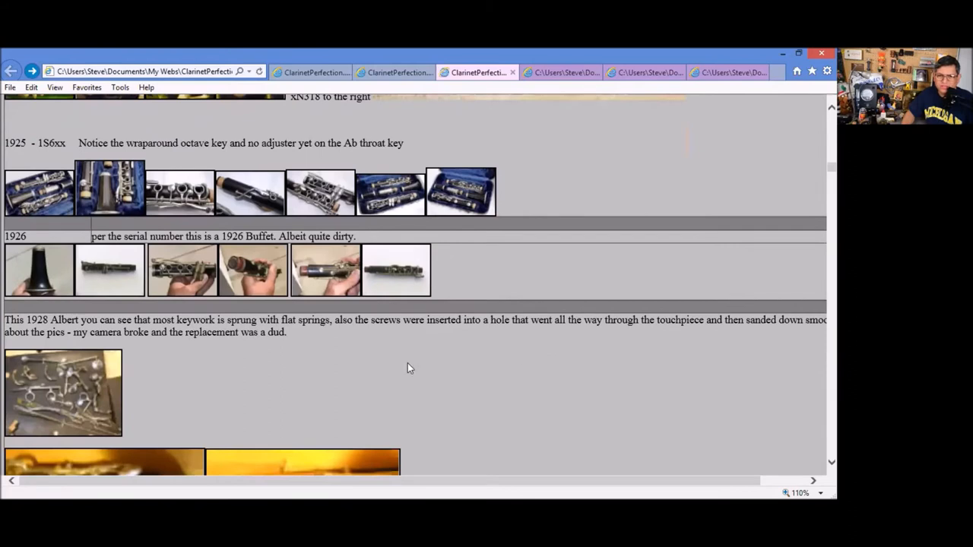
mouse_move(118, 275)
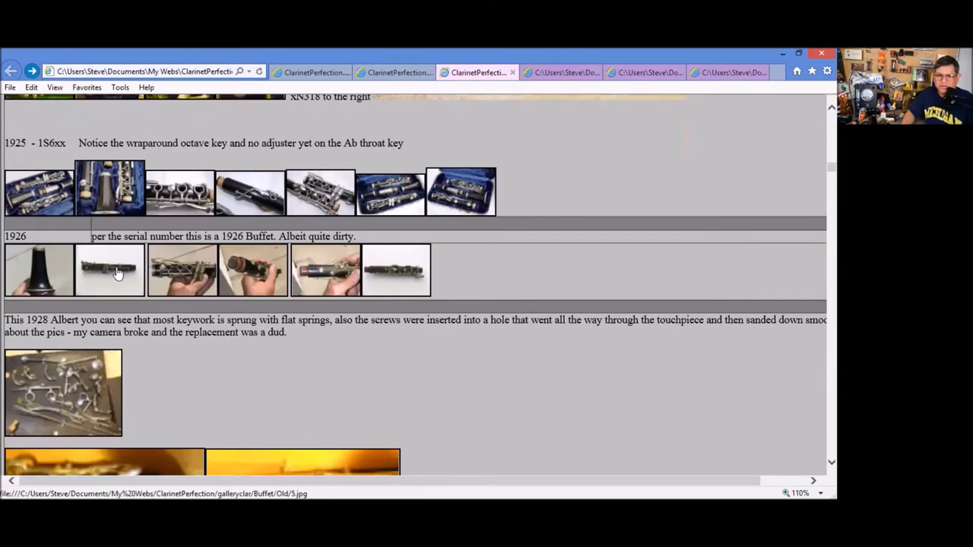
left_click(110, 271)
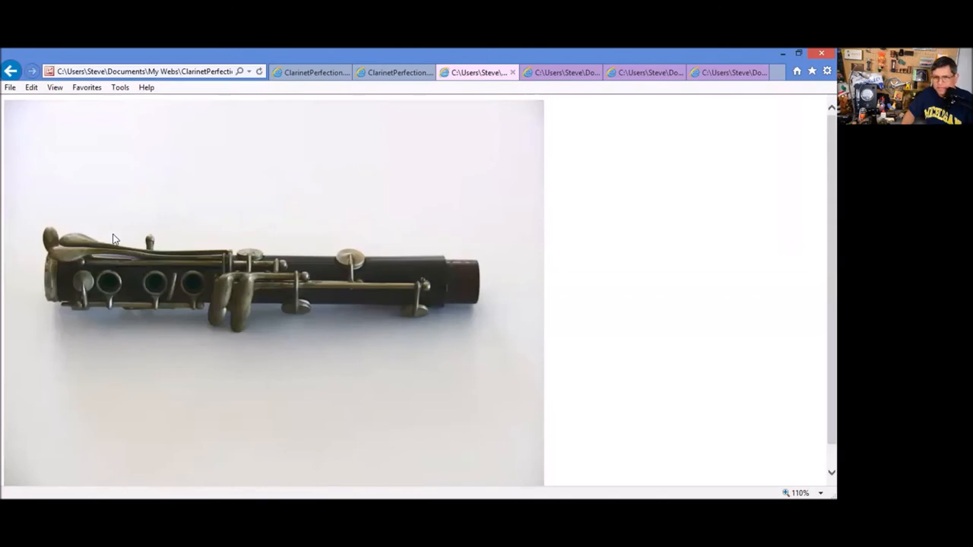
mouse_move(74, 246)
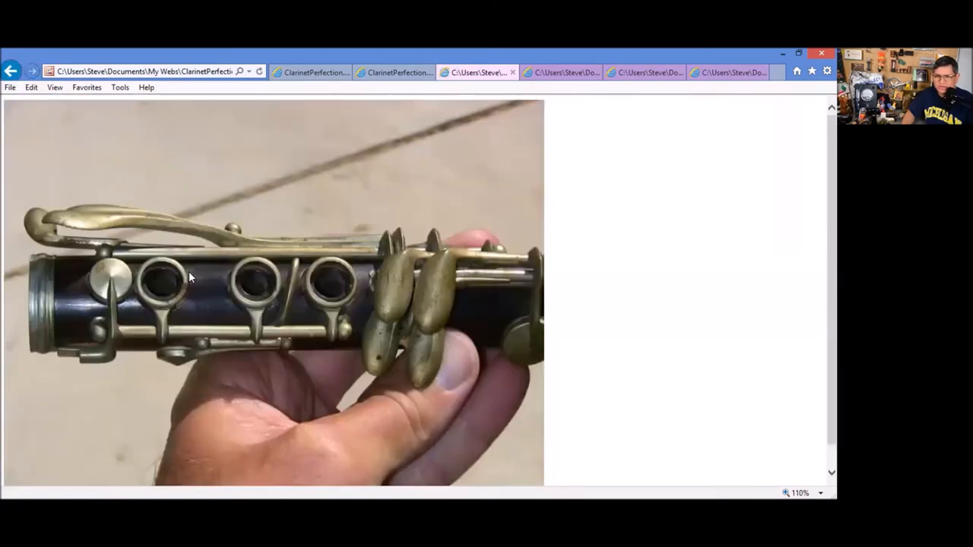
mouse_move(140, 380)
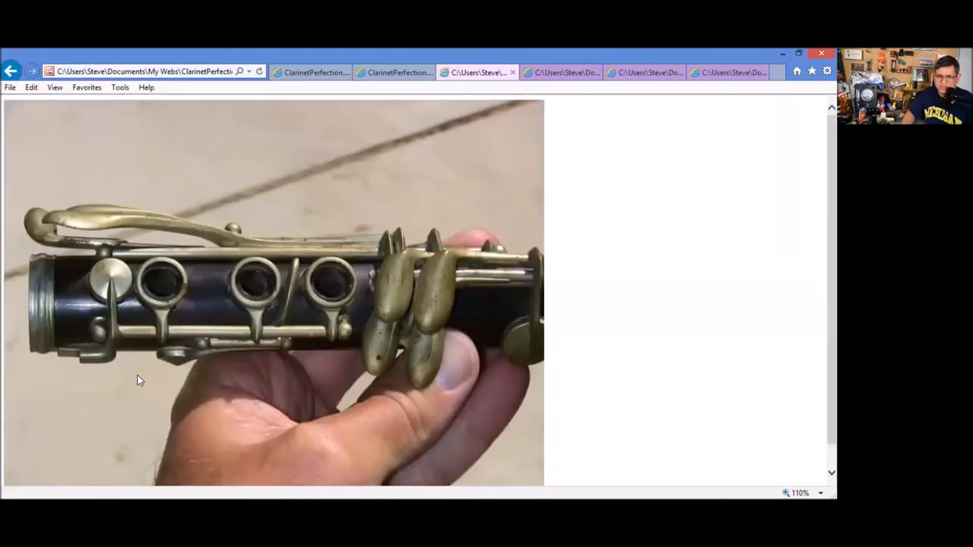
mouse_move(11, 71)
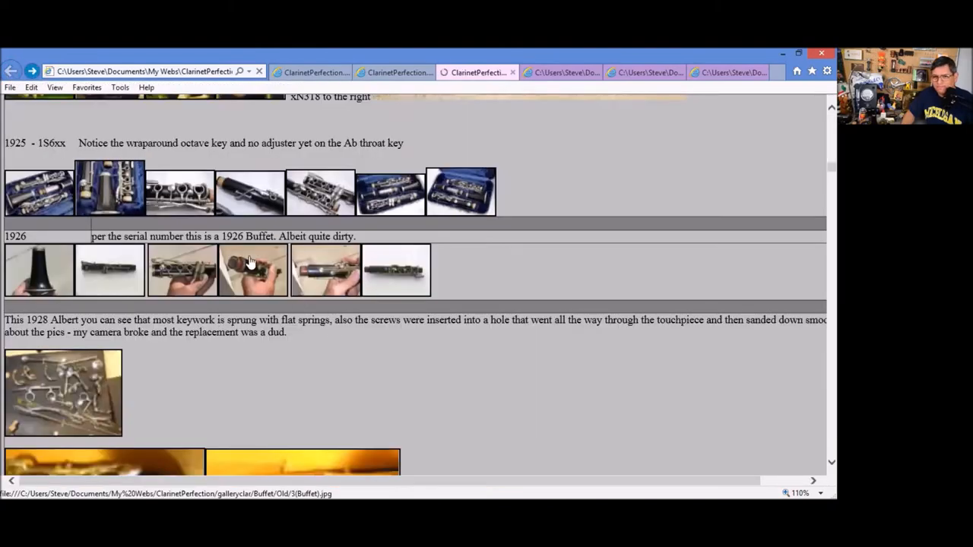
left_click(252, 271)
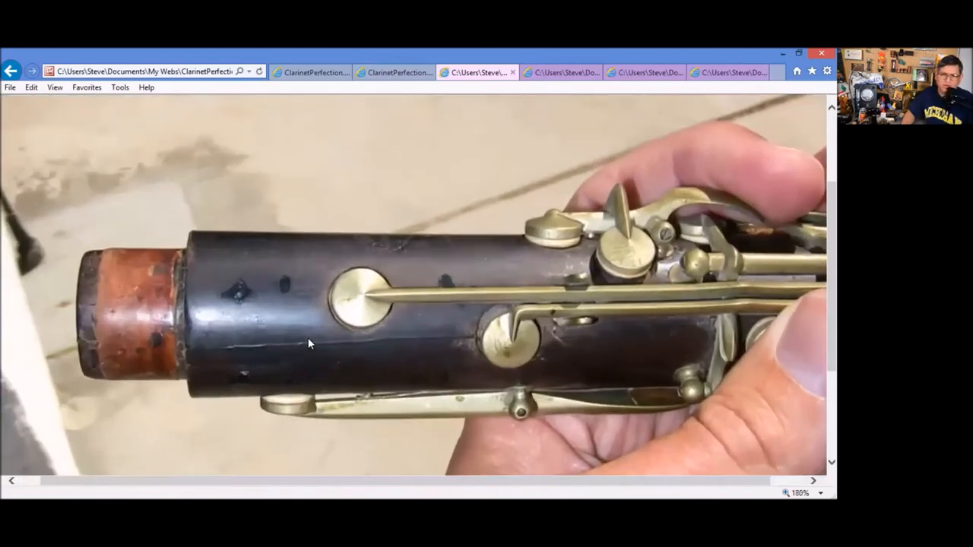
- Magnify the 1926 Buffet photo to inspect the worn upper joint wood and tenon
left_click(788, 493)
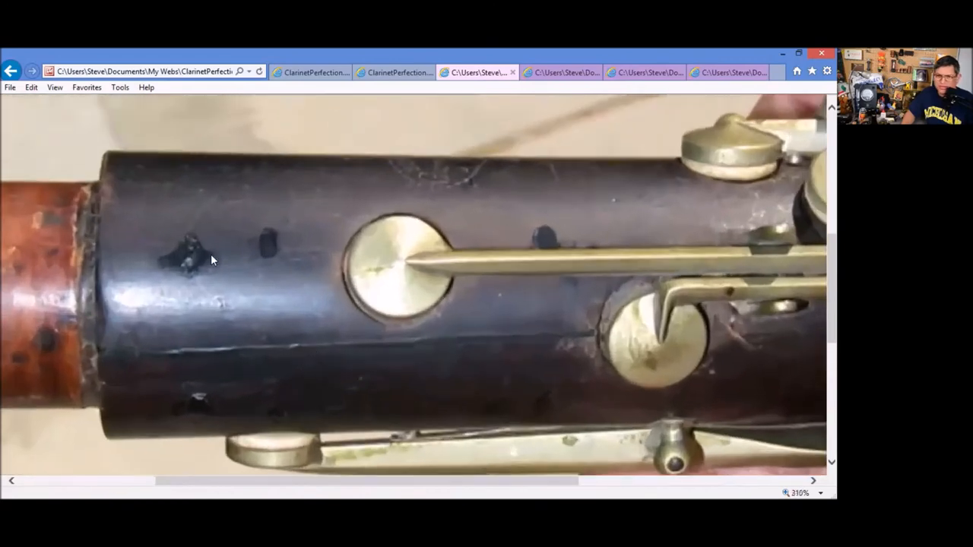
mouse_move(272, 242)
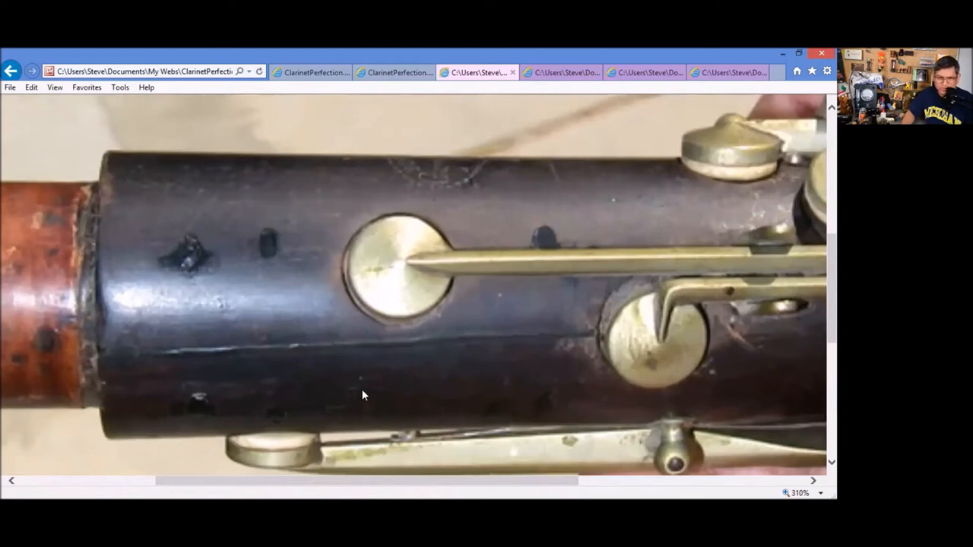
mouse_move(617, 341)
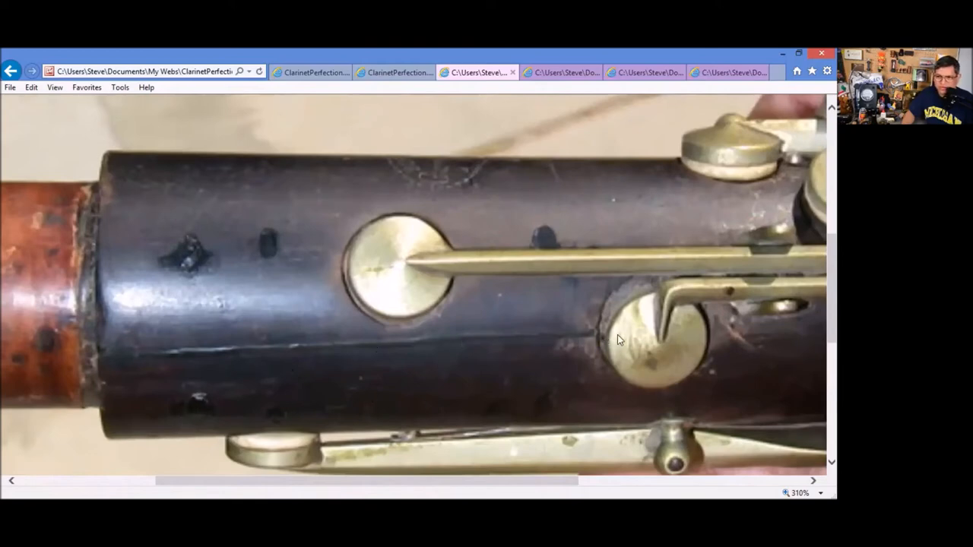
mouse_move(129, 341)
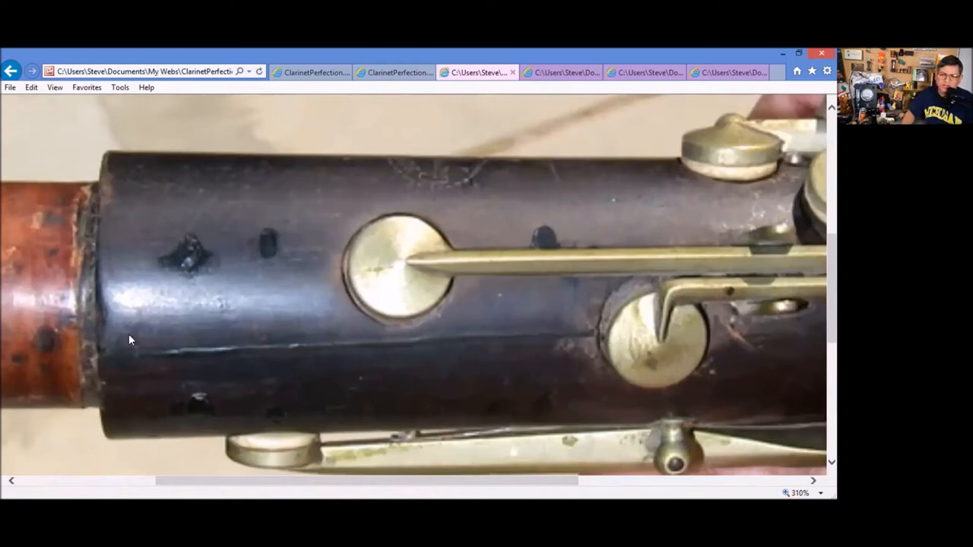
mouse_move(269, 336)
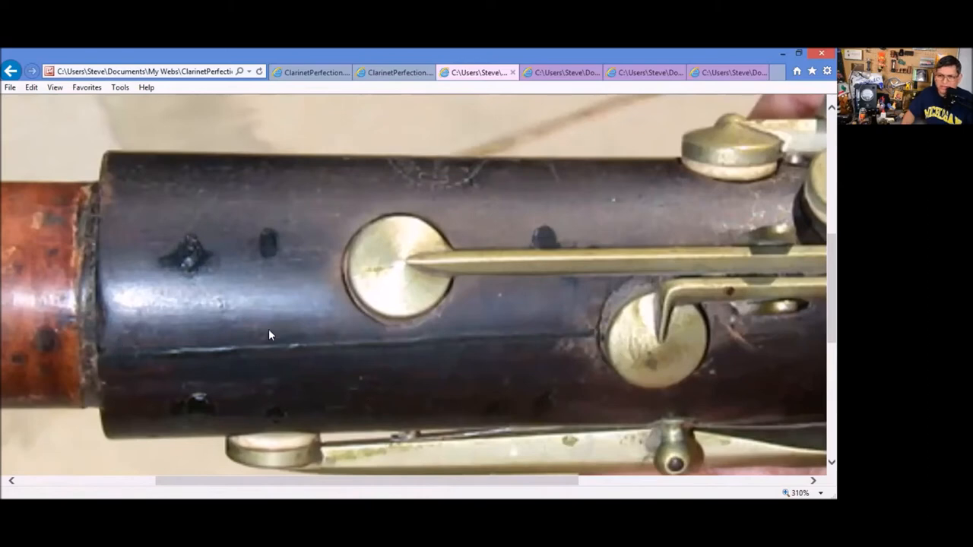
mouse_move(186, 266)
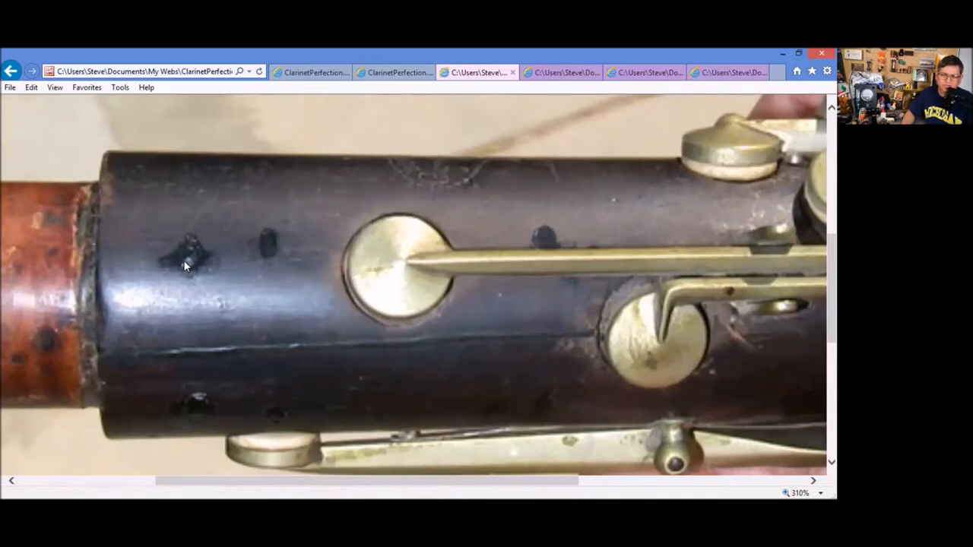
mouse_move(186, 305)
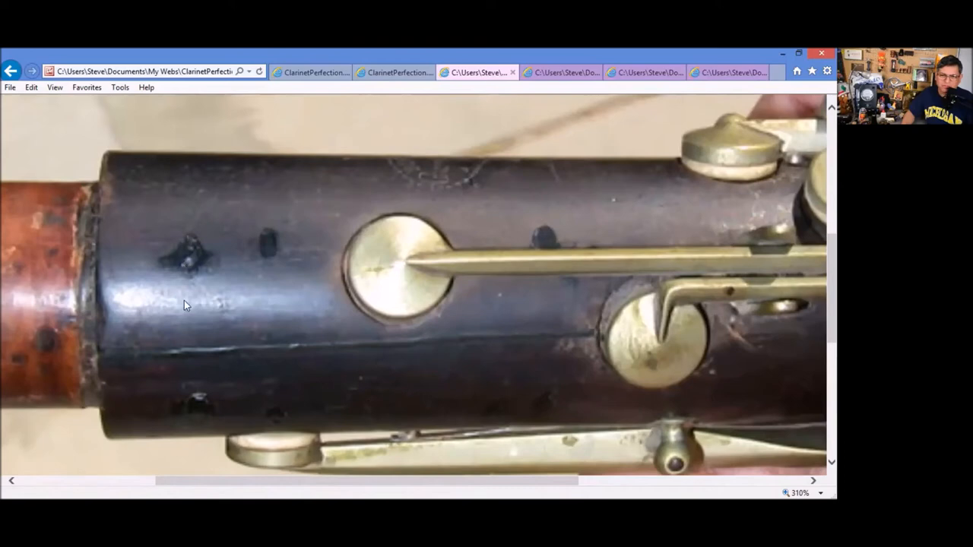
mouse_move(198, 314)
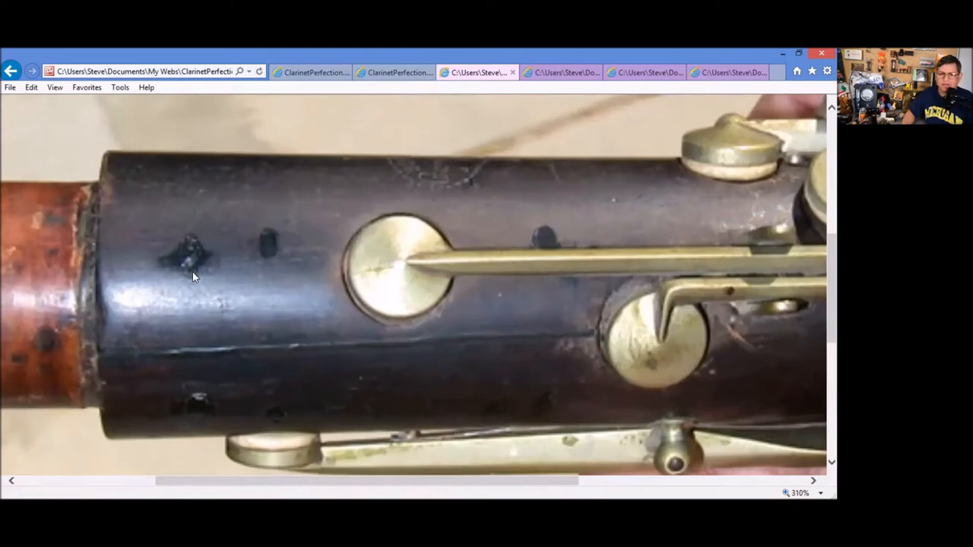
mouse_move(271, 301)
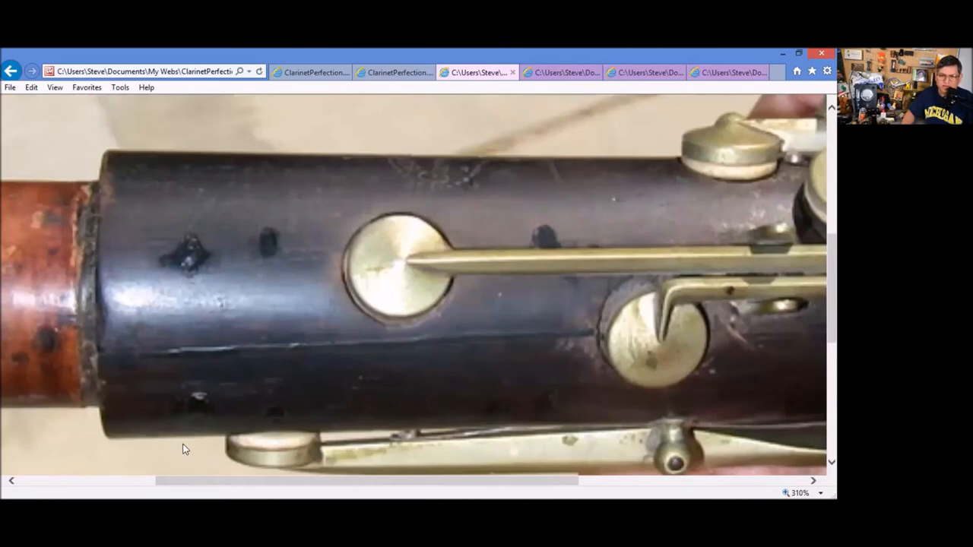
mouse_move(191, 432)
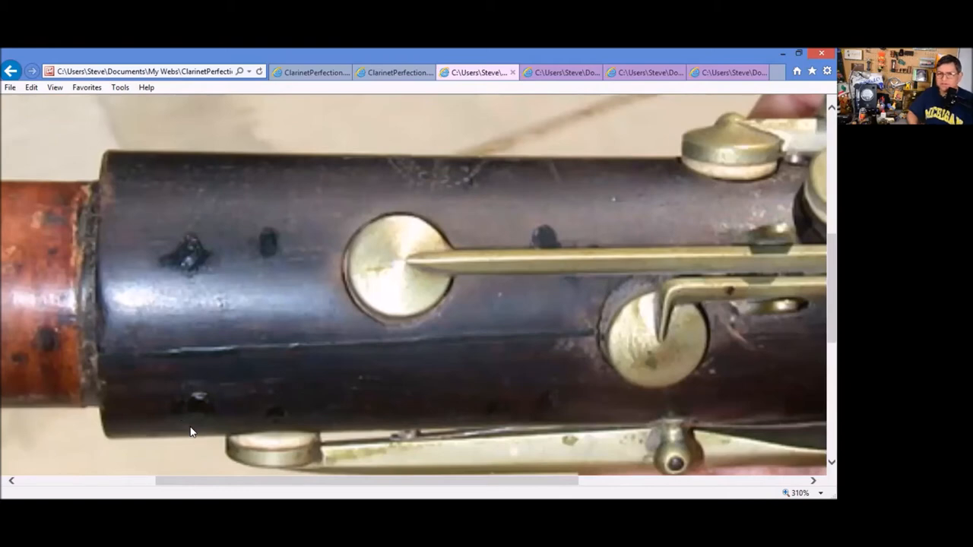
mouse_move(175, 350)
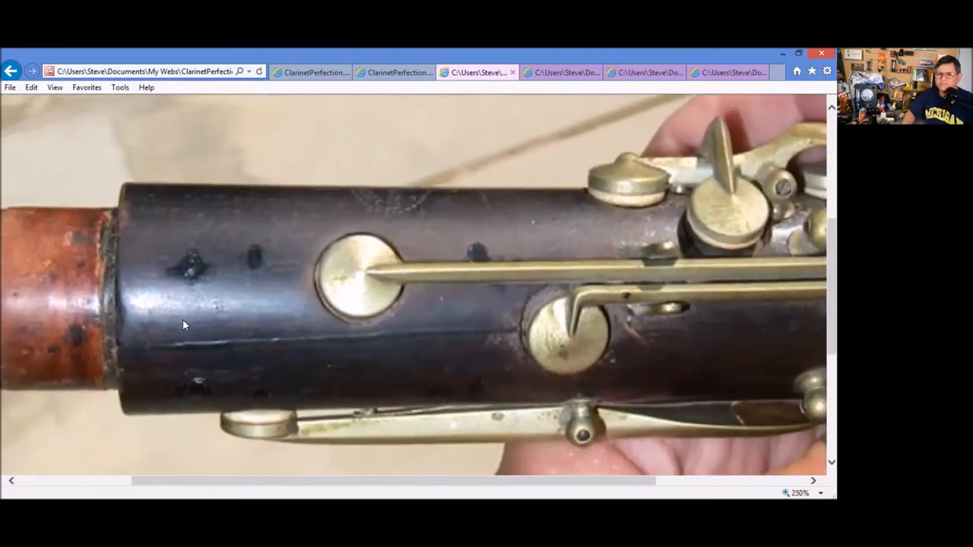
mouse_move(501, 127)
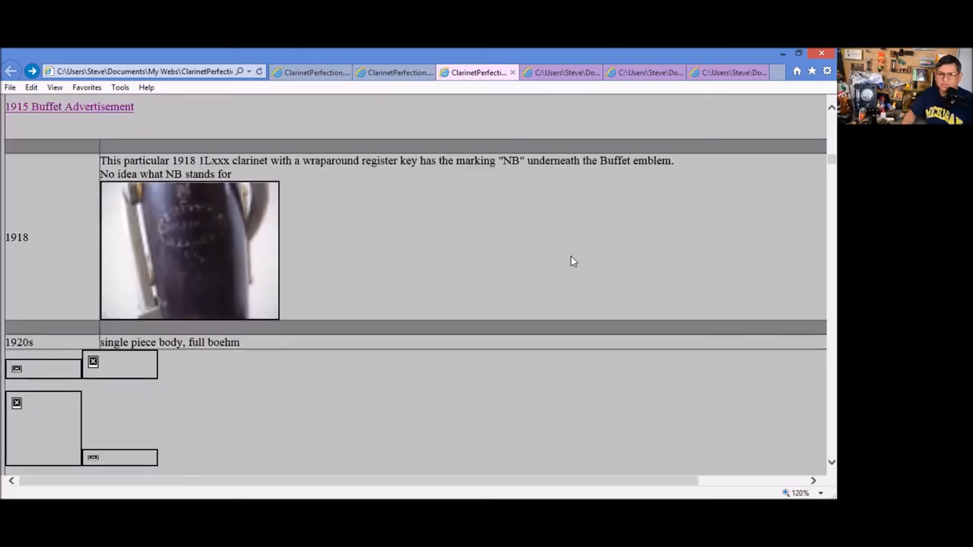
- Scroll the gallery page down to the 1928 Albert entry and its keywork photos
scroll("down", 3)
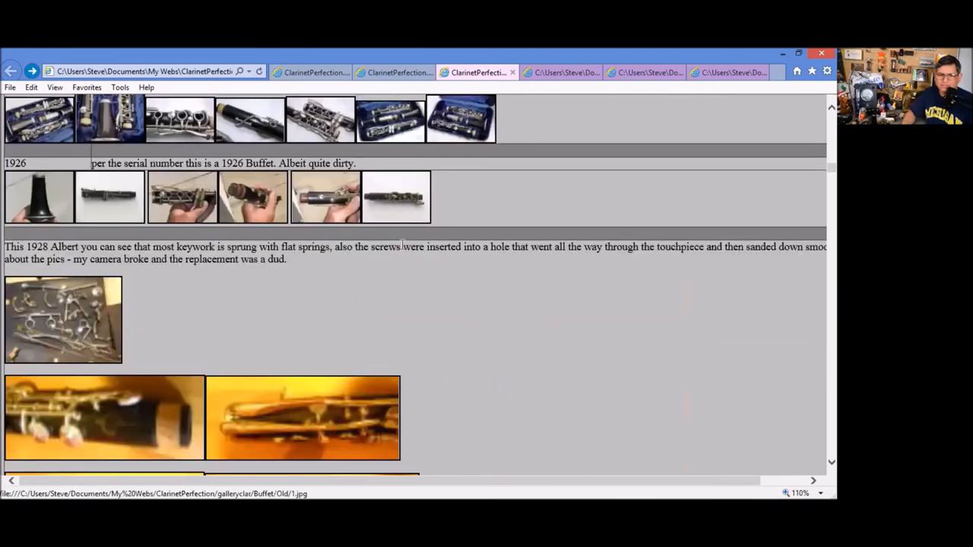
scroll("down", 3)
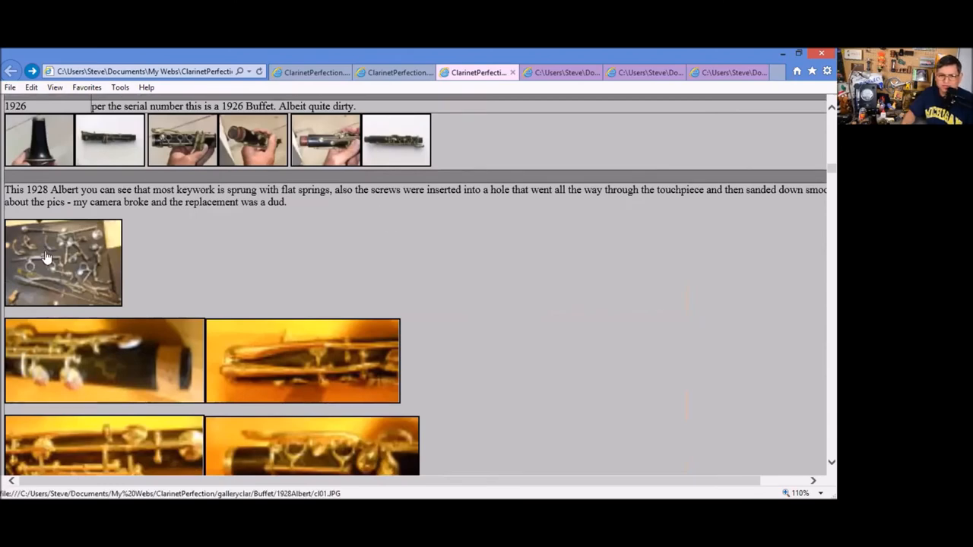
- View the disassembled keywork photo and a further close-up of the 1928 Albert clarinet
left_click(64, 261)
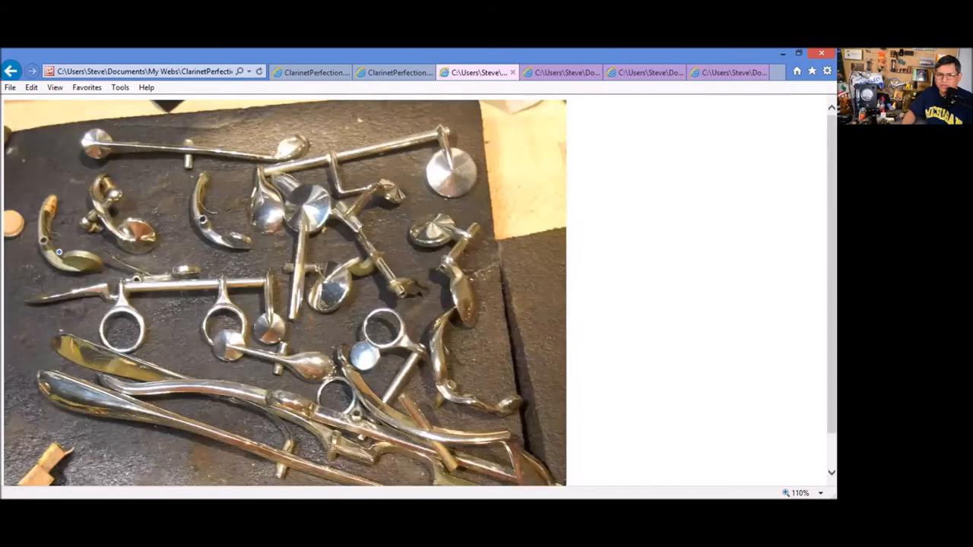
mouse_move(693, 262)
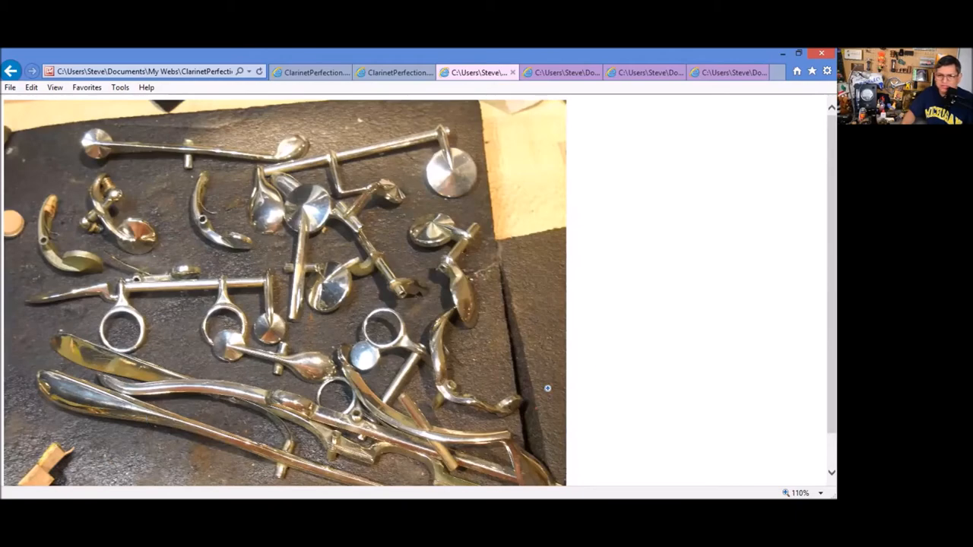
mouse_move(11, 71)
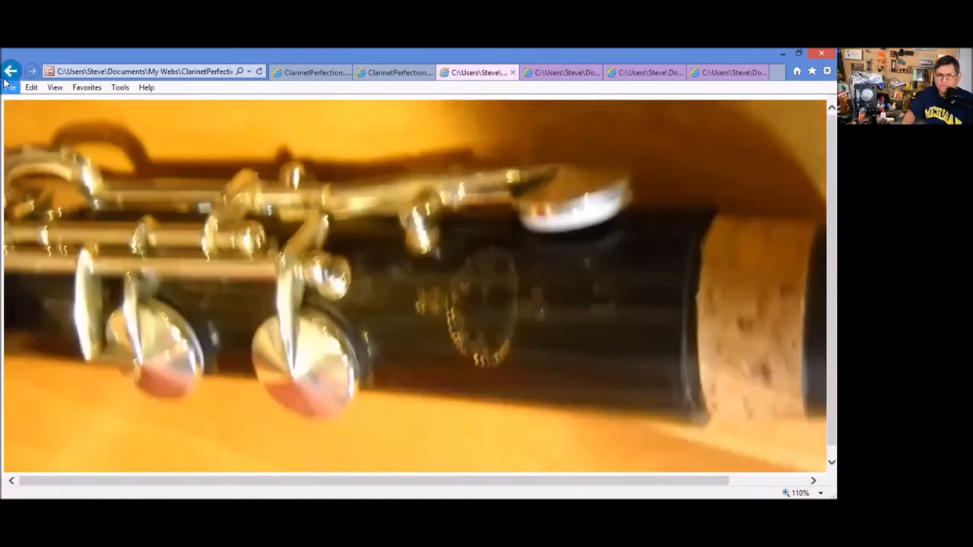
left_click(12, 71)
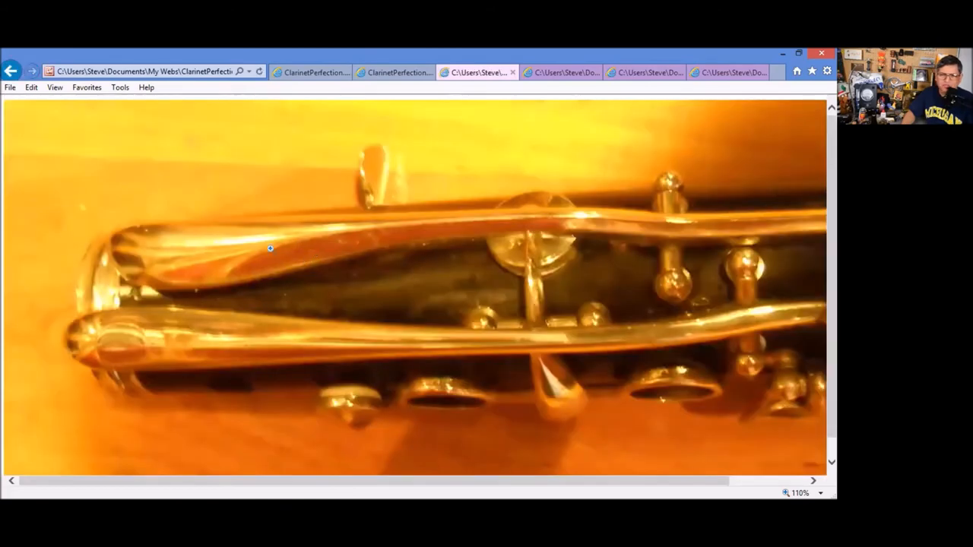
mouse_move(338, 368)
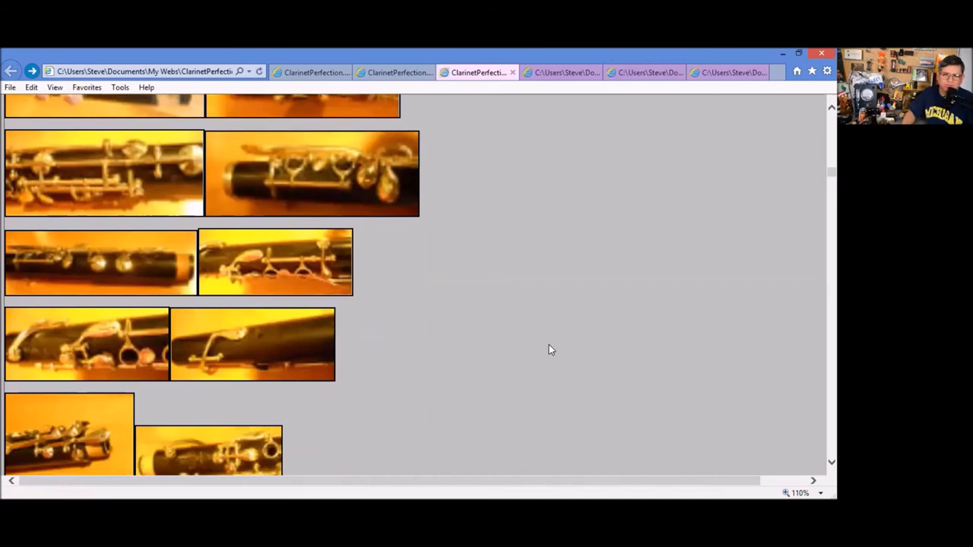
mouse_move(508, 178)
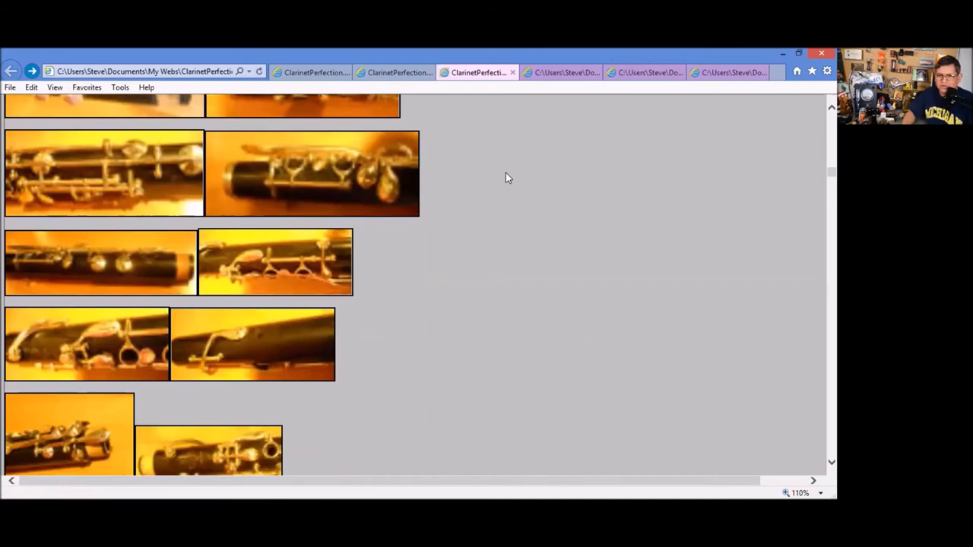
left_click(312, 174)
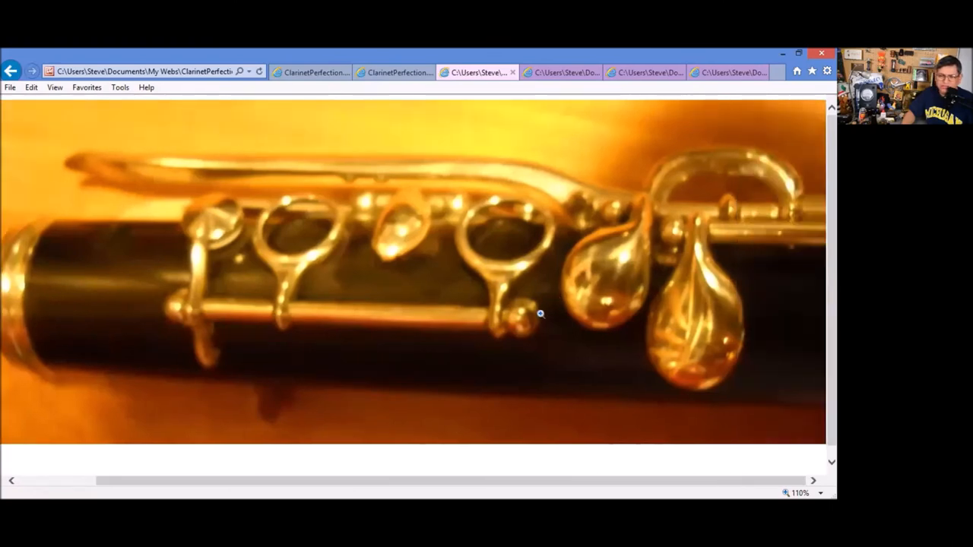
mouse_move(665, 389)
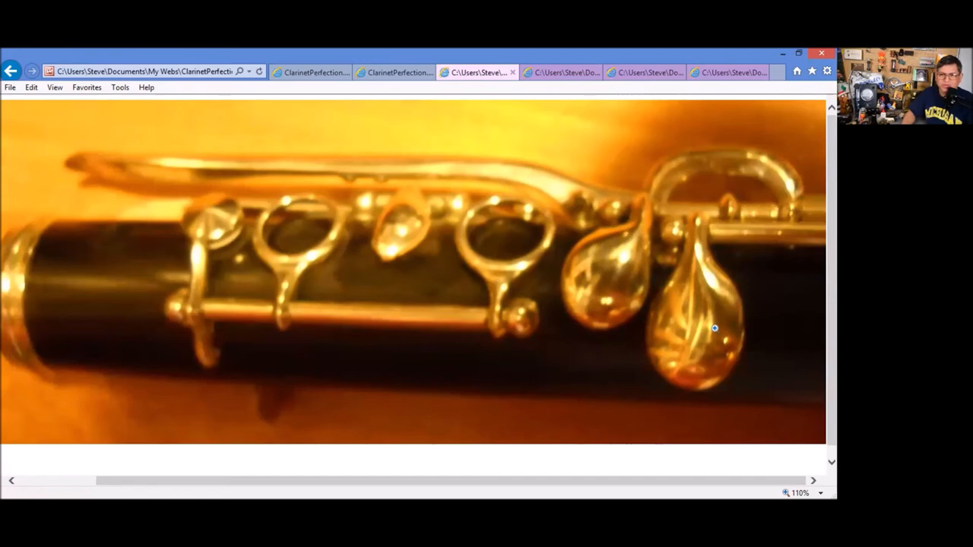
mouse_move(422, 189)
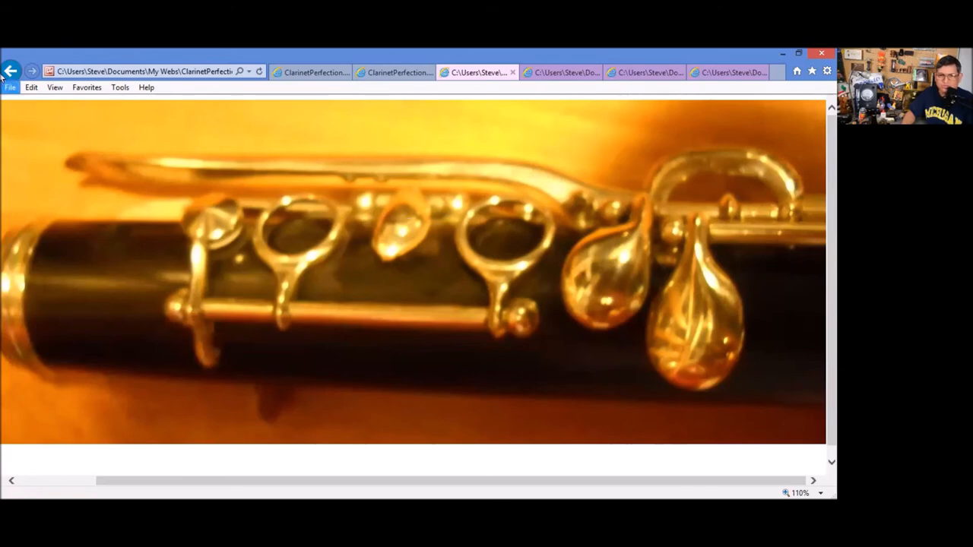
left_click(11, 71)
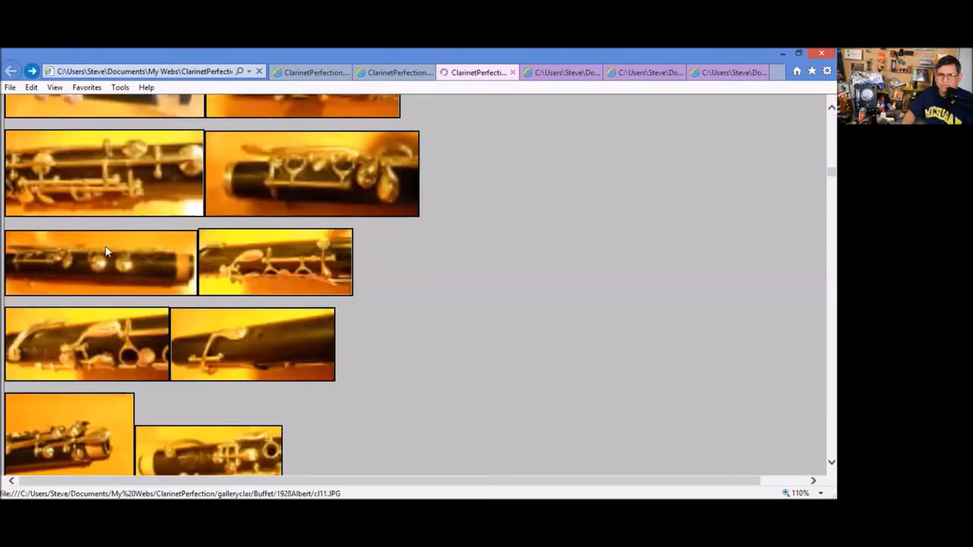
- Scroll past the 1910-1930s entry to the 1930 Enhanced Boehm section with its tenon photos
scroll("down", 3)
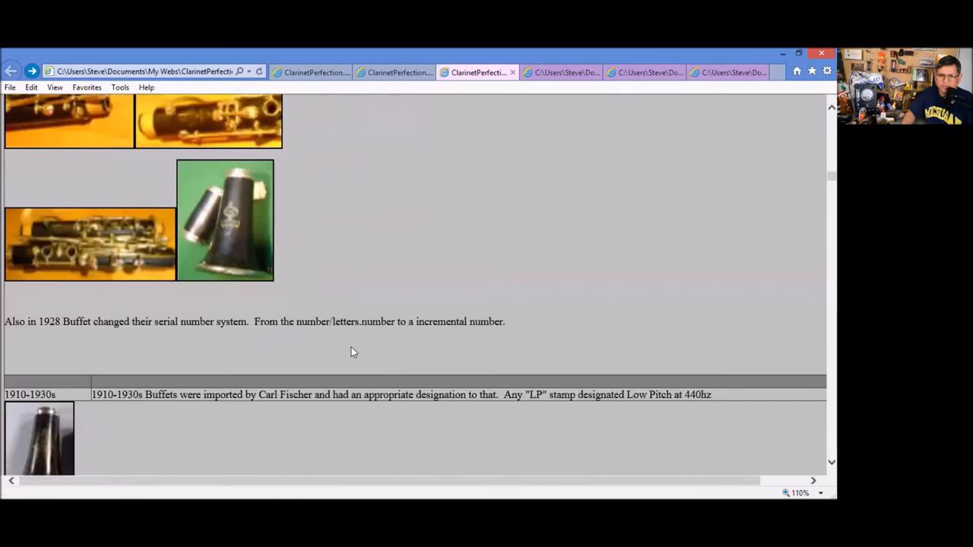
mouse_move(256, 337)
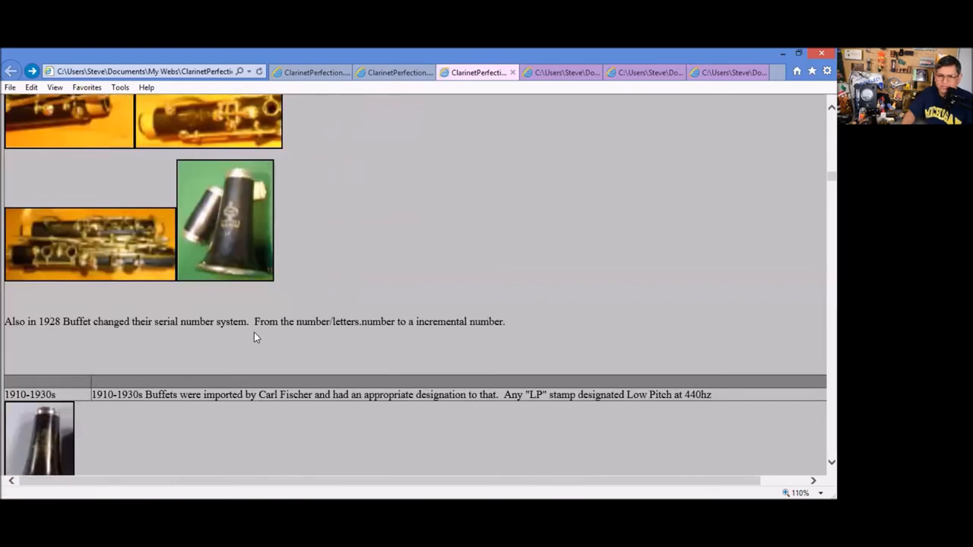
scroll("down", 3)
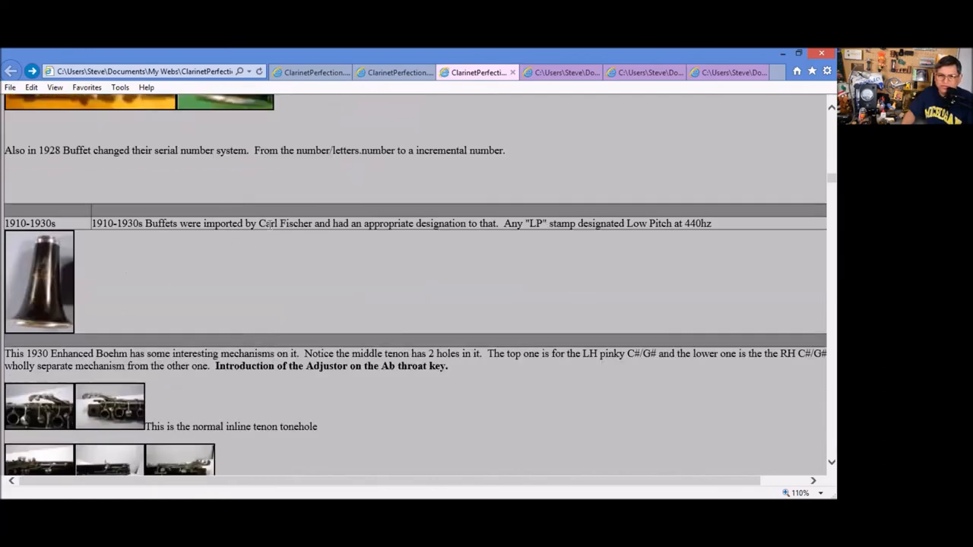
mouse_move(316, 315)
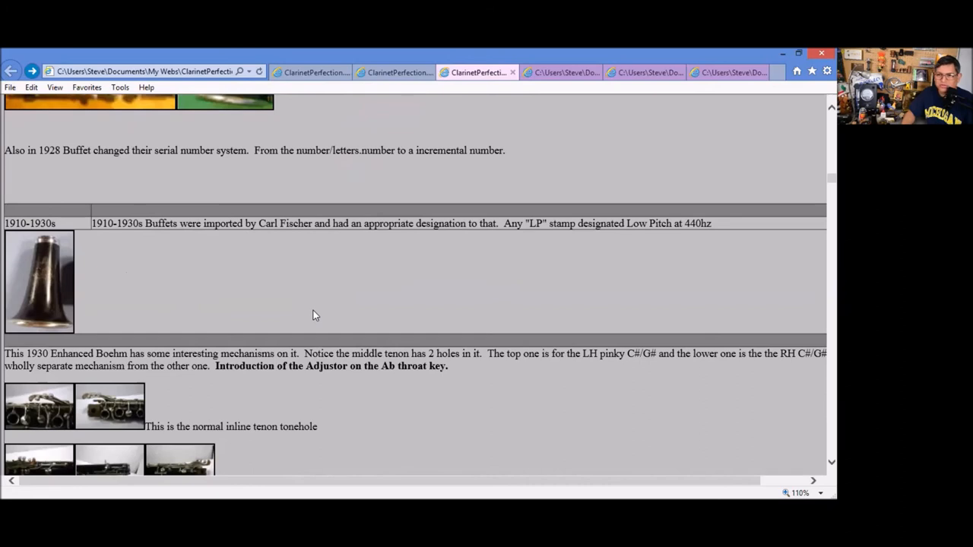
mouse_move(554, 224)
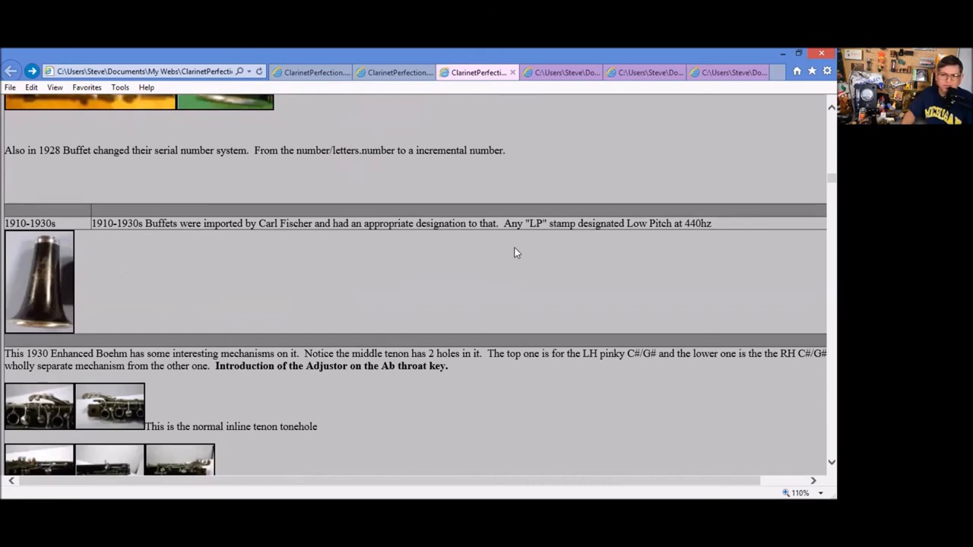
scroll("down", 3)
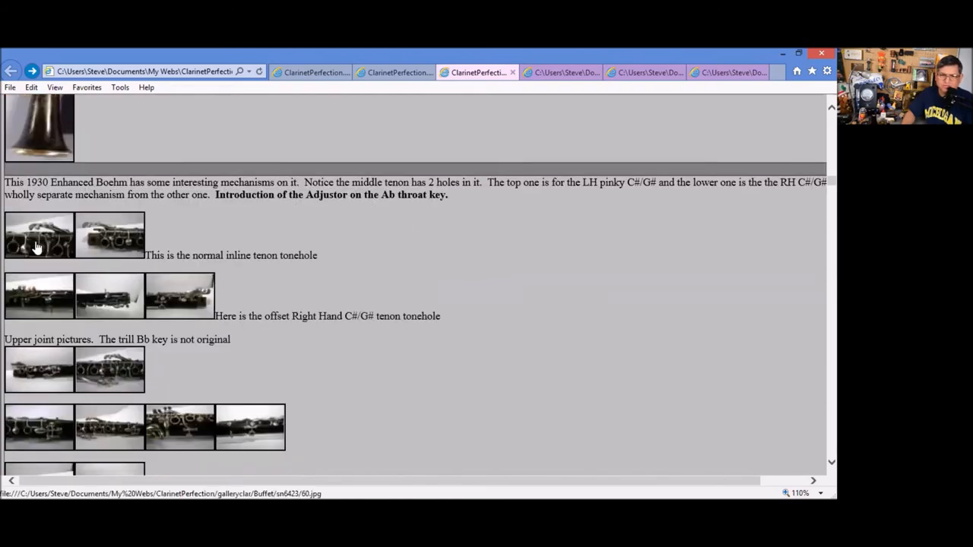
- View two enlarged 1930 Enhanced Boehm photos, ending on the upper-joint tenon close-up
left_click(40, 235)
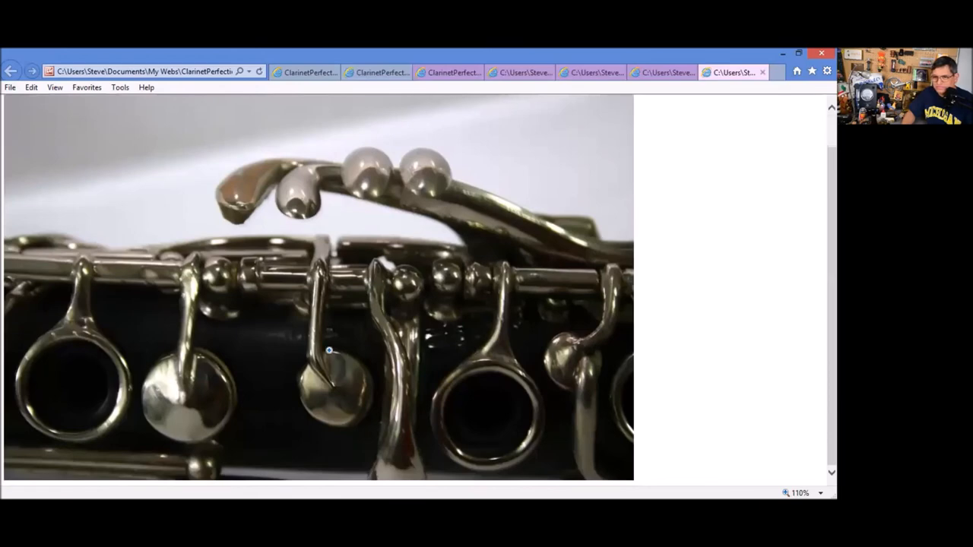
mouse_move(415, 383)
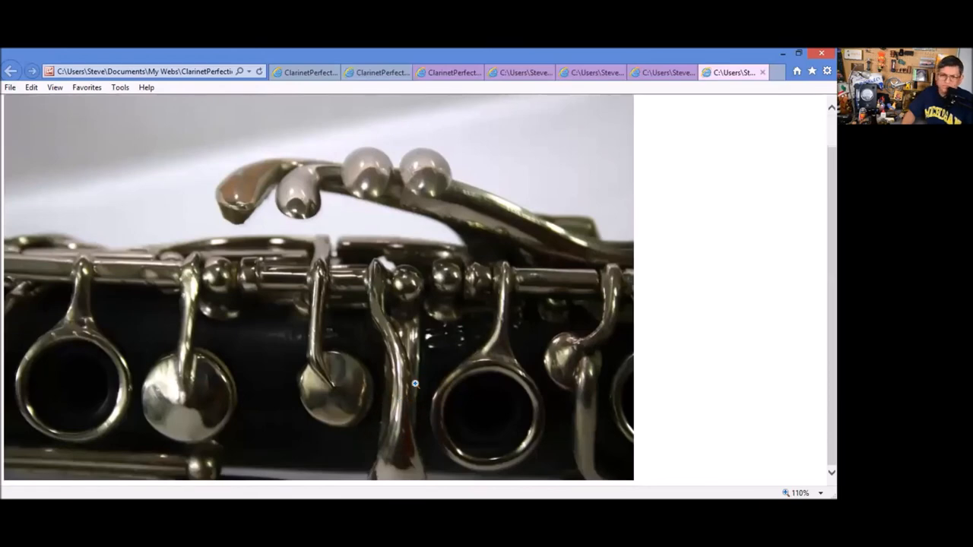
mouse_move(320, 258)
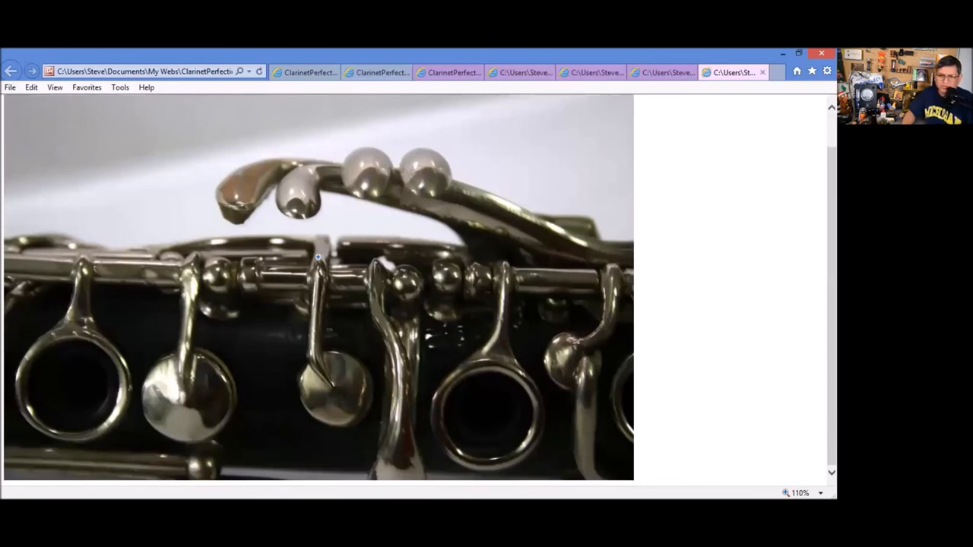
mouse_move(332, 405)
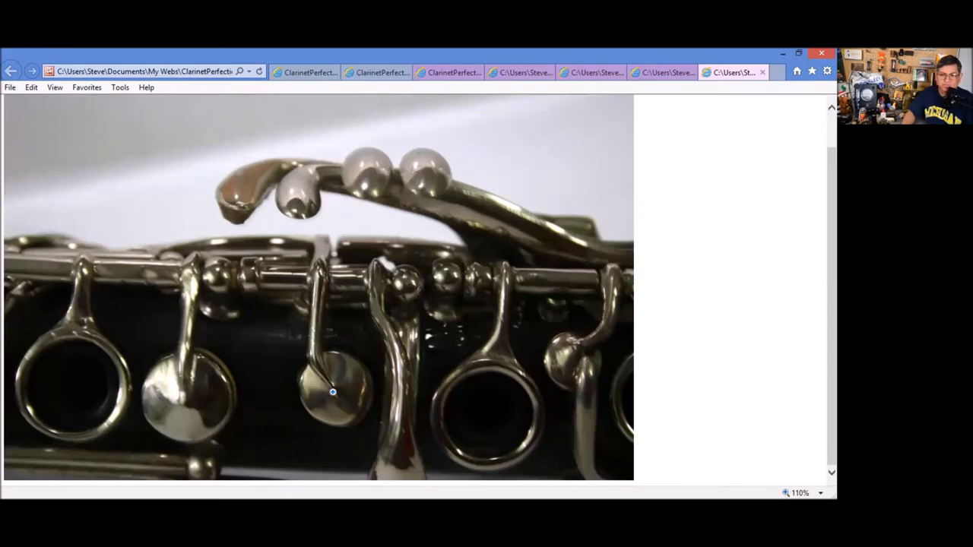
mouse_move(669, 64)
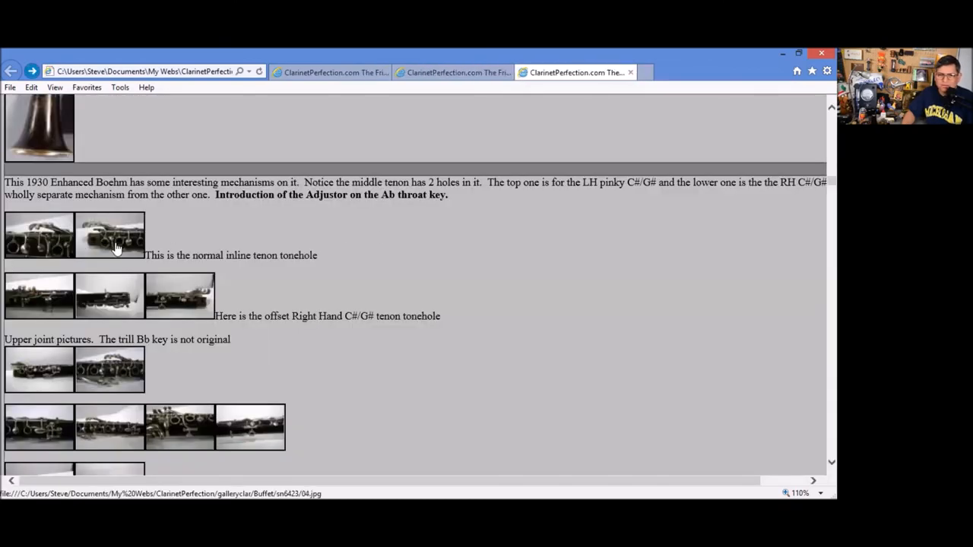
left_click(110, 236)
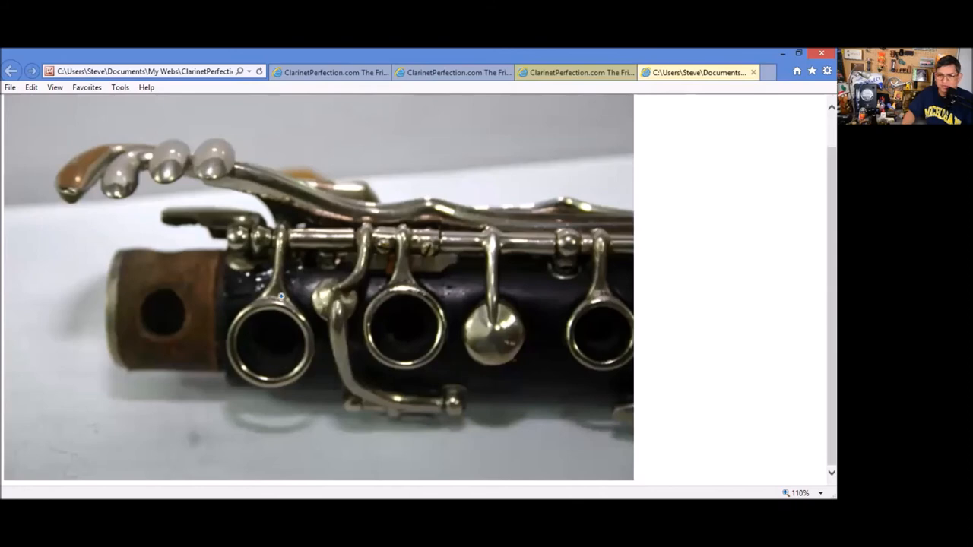
mouse_move(515, 343)
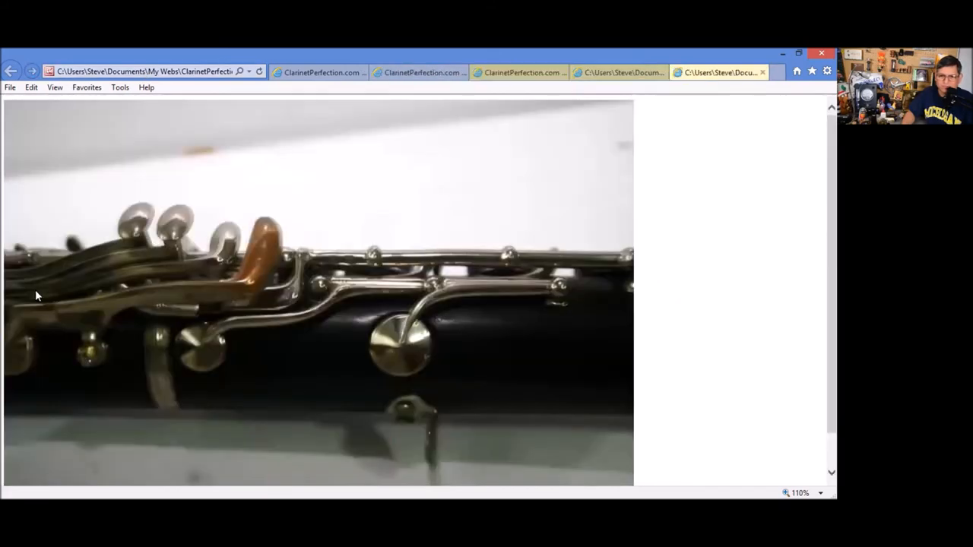
mouse_move(331, 372)
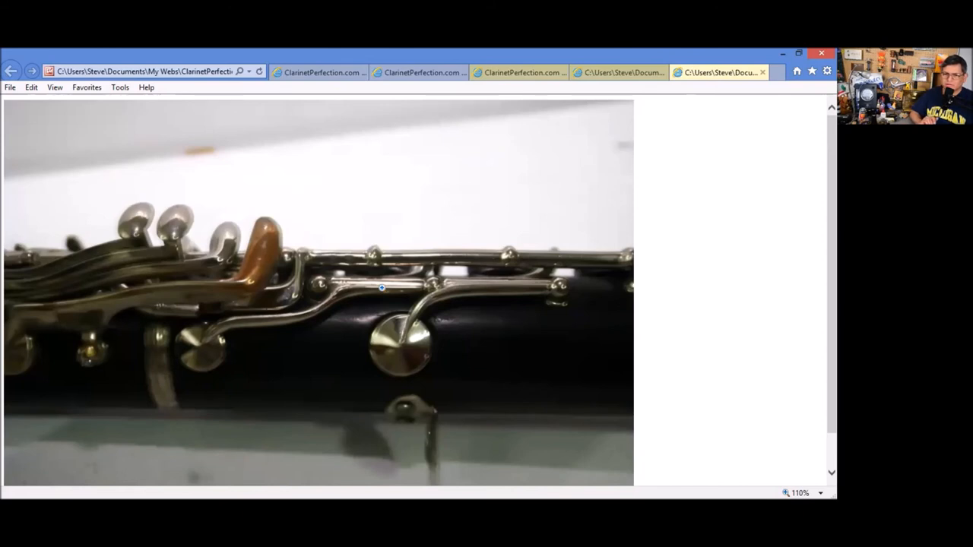
mouse_move(398, 286)
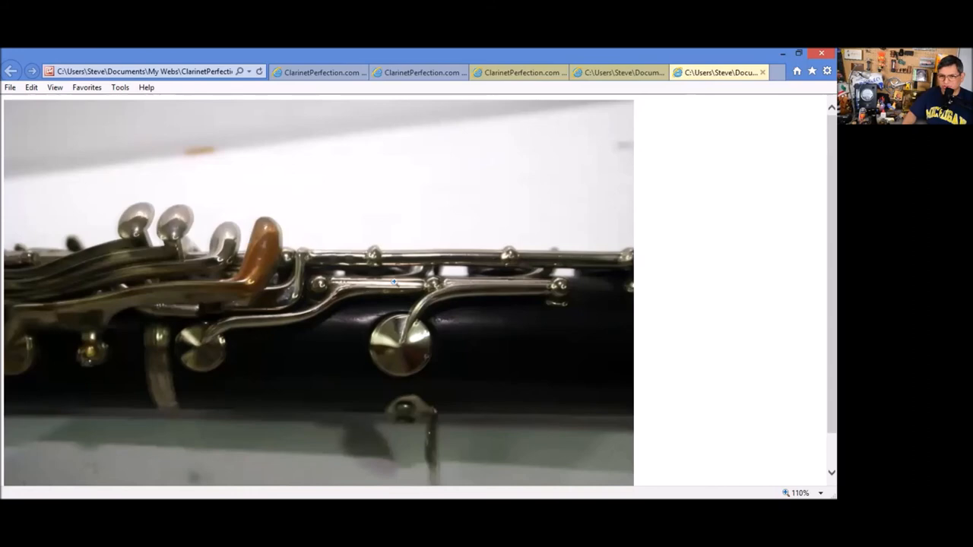
mouse_move(196, 356)
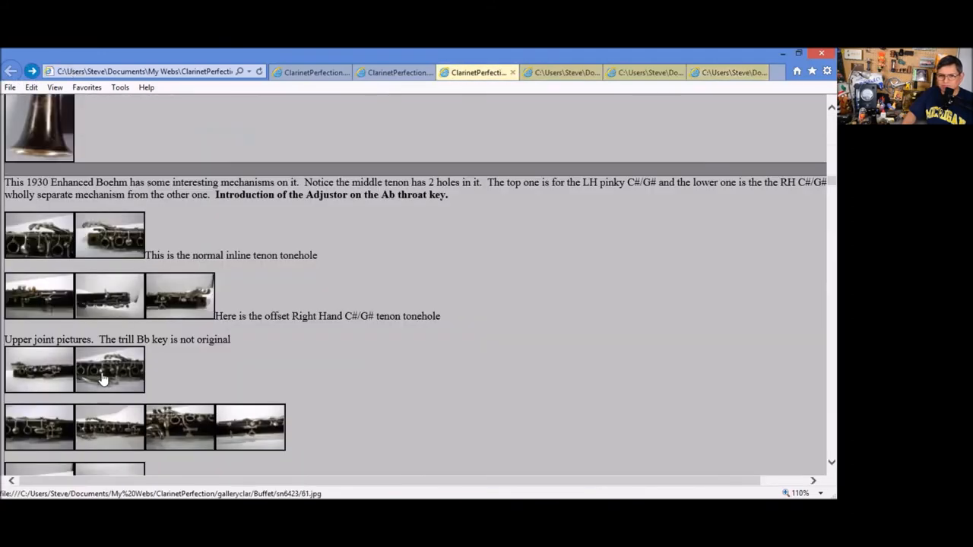
left_click(109, 370)
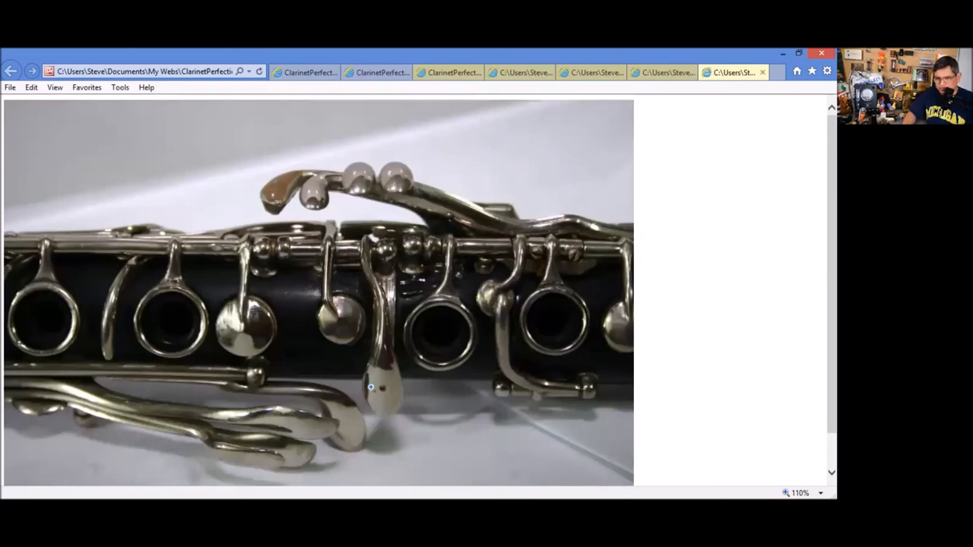
mouse_move(379, 397)
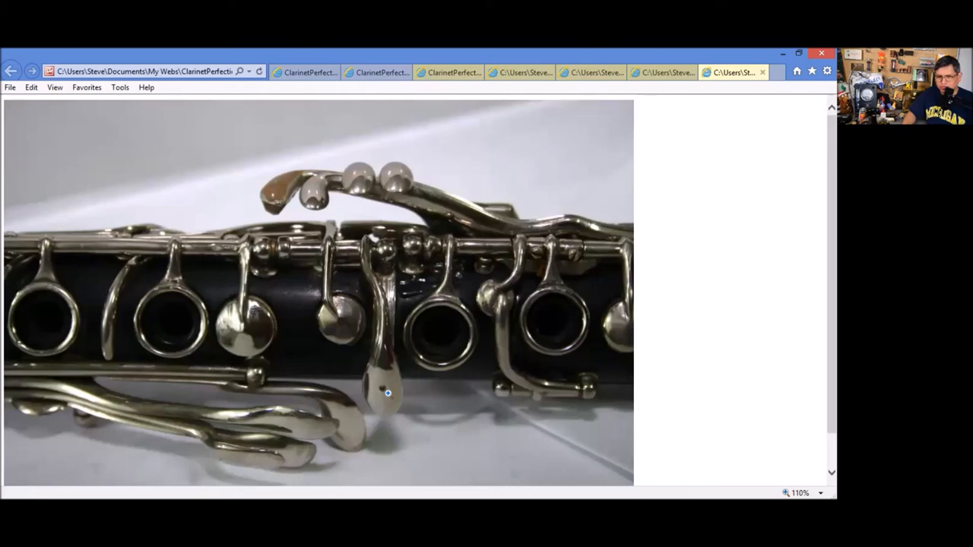
mouse_move(699, 110)
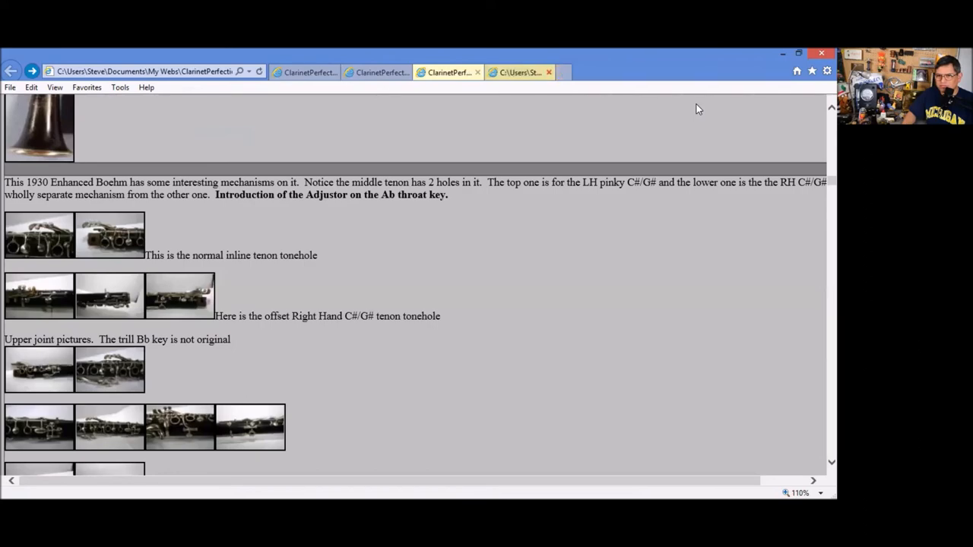
scroll("down", 3)
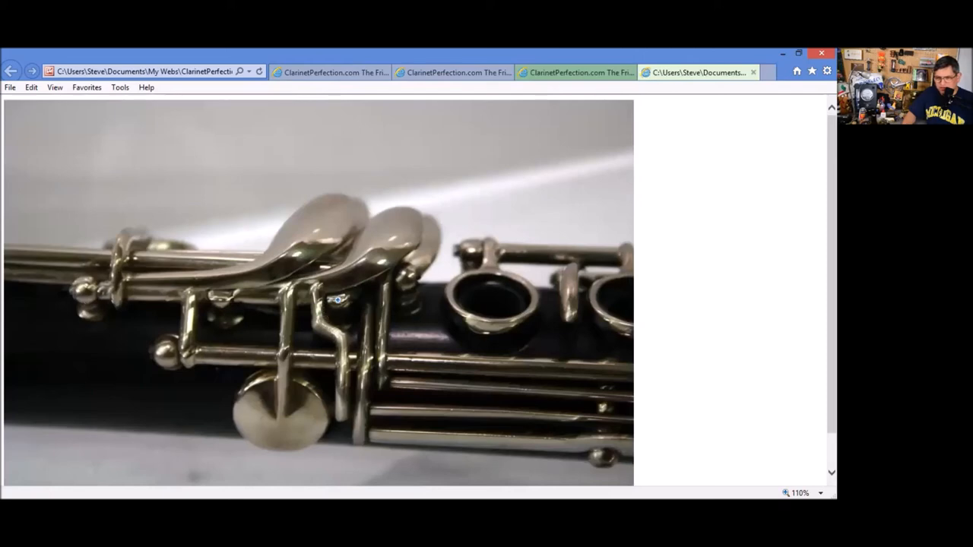
mouse_move(297, 155)
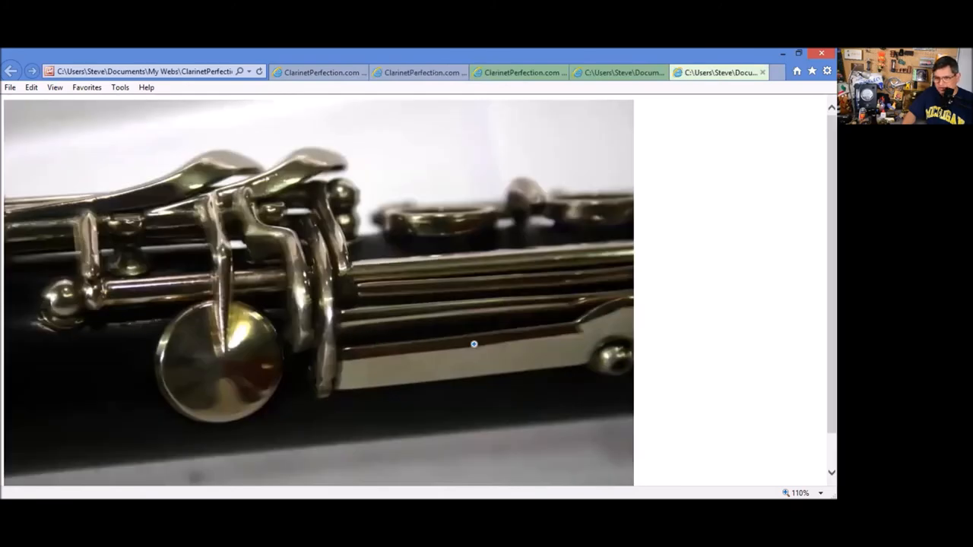
mouse_move(222, 251)
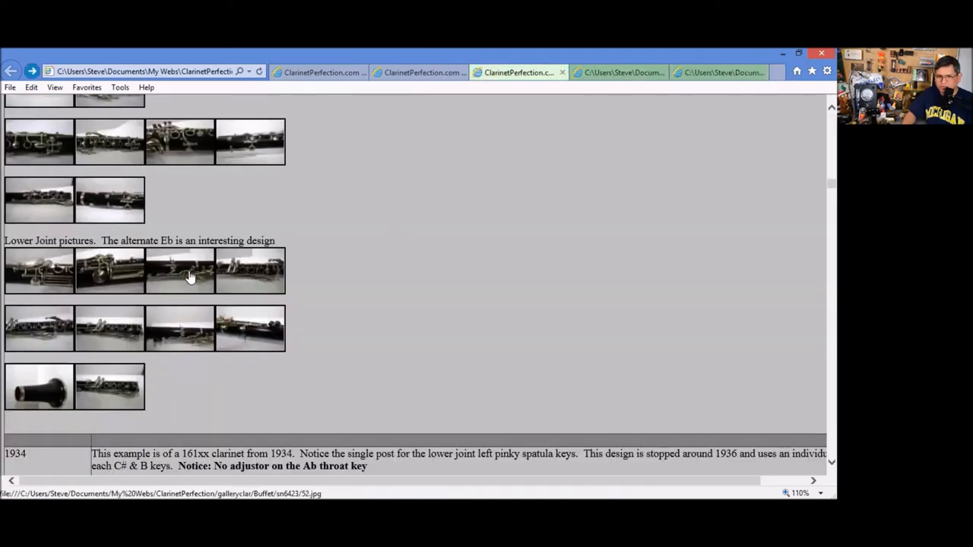
left_click(179, 271)
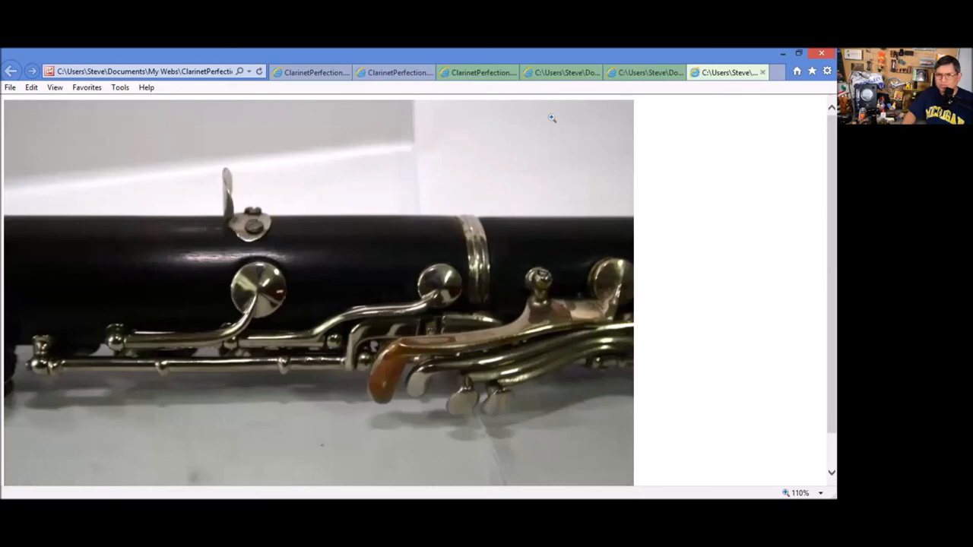
mouse_move(477, 73)
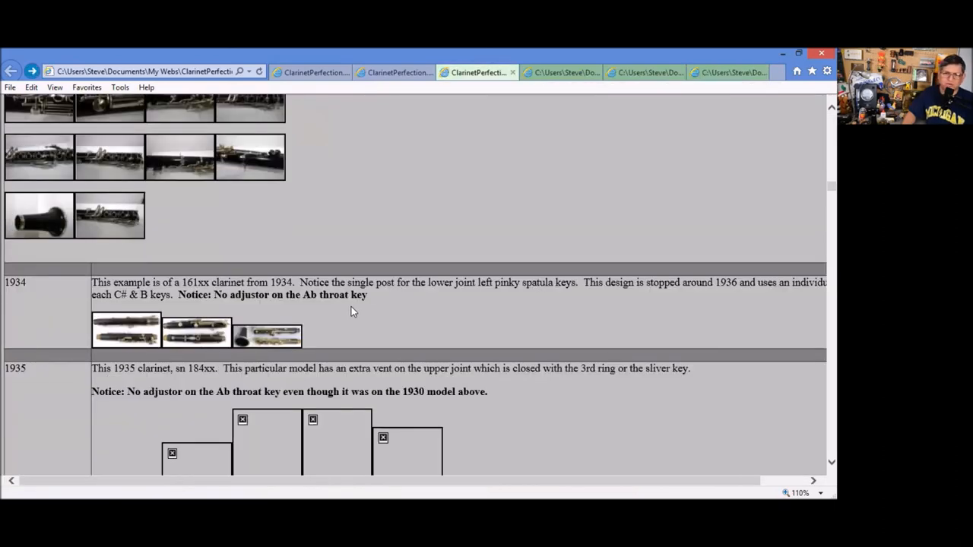
scroll("down", 3)
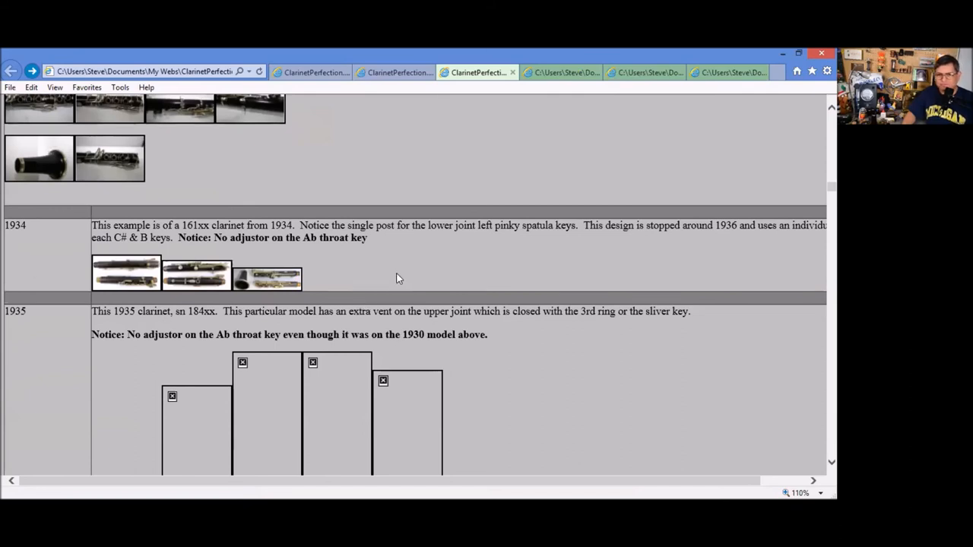
mouse_move(383, 262)
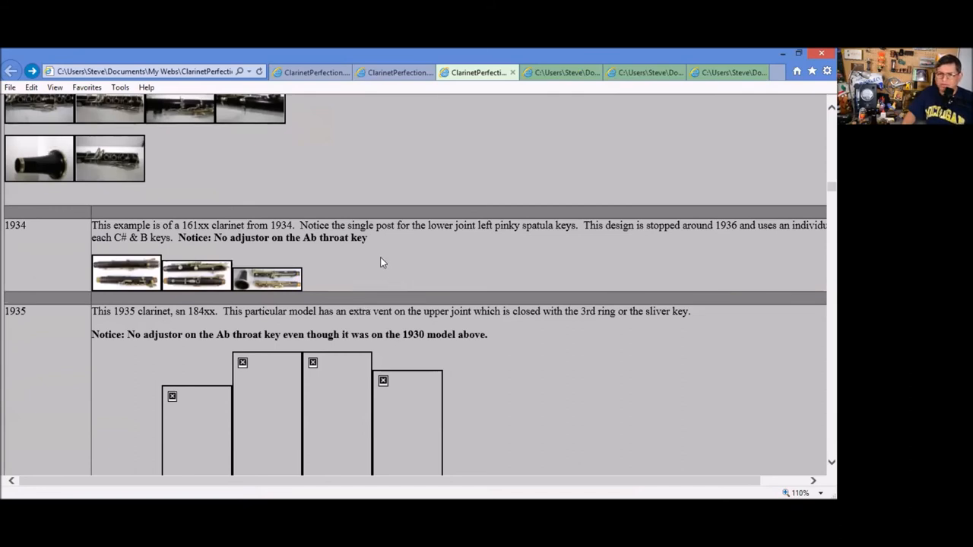
mouse_move(495, 224)
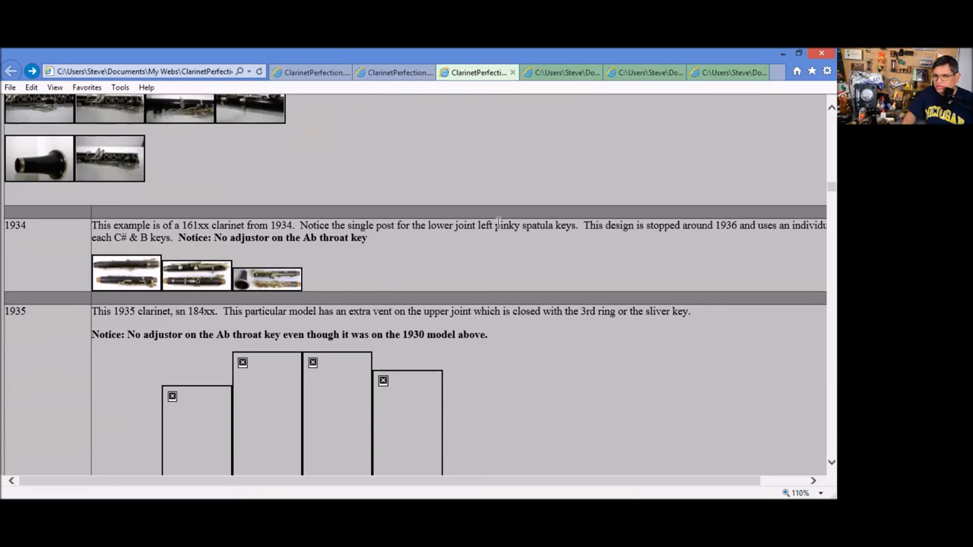
mouse_move(630, 249)
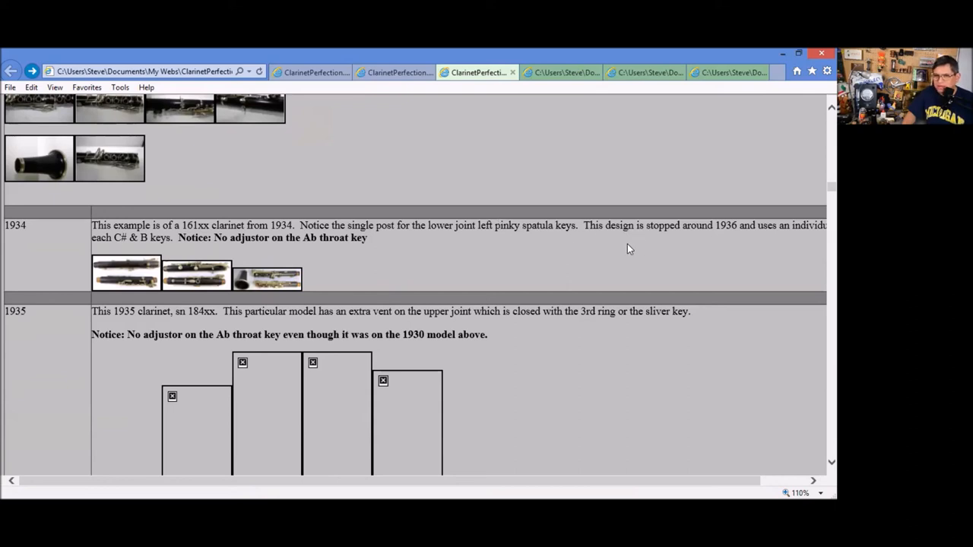
mouse_move(620, 252)
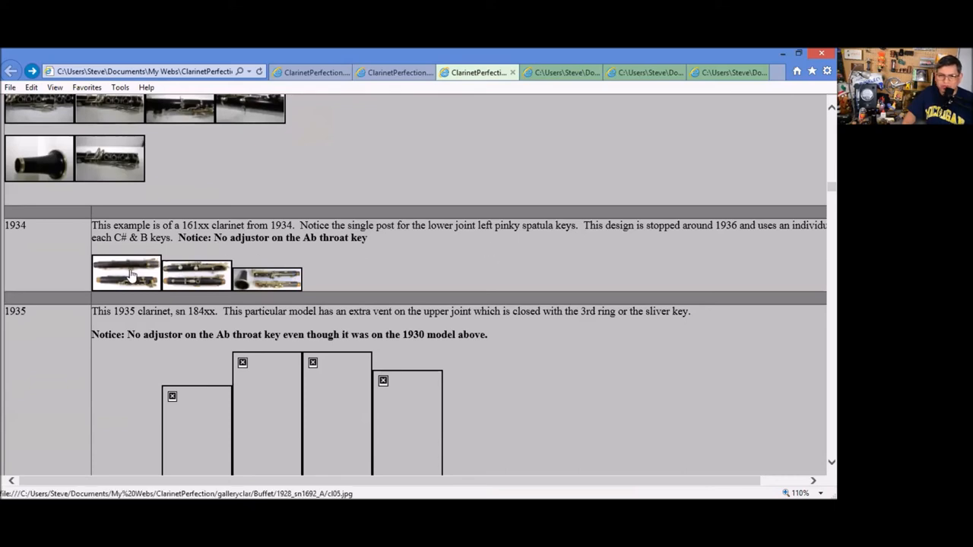
left_click(127, 275)
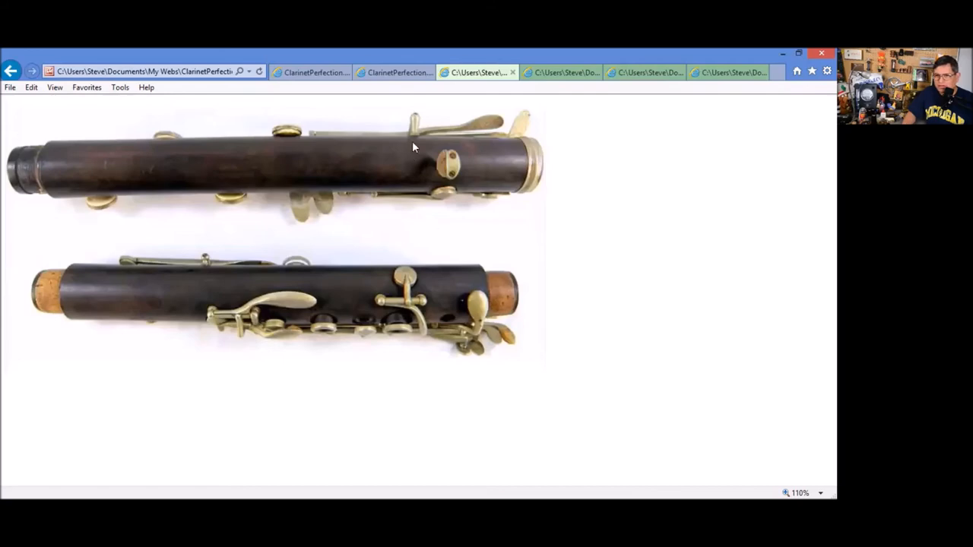
mouse_move(240, 341)
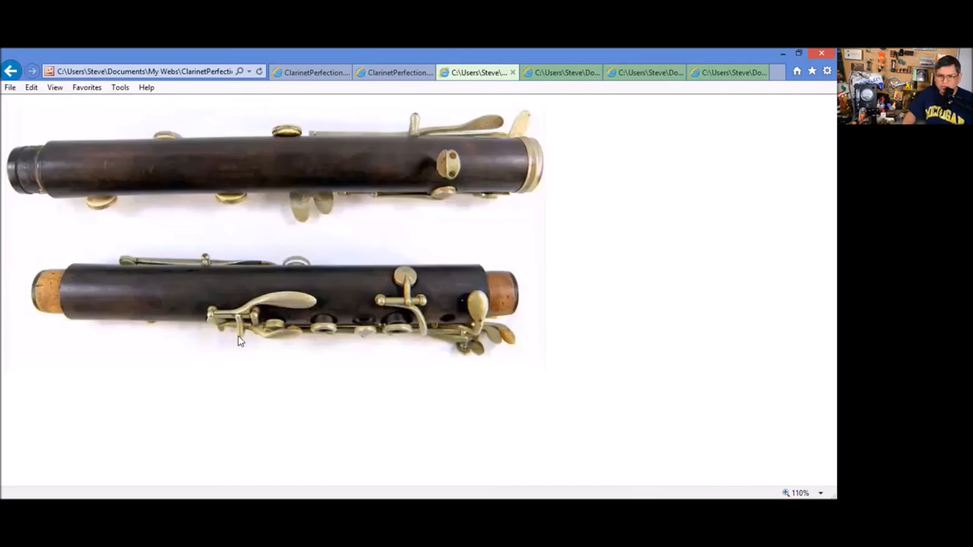
mouse_move(581, 251)
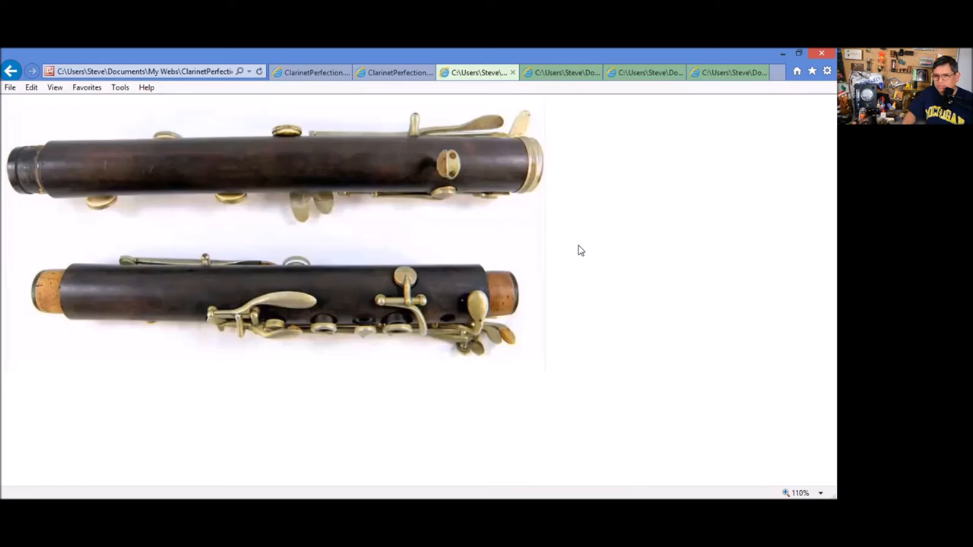
mouse_move(484, 327)
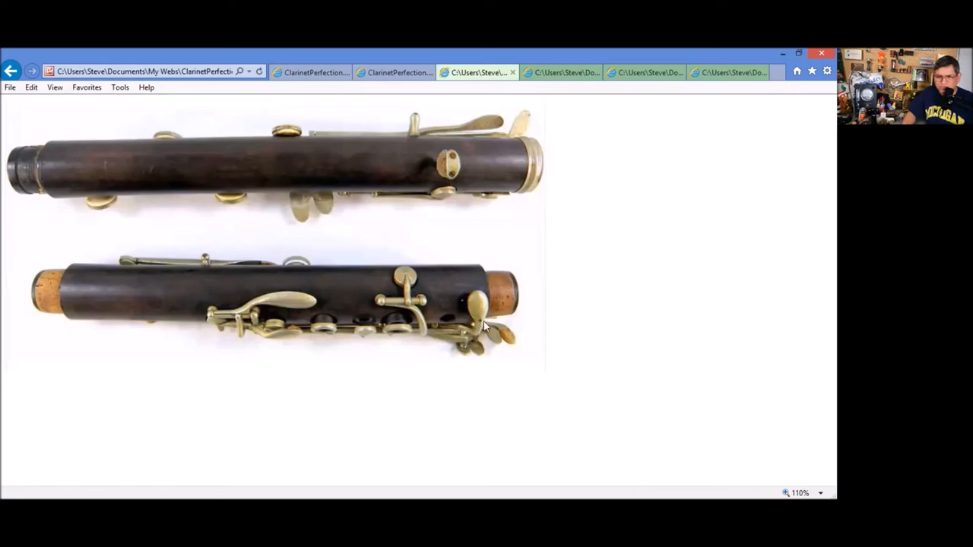
mouse_move(485, 327)
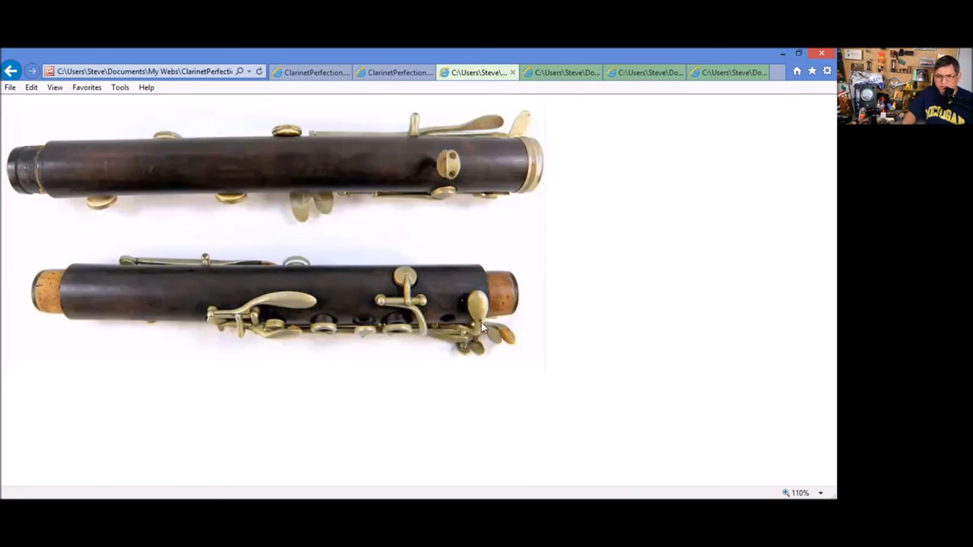
mouse_move(13, 201)
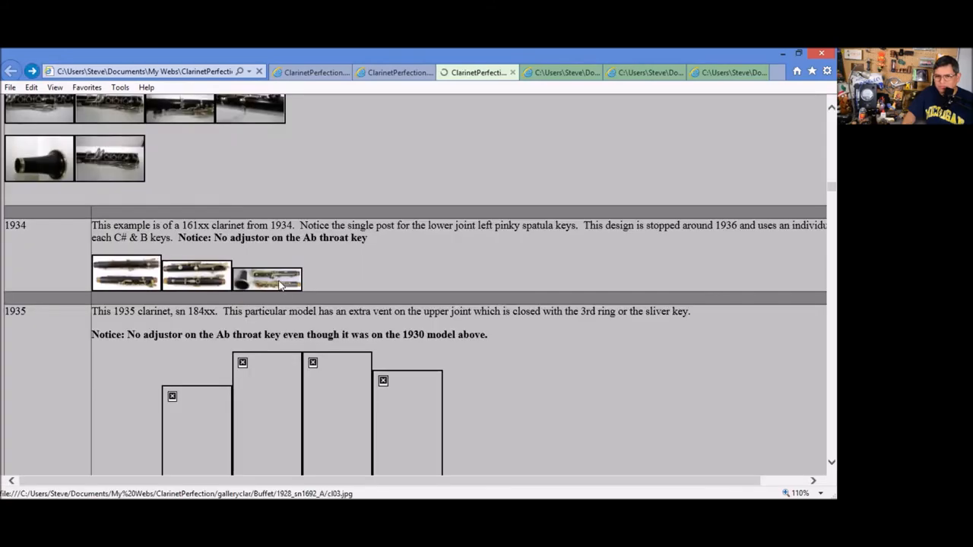
- Switch to the live woodwindforum version of the page and scroll into its history entries
left_click(268, 277)
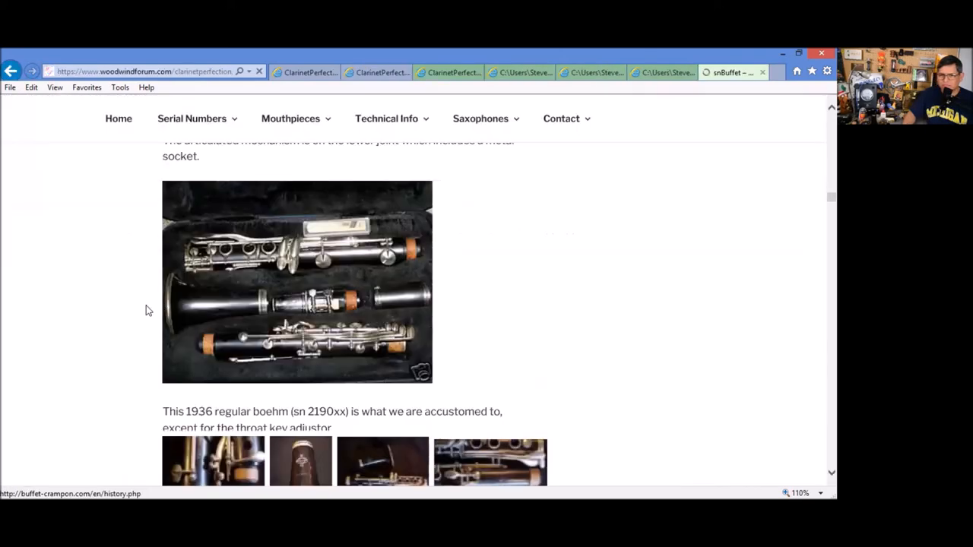
scroll("down", 3)
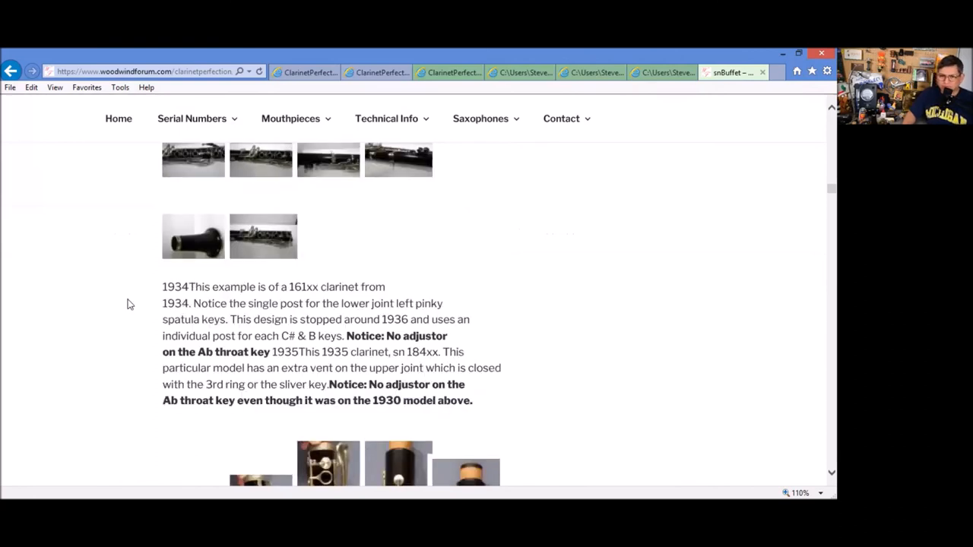
scroll("down", 3)
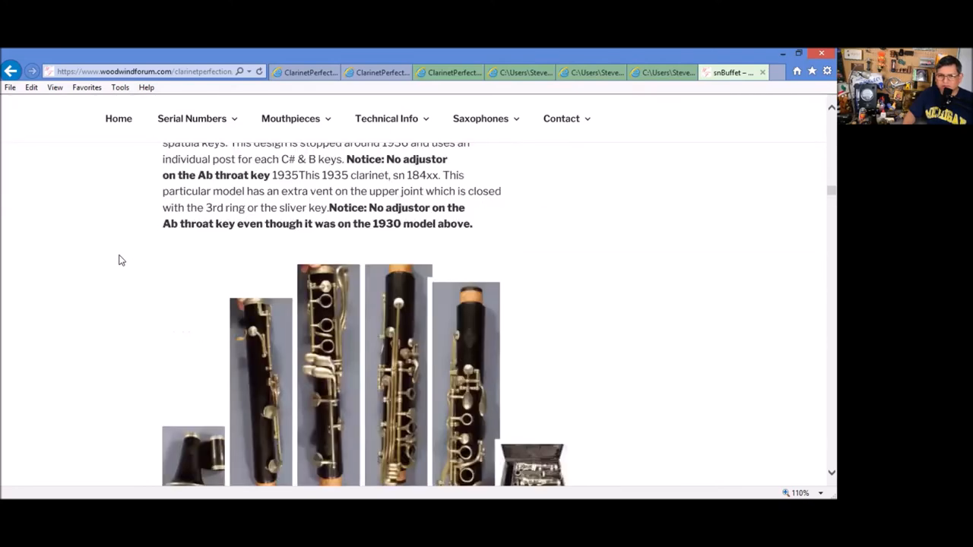
scroll("down", 3)
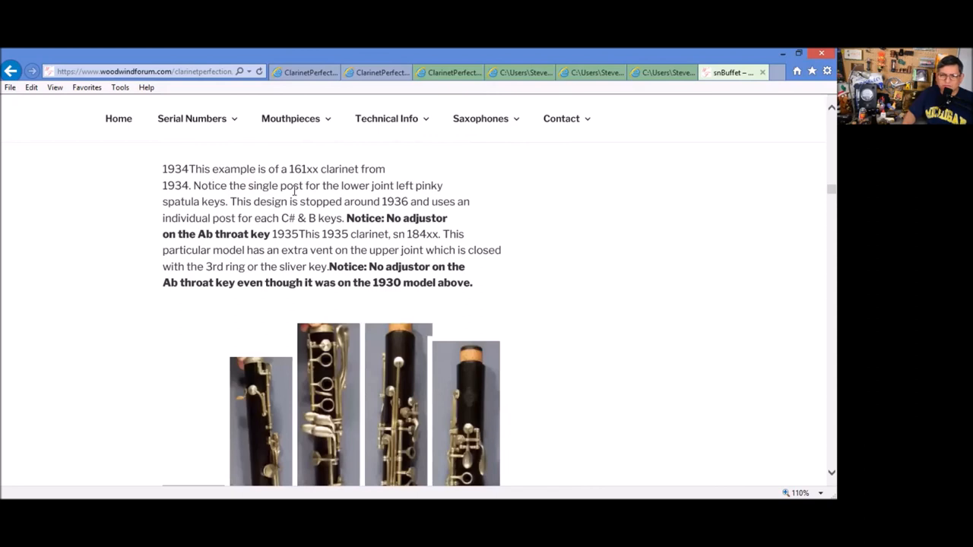
mouse_move(310, 191)
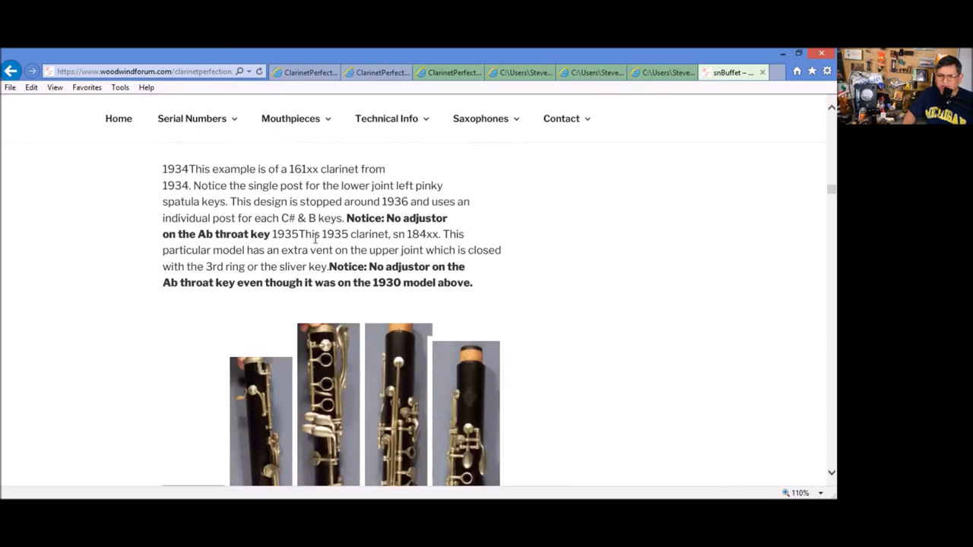
- Continue down to the 1936 keywork modification and secondary-vent Buffet photo gallery
scroll("down", 3)
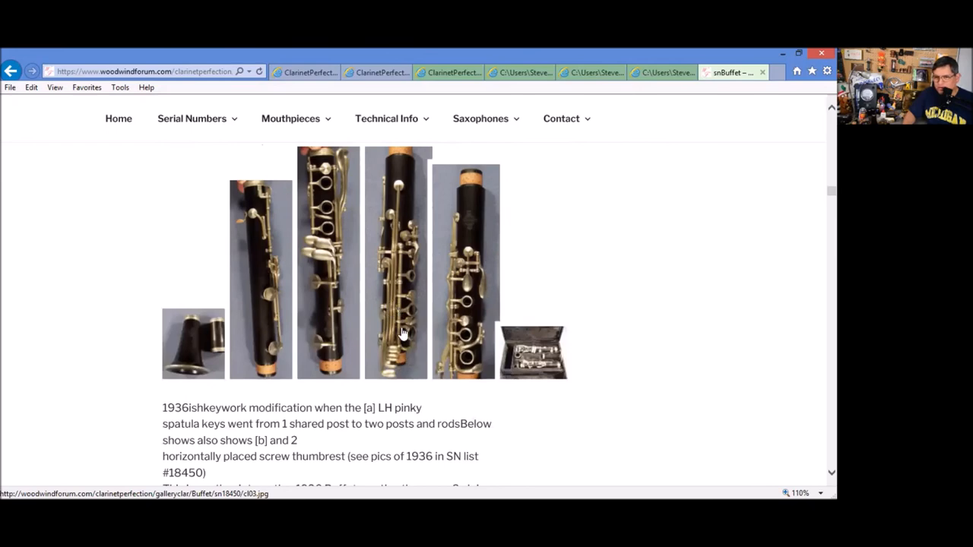
scroll("down", 3)
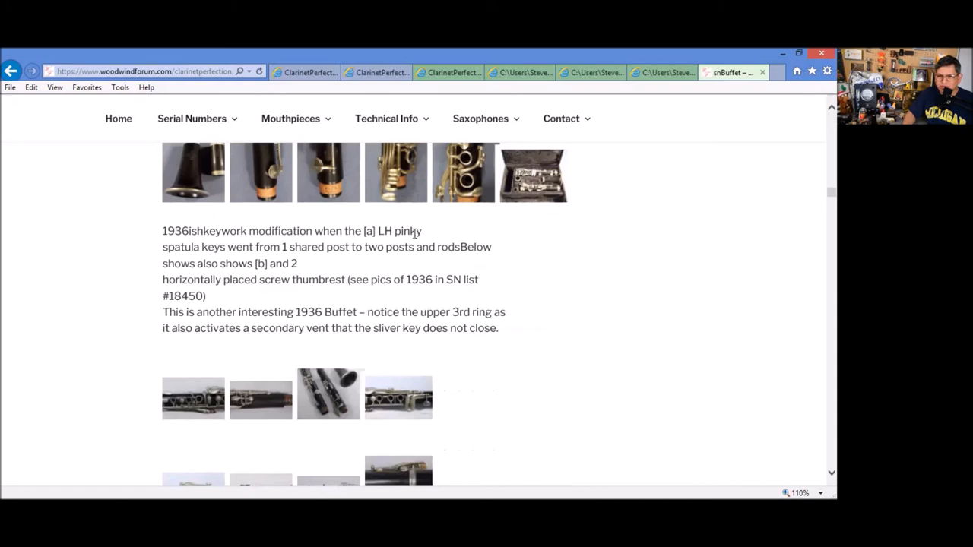
mouse_move(440, 249)
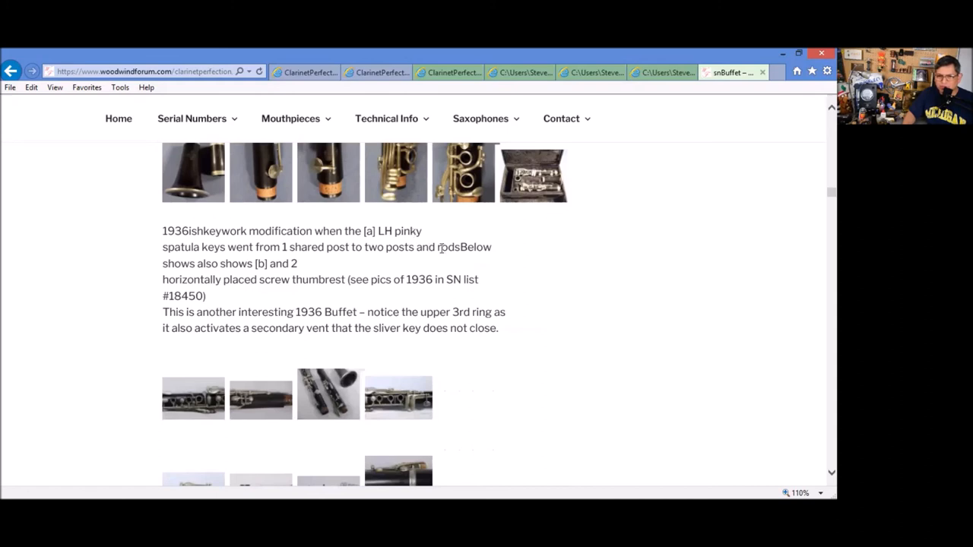
scroll("down", 3)
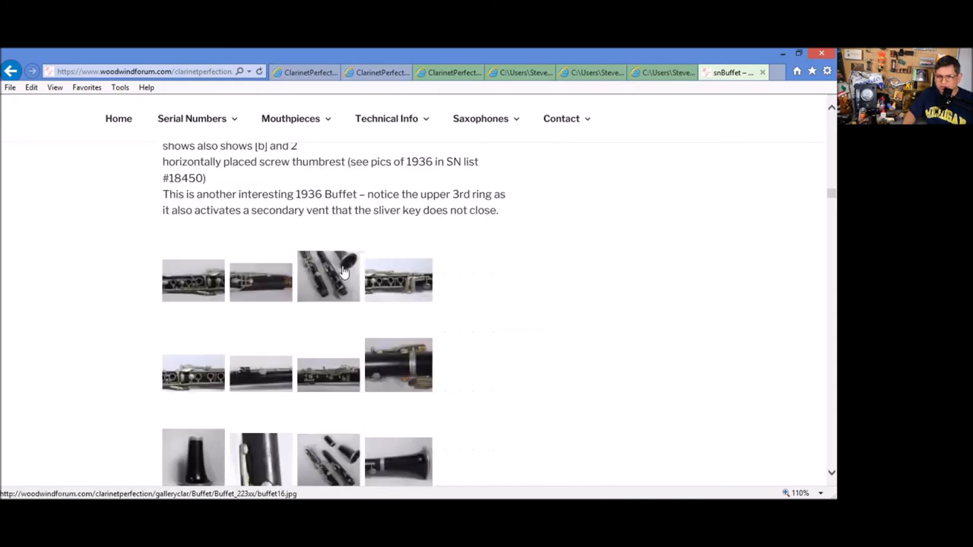
scroll("down", 3)
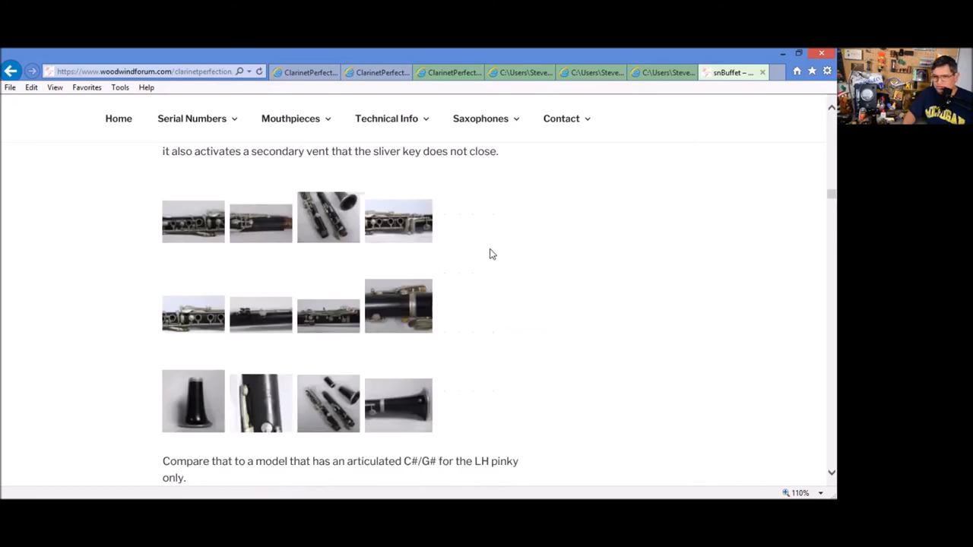
mouse_move(392, 222)
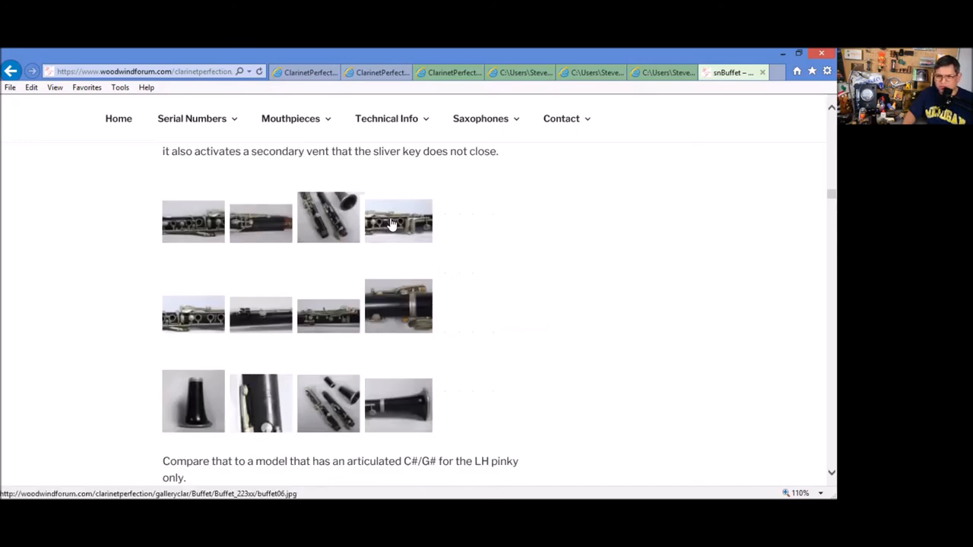
- View one gallery clarinet photo full size in its own tab and return to the history page
left_click(399, 220)
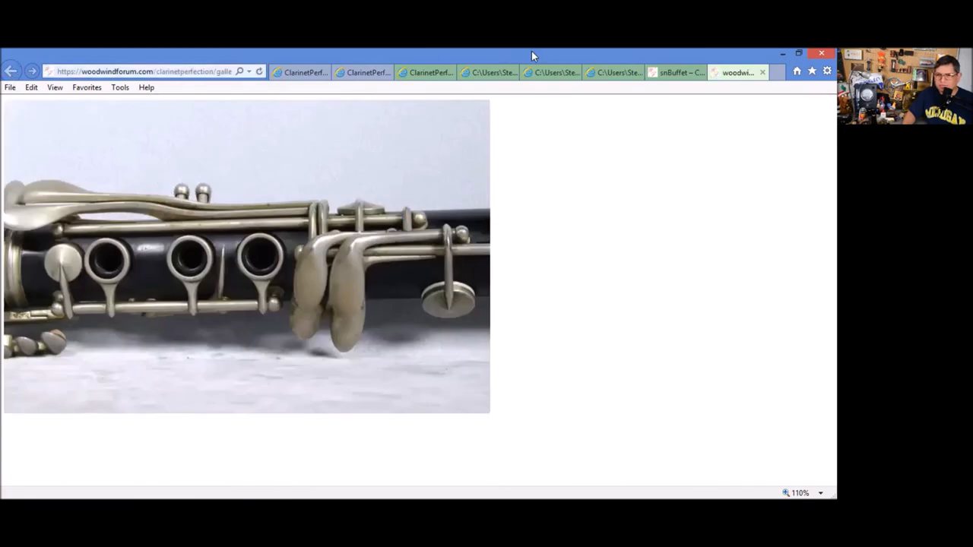
left_click(11, 72)
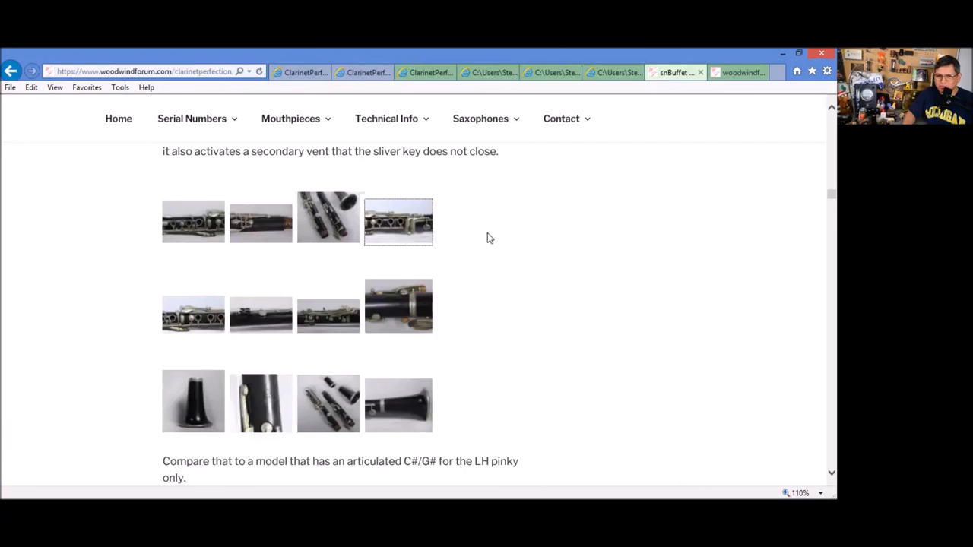
scroll("down", 3)
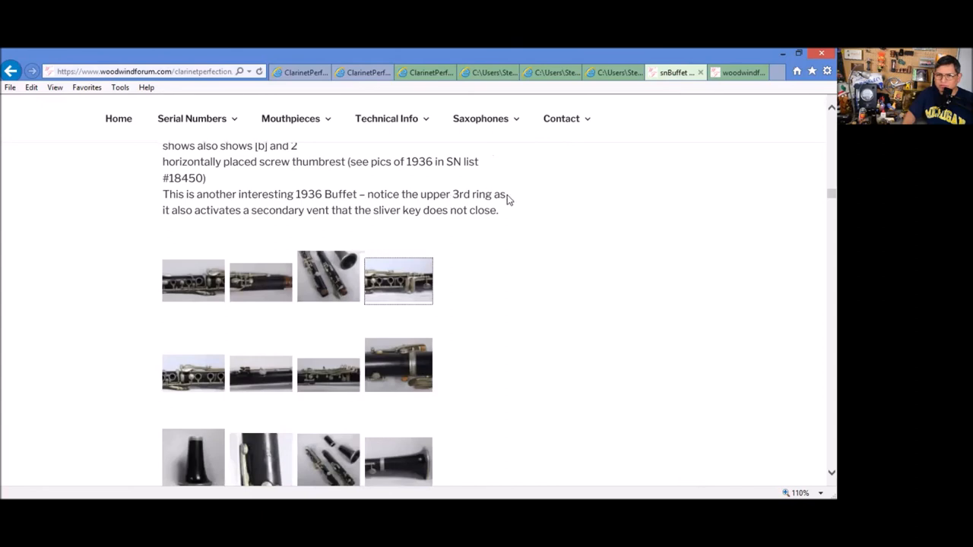
mouse_move(507, 218)
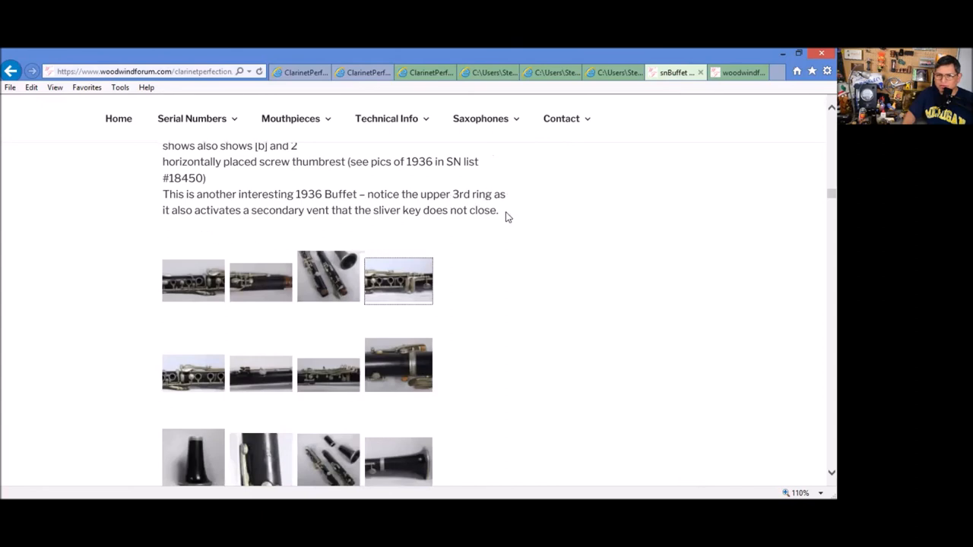
- Scroll on to the articulated C#/G# comparison and the regular 1936 Boehm (sn 2190xx) photos
scroll("down", 3)
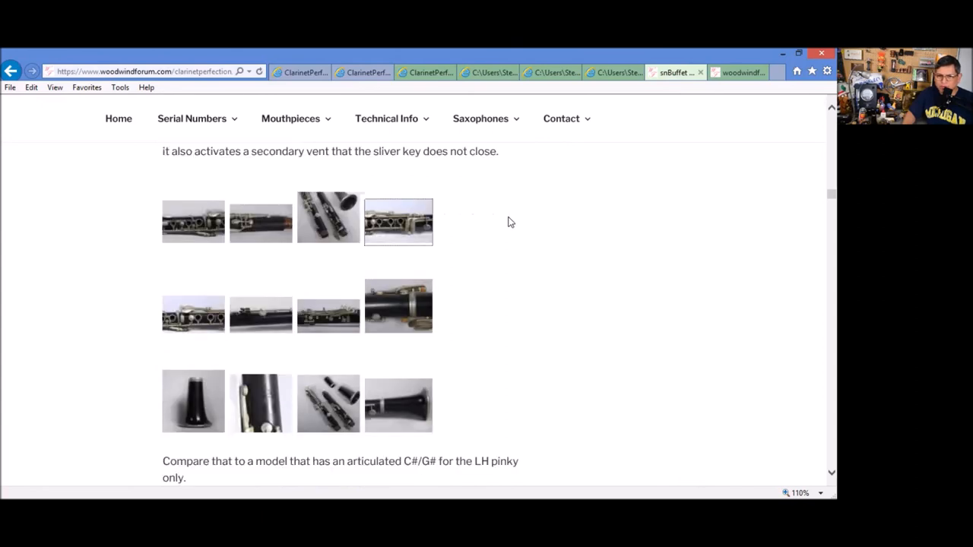
mouse_move(178, 332)
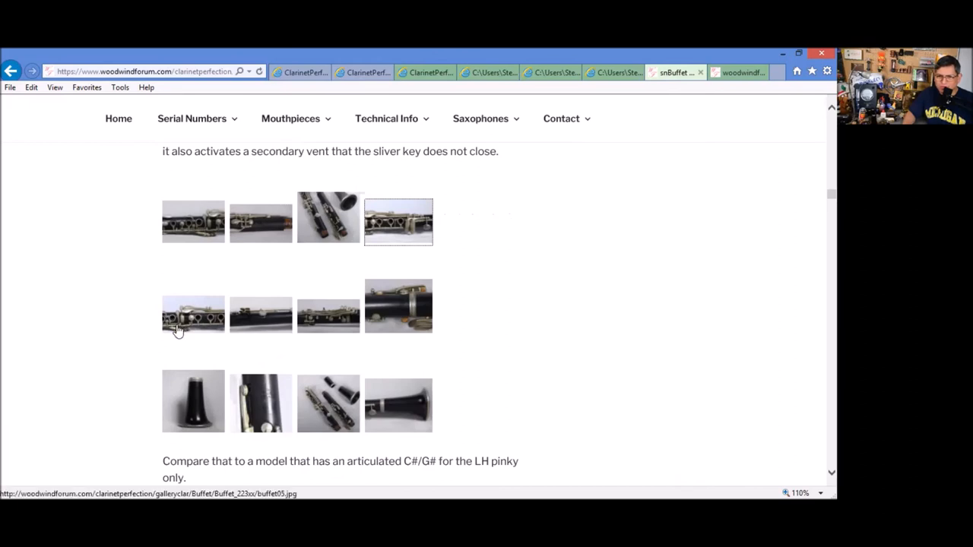
mouse_move(422, 292)
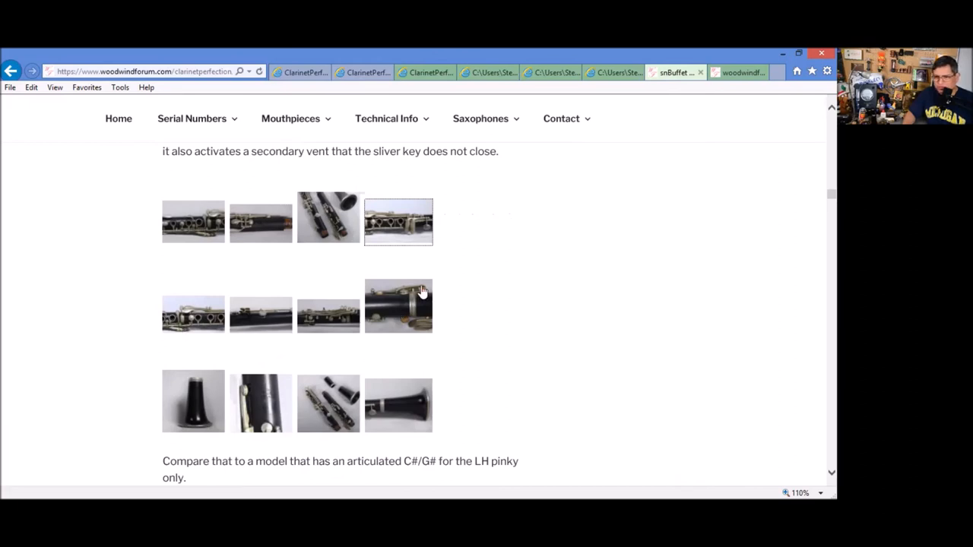
scroll("down", 3)
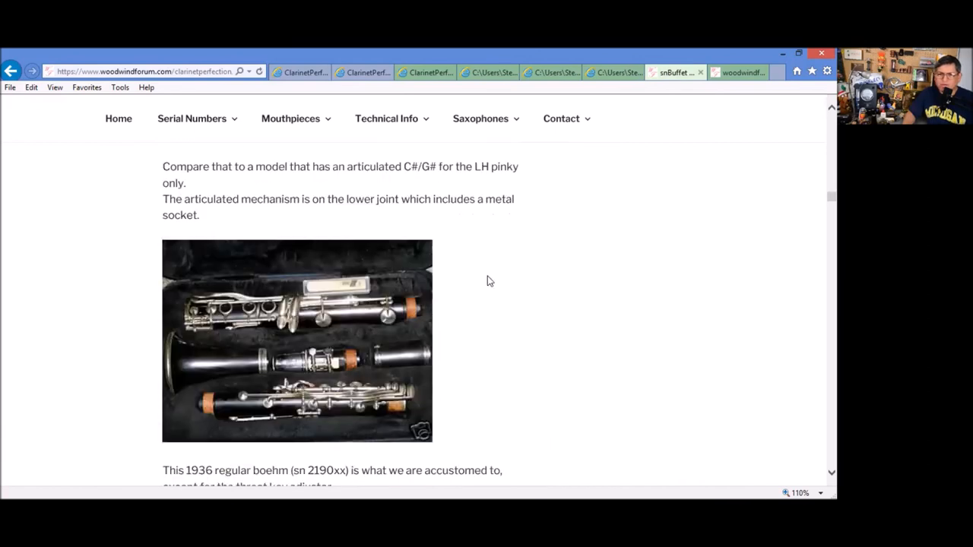
mouse_move(296, 410)
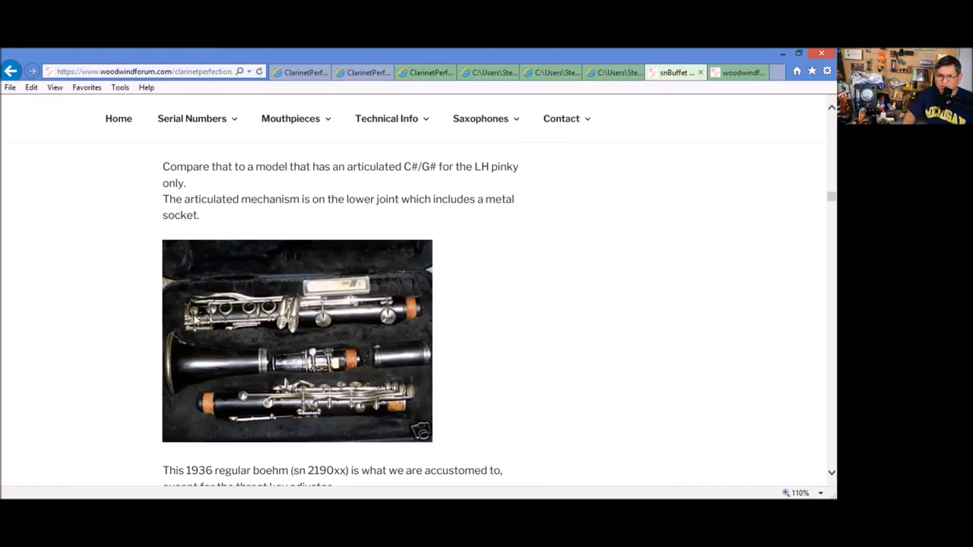
mouse_move(344, 213)
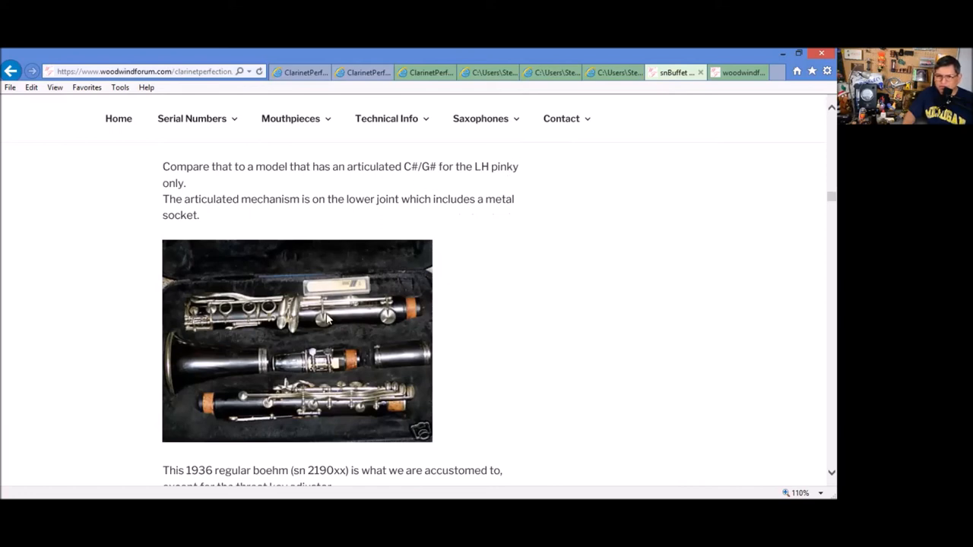
mouse_move(377, 403)
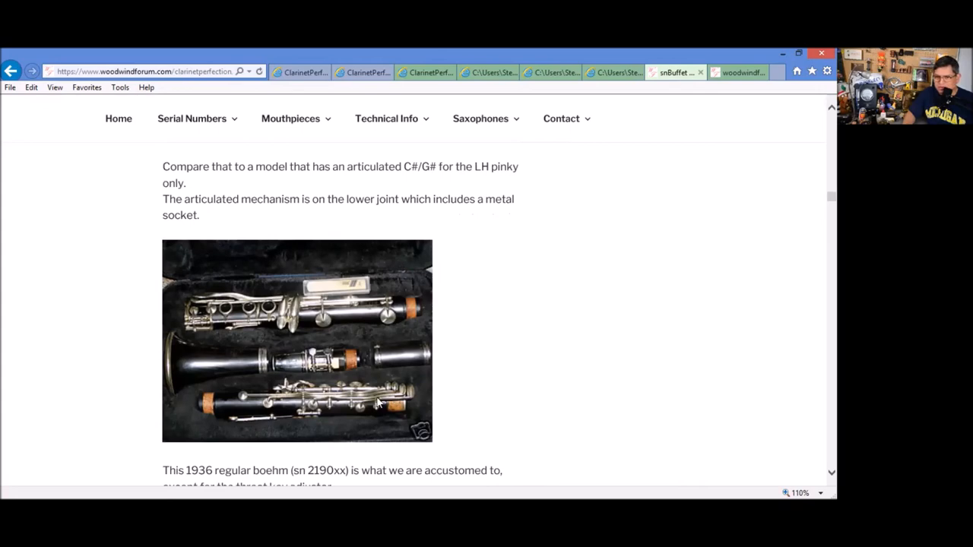
scroll("down", 3)
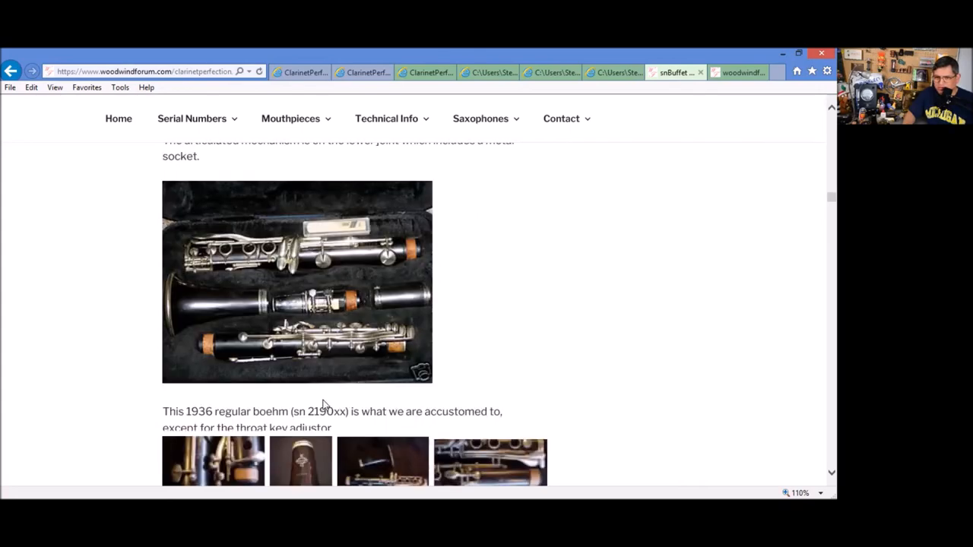
scroll("down", 3)
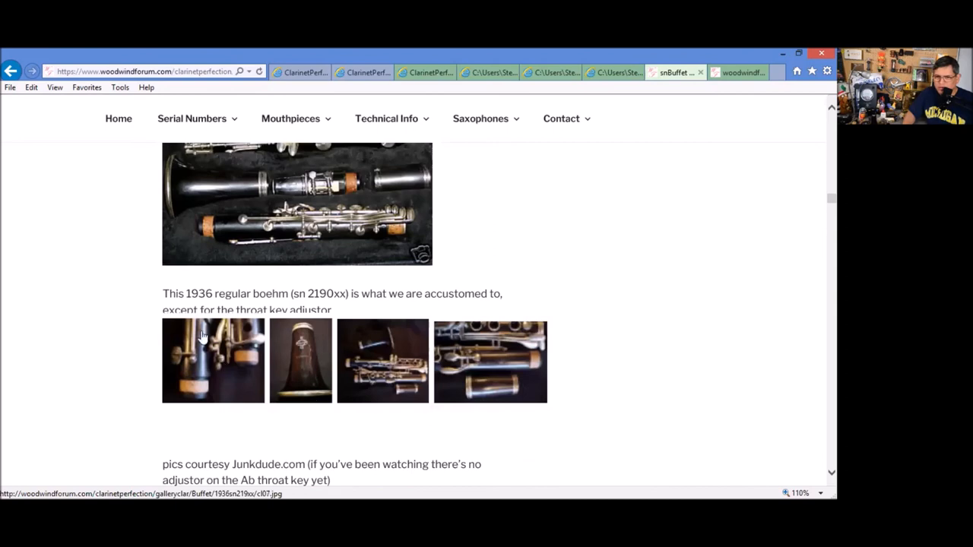
mouse_move(480, 366)
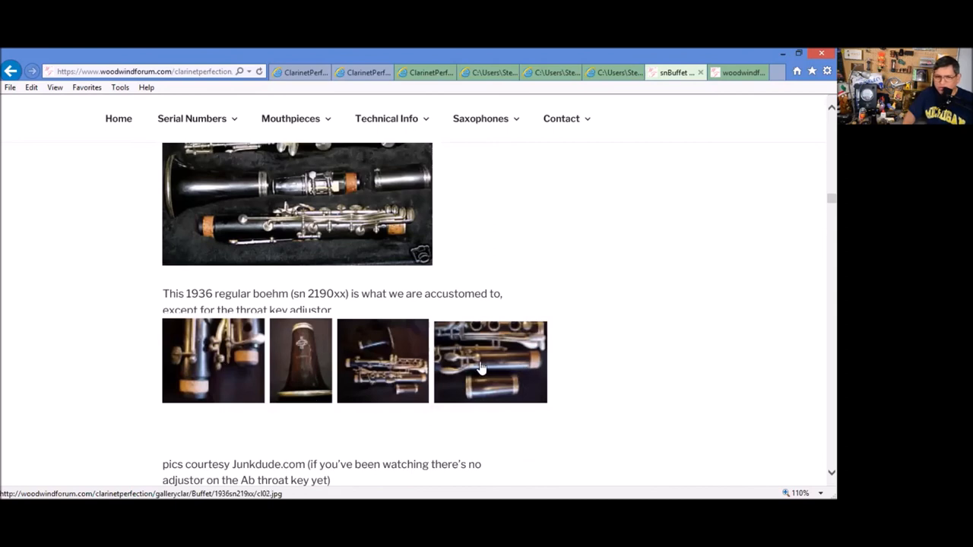
- View two regular 1936 Boehm photos full size in new tabs
left_click(490, 361)
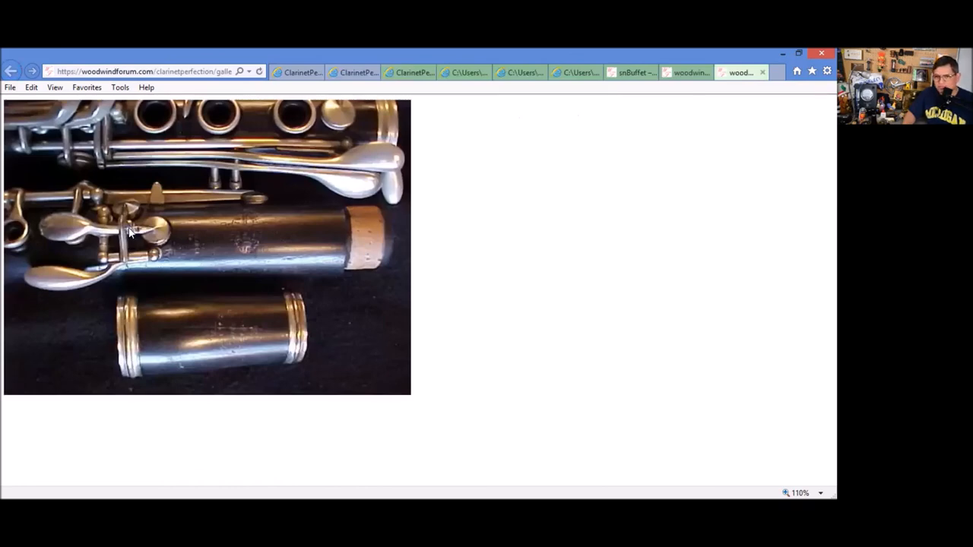
mouse_move(672, 100)
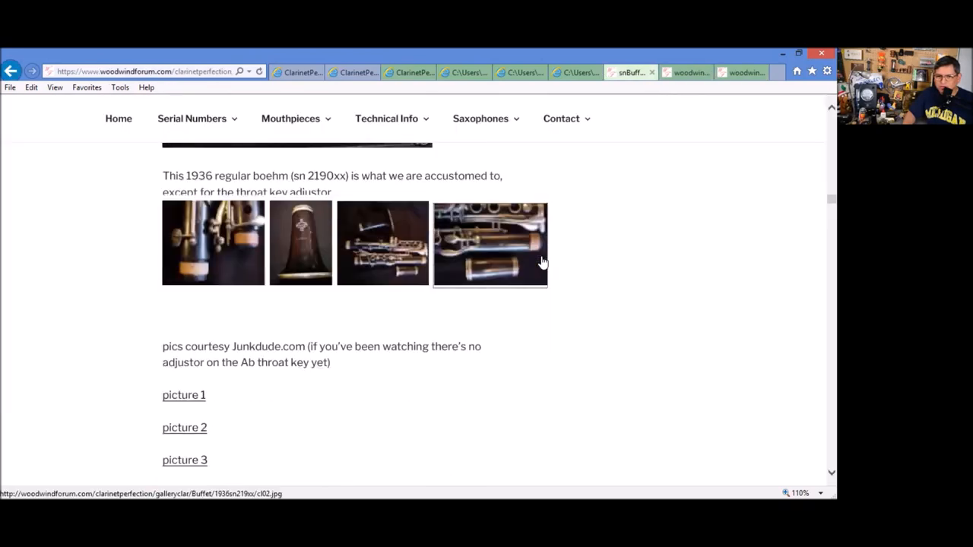
scroll("down", 3)
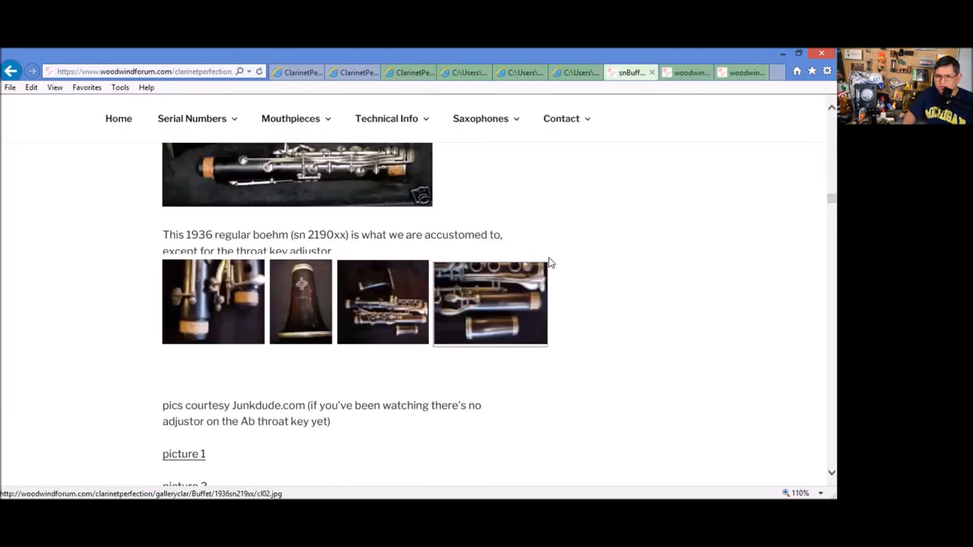
left_click(489, 301)
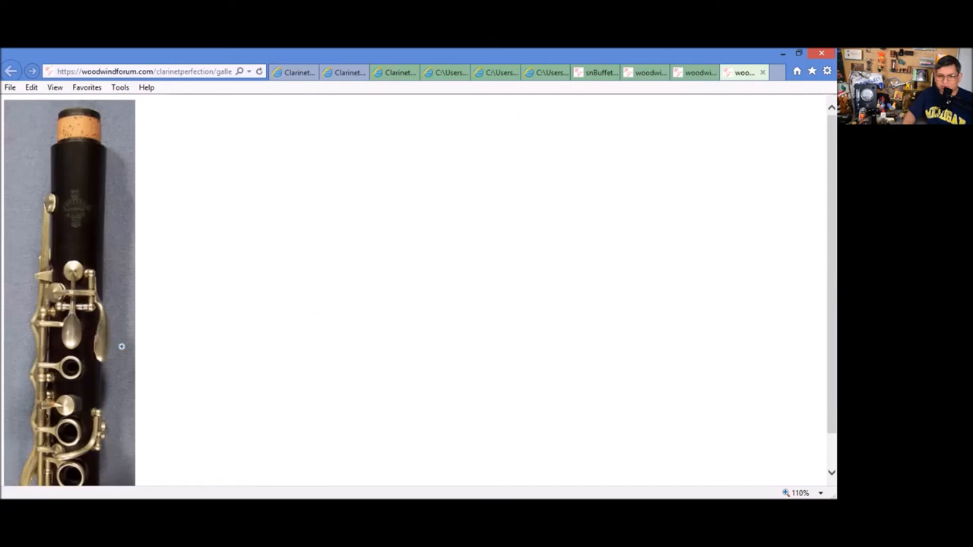
mouse_move(49, 455)
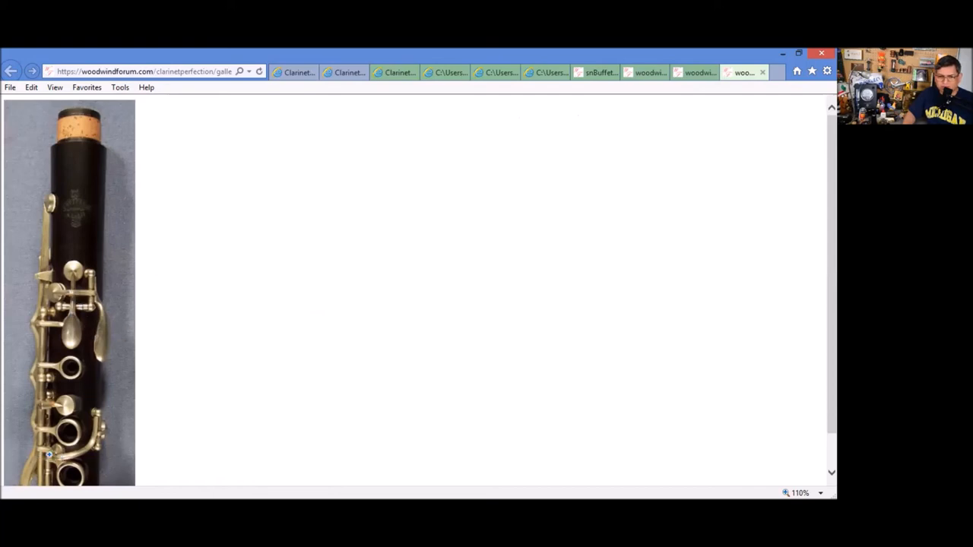
mouse_move(373, 347)
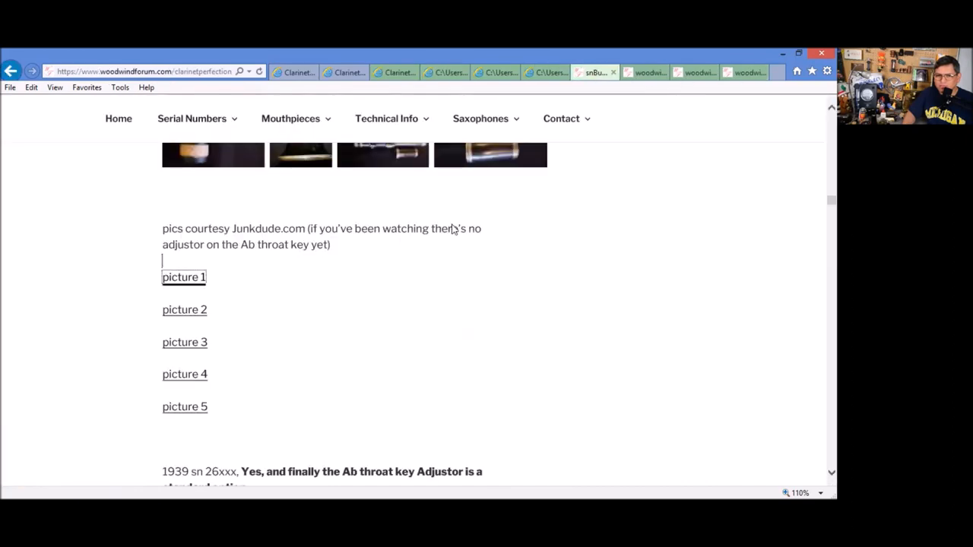
- Scroll to the 1939 sn 26xxx throat key adjustor and 1941–1950 Carl Fischer entries
scroll("down", 3)
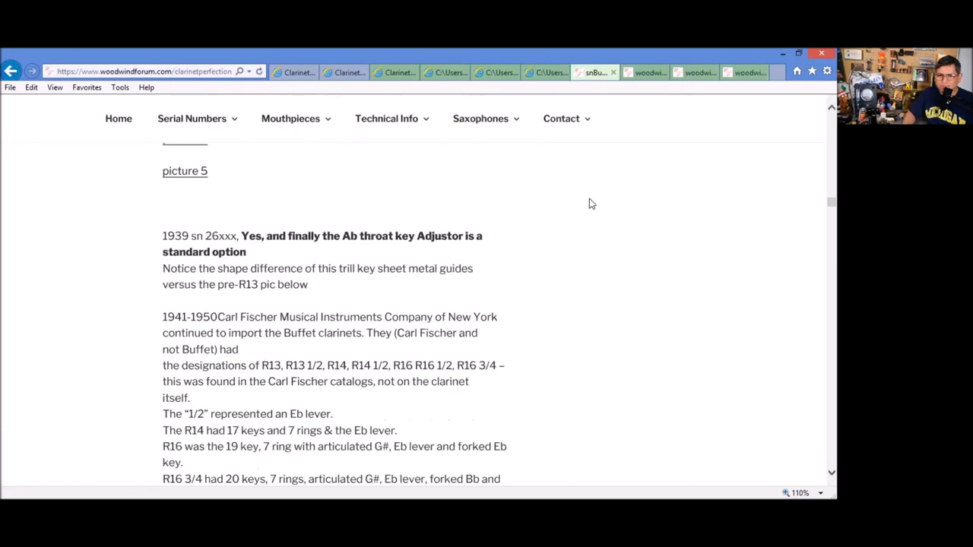
scroll("down", 3)
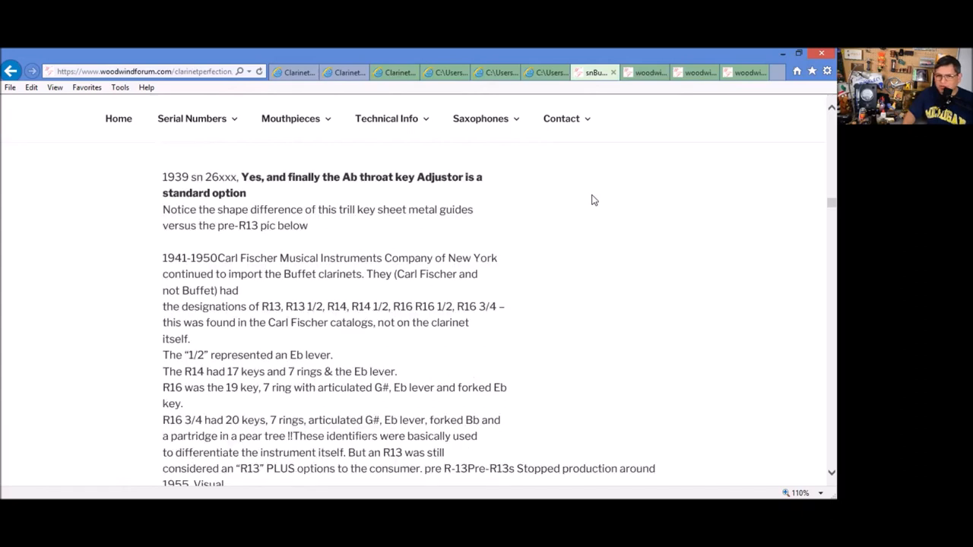